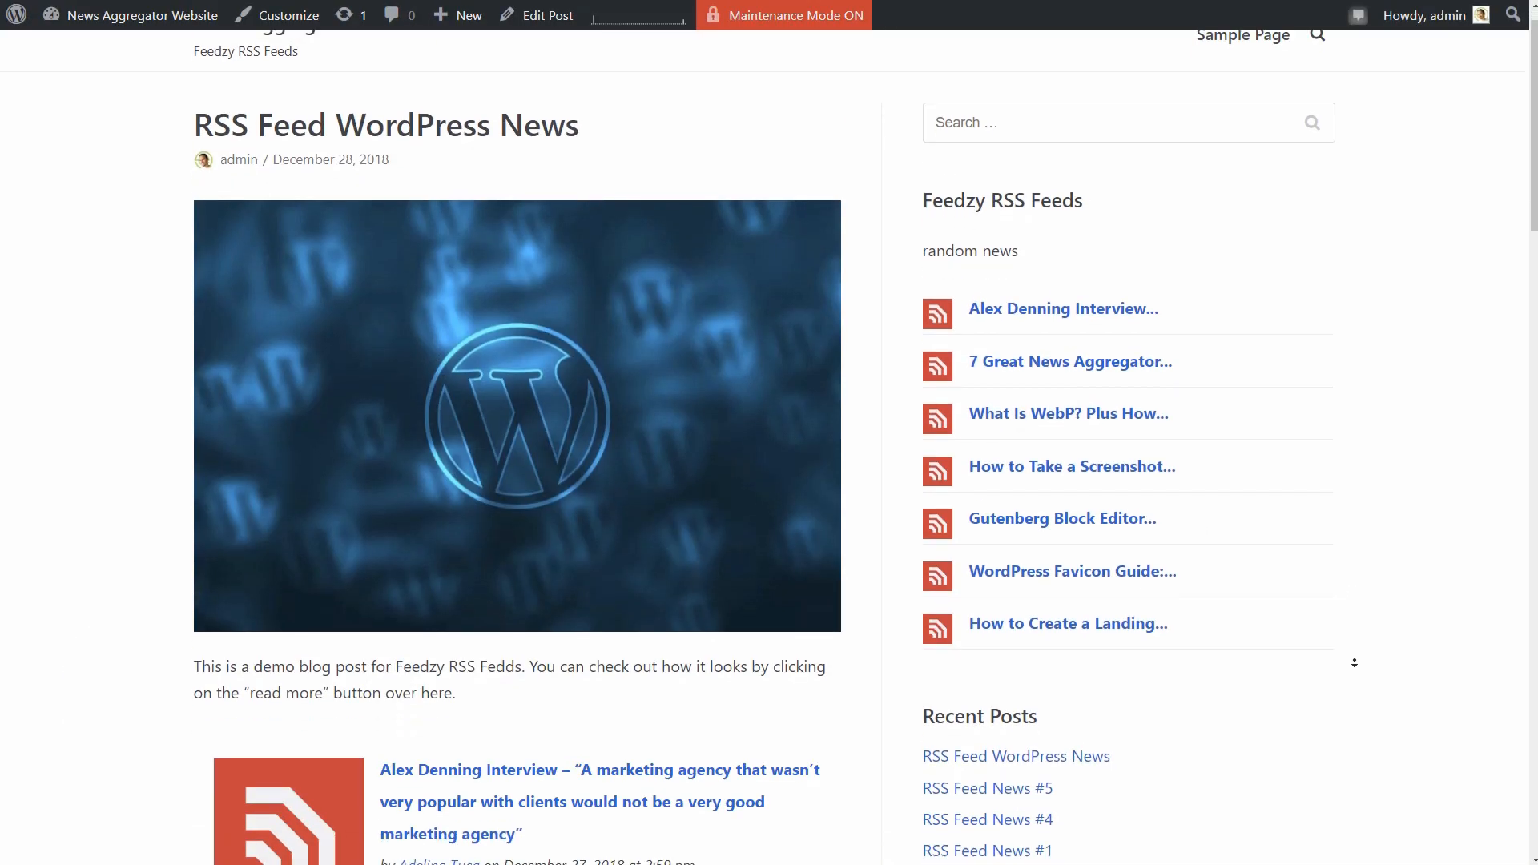
- Scroll through the live demo post with the Feedzy feed and the blog post grid
{"action": "scroll", "scroll_direction": "down", "scroll_amount": 3}
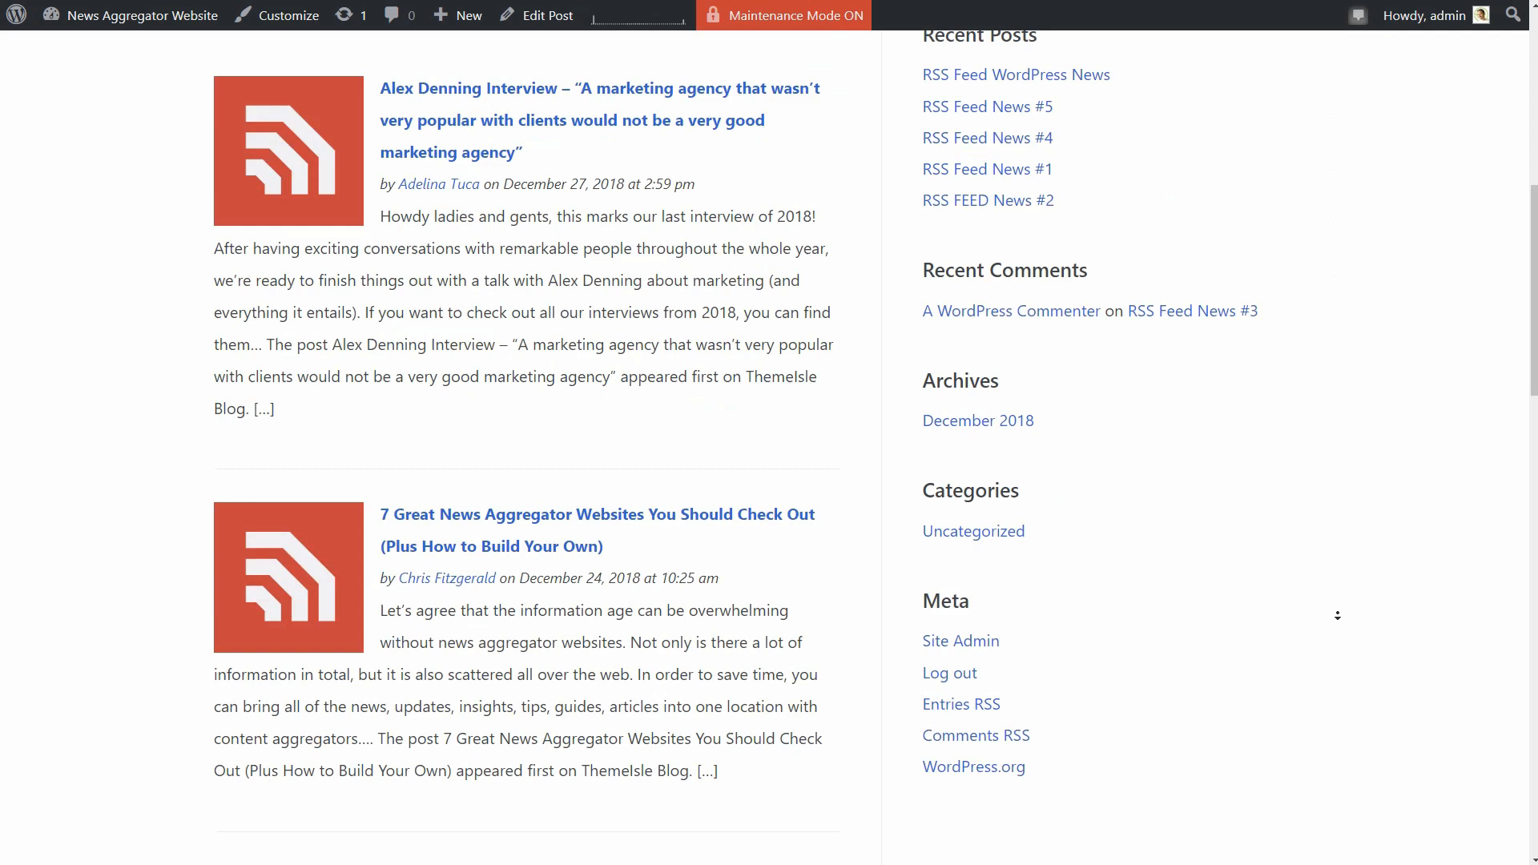
{"action": "scroll", "scroll_direction": "down", "scroll_amount": 3}
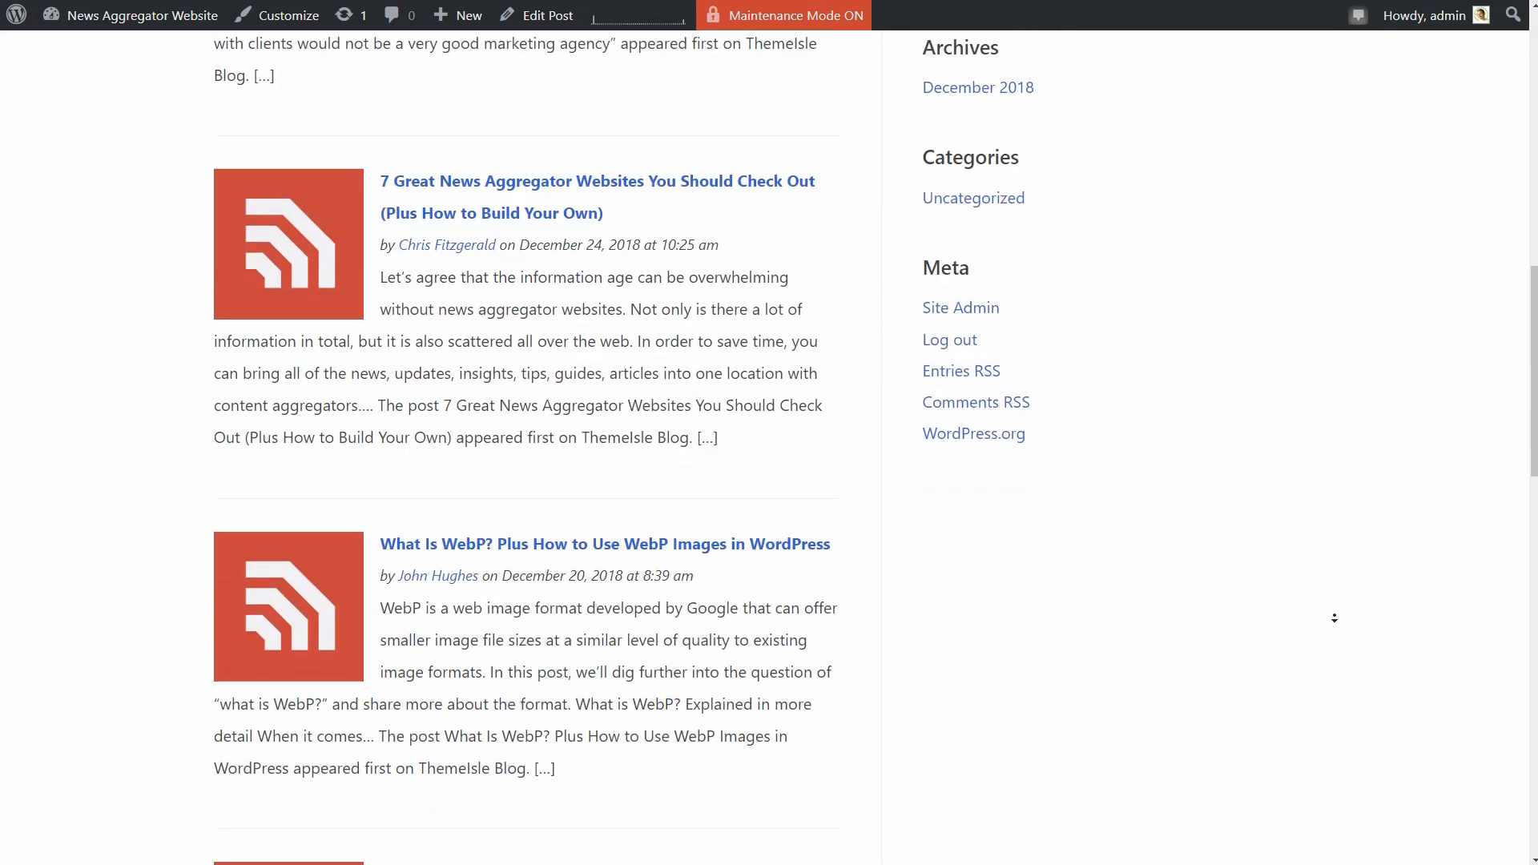
{"action": "scroll", "scroll_direction": "down", "scroll_amount": 3}
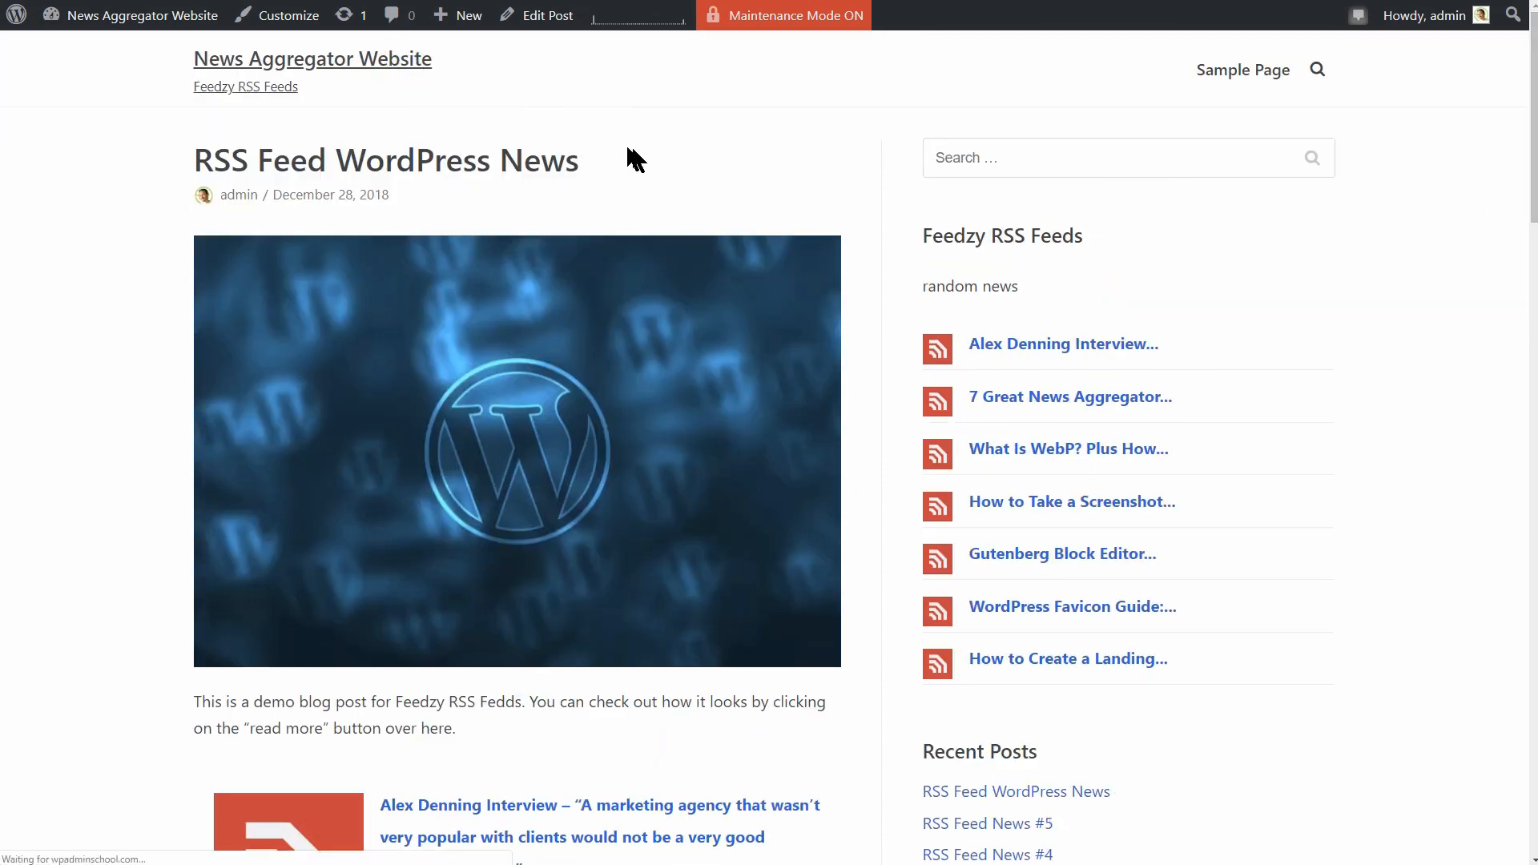
{"action": "scroll", "scroll_direction": "down", "scroll_amount": 3}
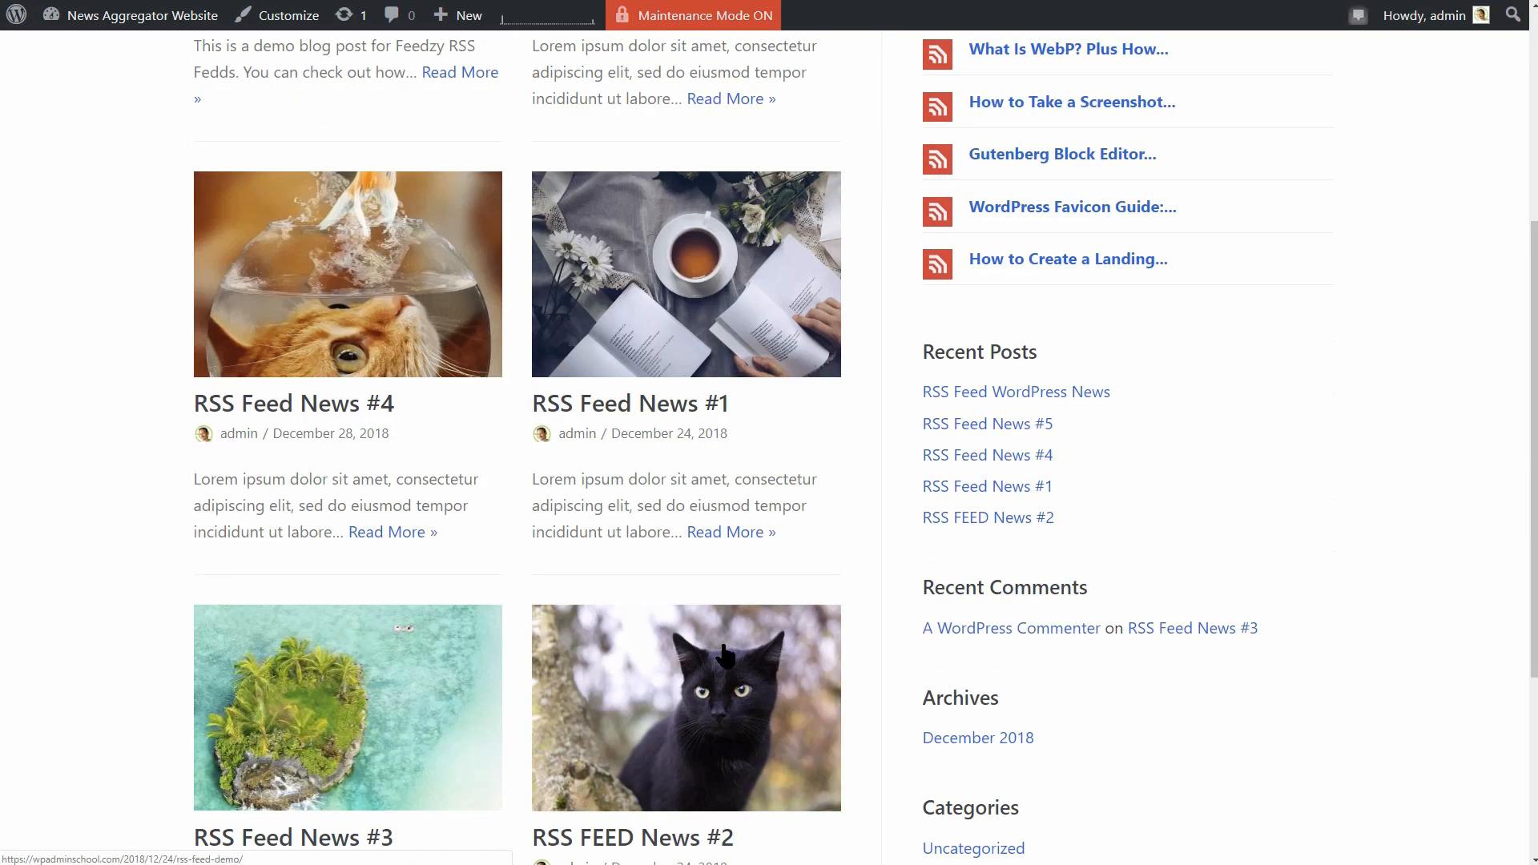
{"action": "scroll", "scroll_direction": "down", "scroll_amount": 3}
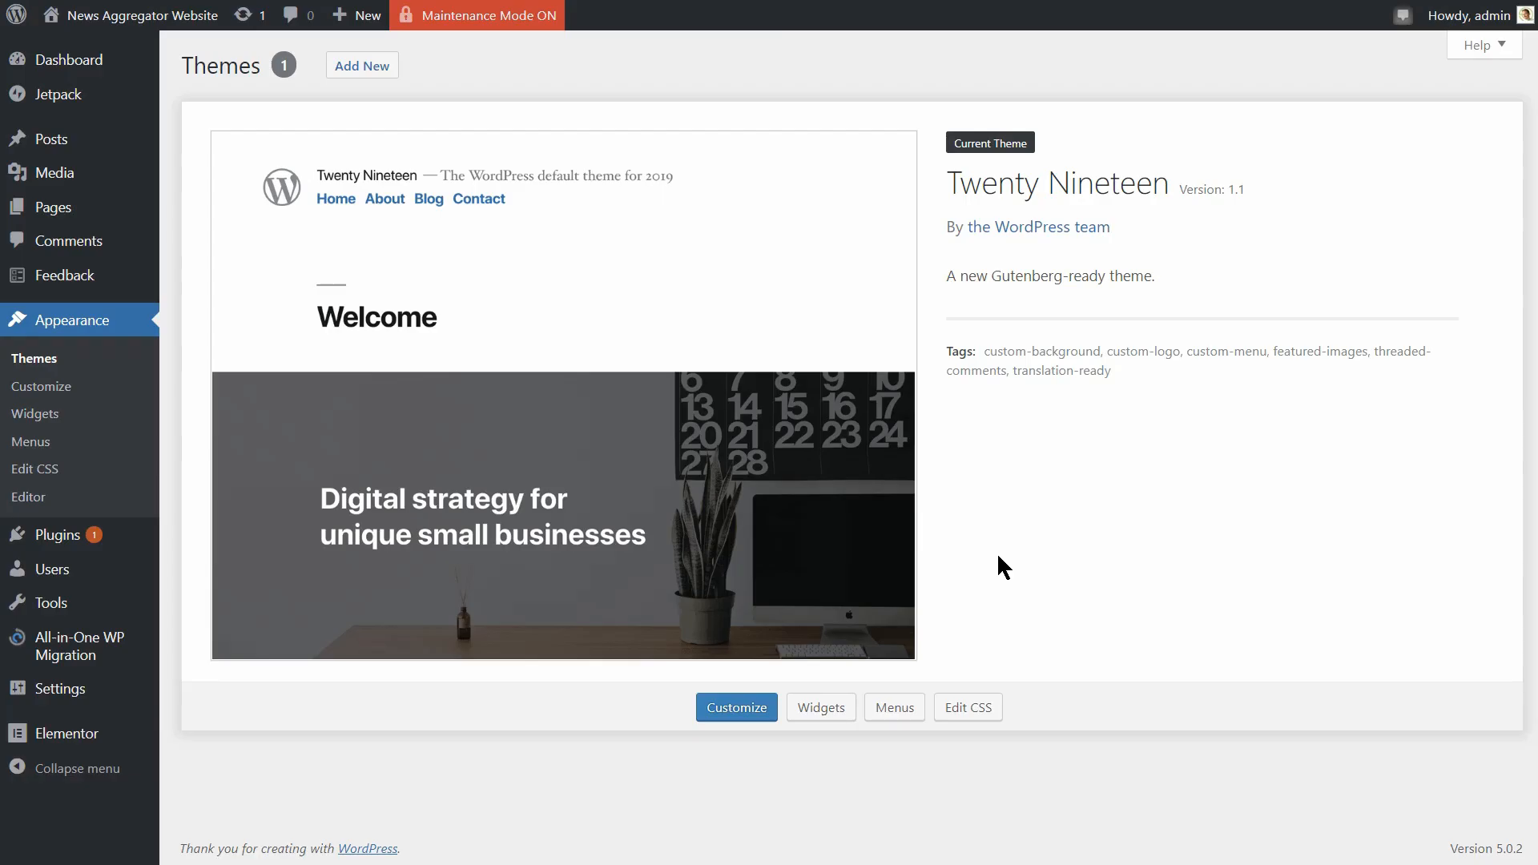
{"action": "mouse_move", "coordinate": [461, 329]}
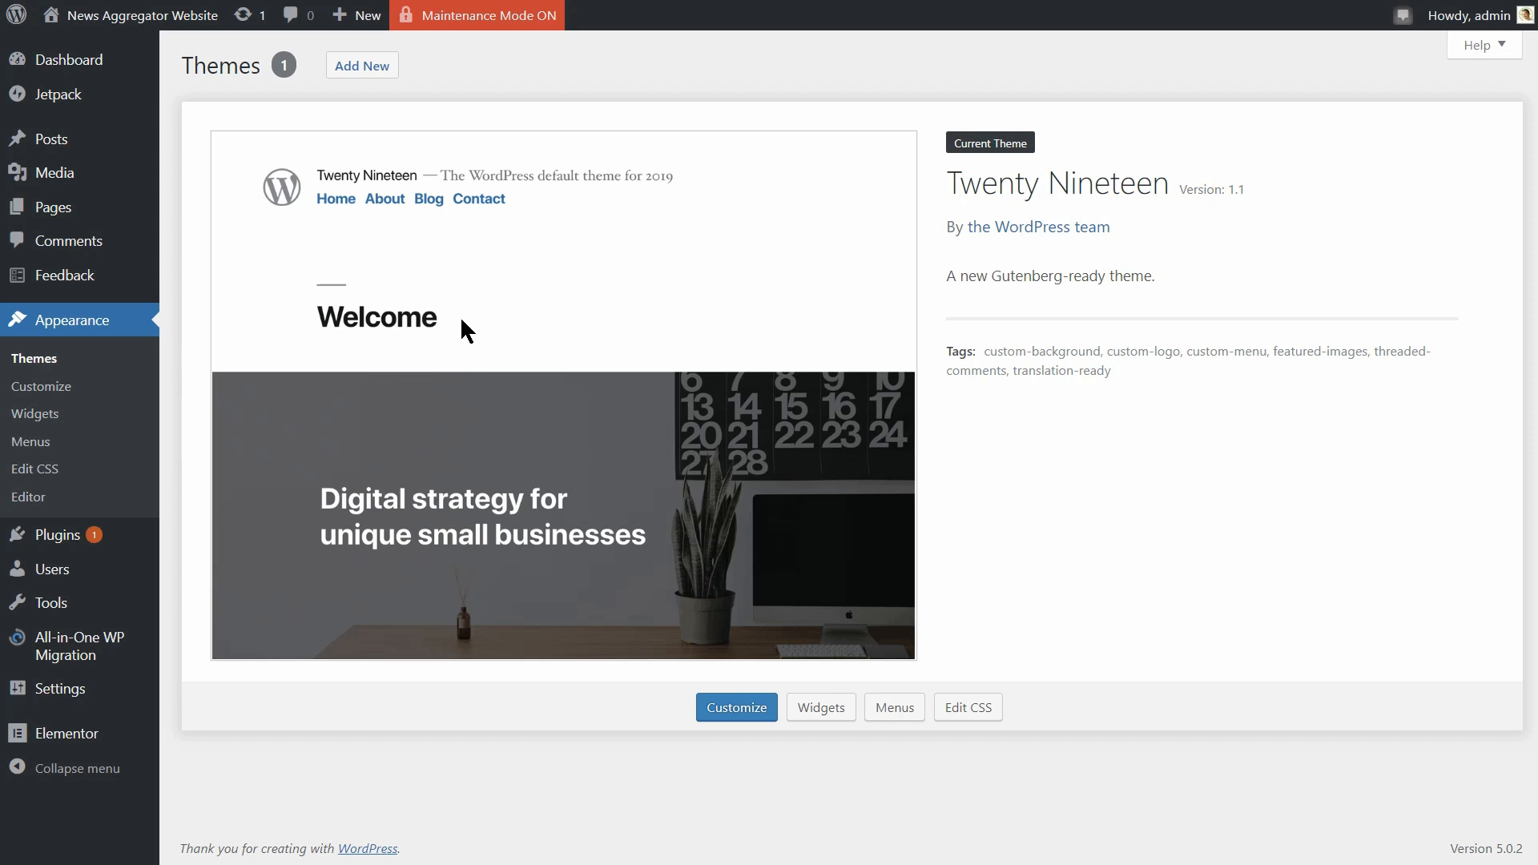
{"action": "mouse_move", "coordinate": [466, 329]}
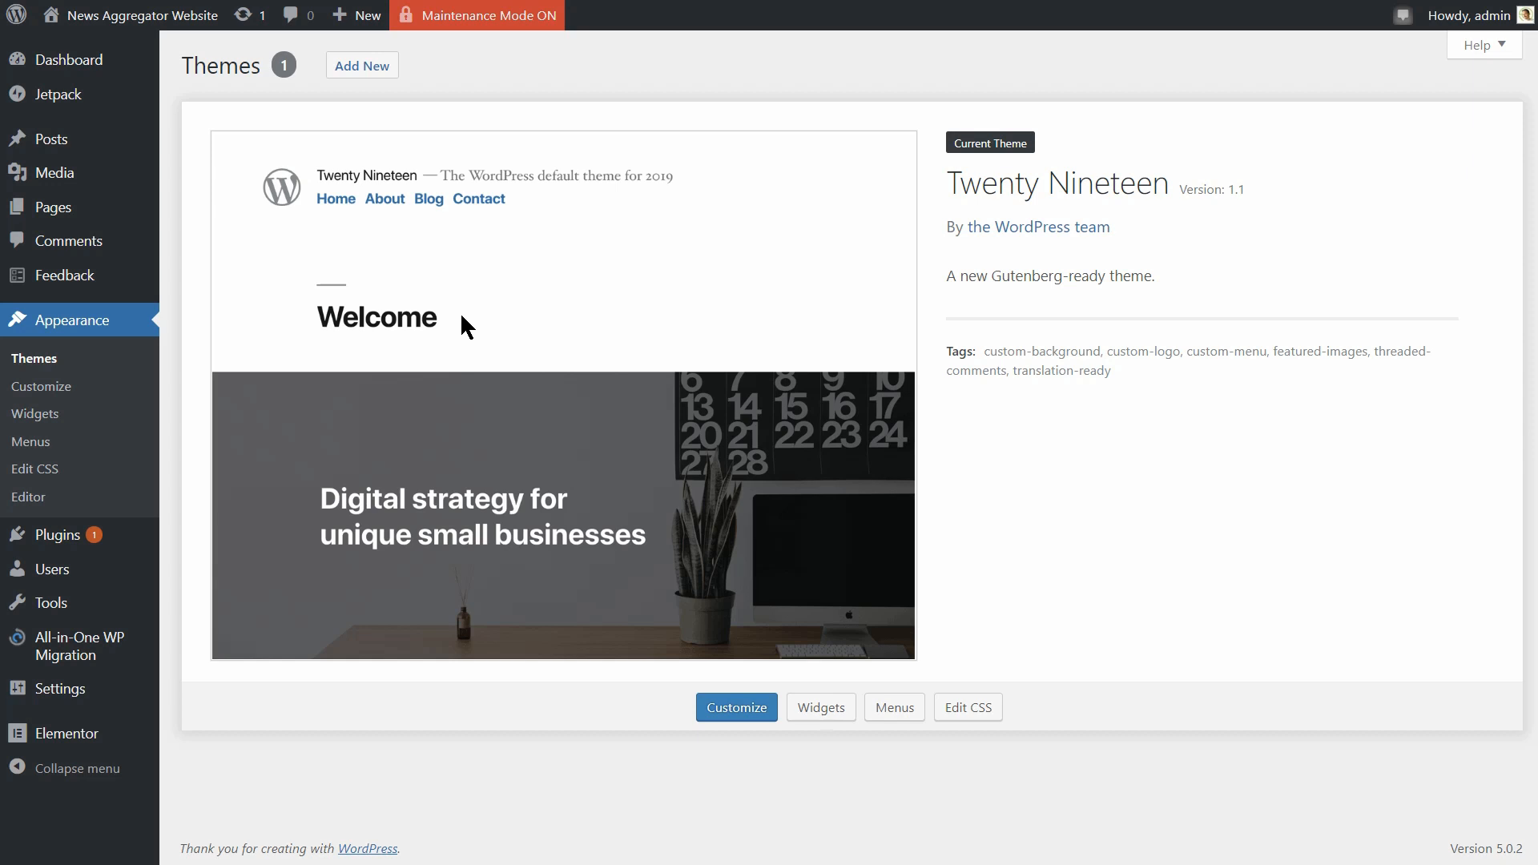
{"action": "mouse_move", "coordinate": [362, 64]}
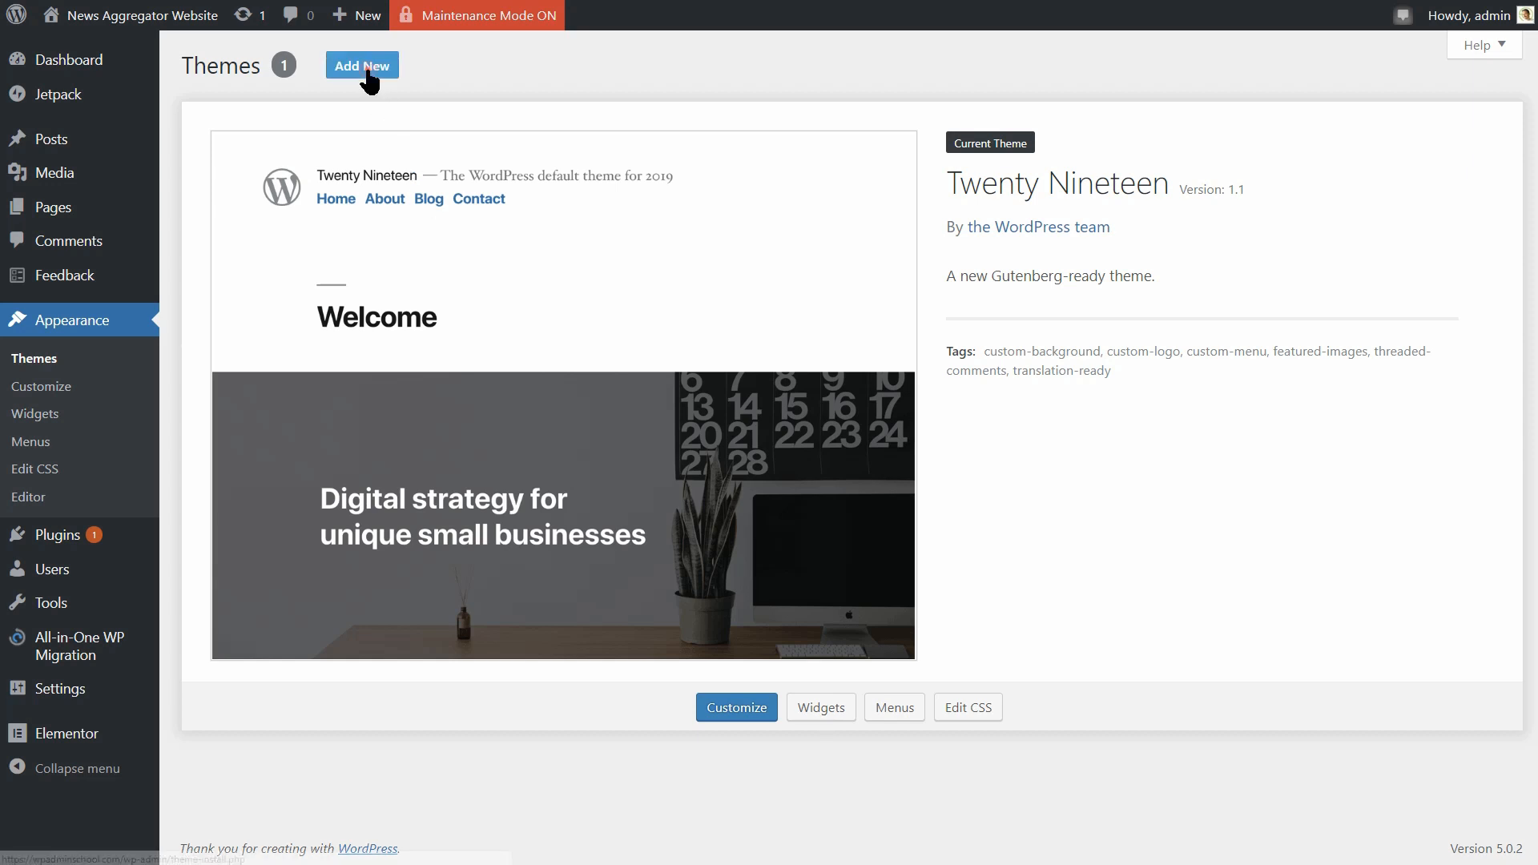
- Search the Add Themes directory for 'neve'
{"action": "left_click", "coordinate": [360, 66]}
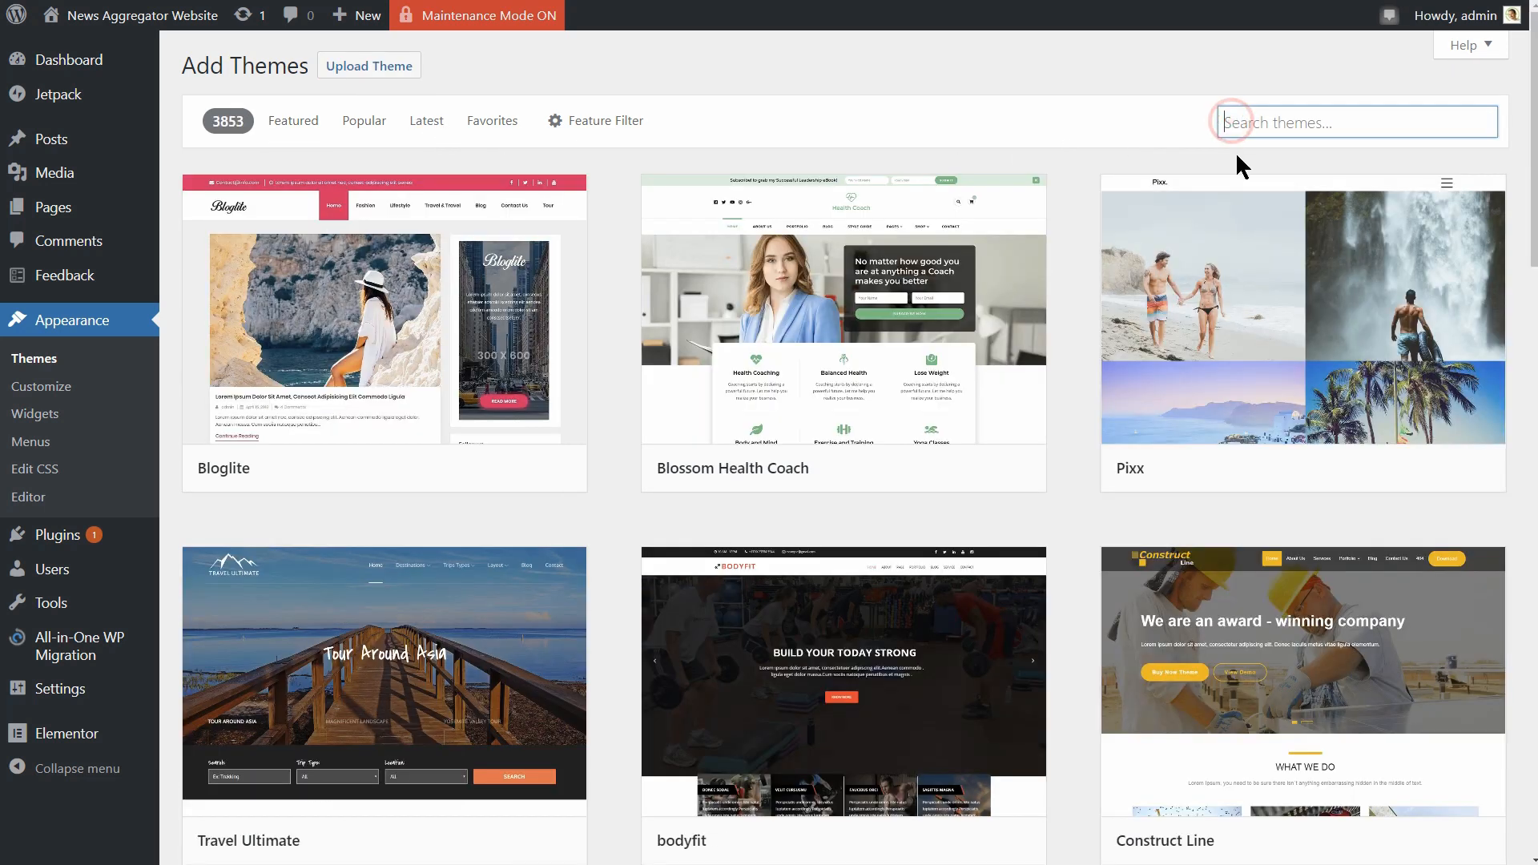
{"action": "type", "text": "neve"}
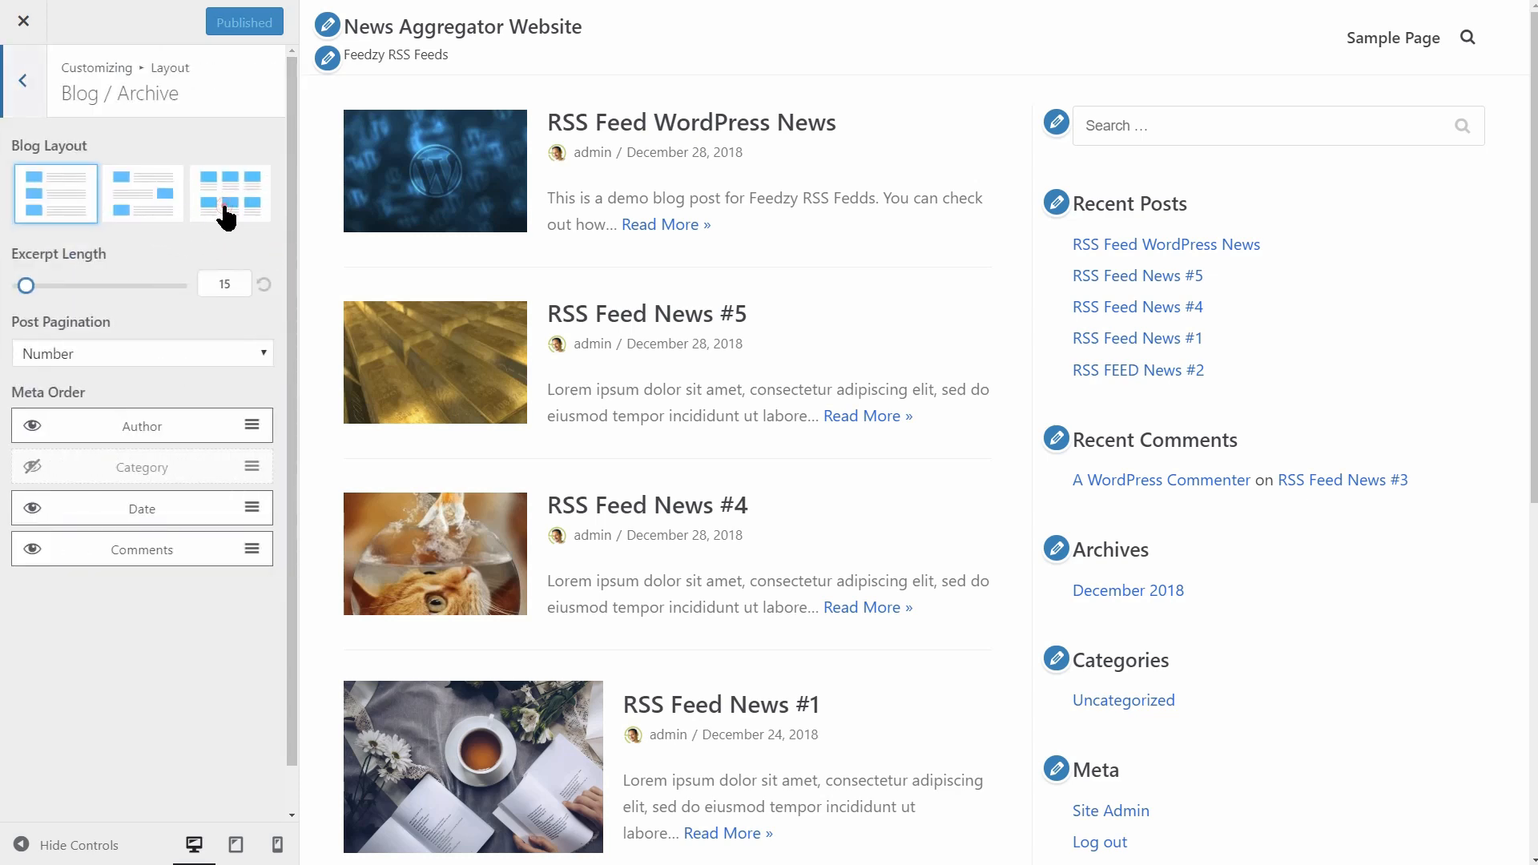
- Switch the blog archive to a 2-column grid layout with masonry enabled
{"action": "left_click", "coordinate": [229, 192]}
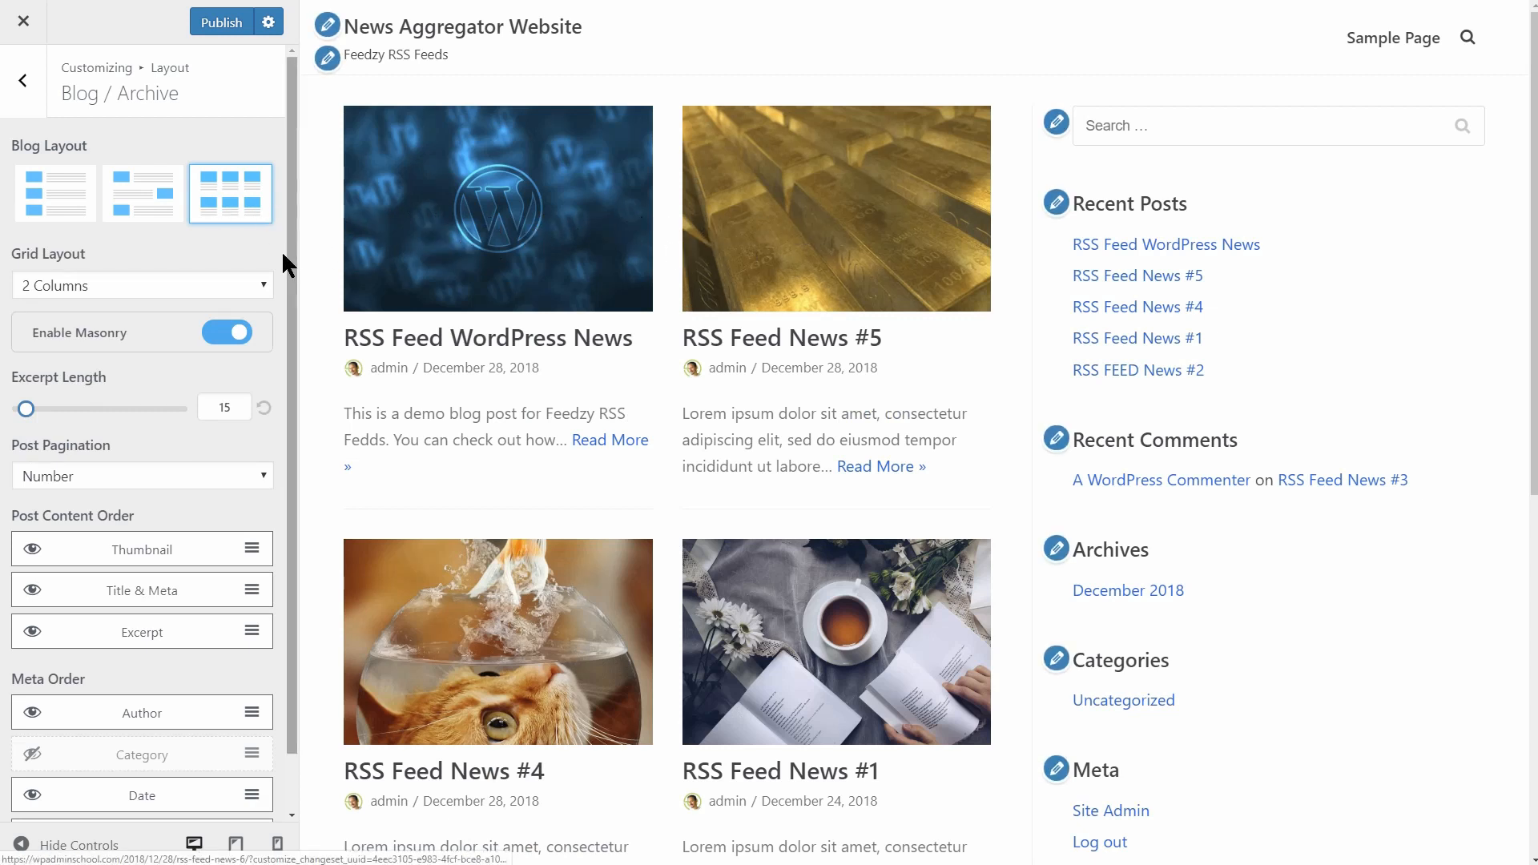
{"action": "left_click", "coordinate": [141, 285]}
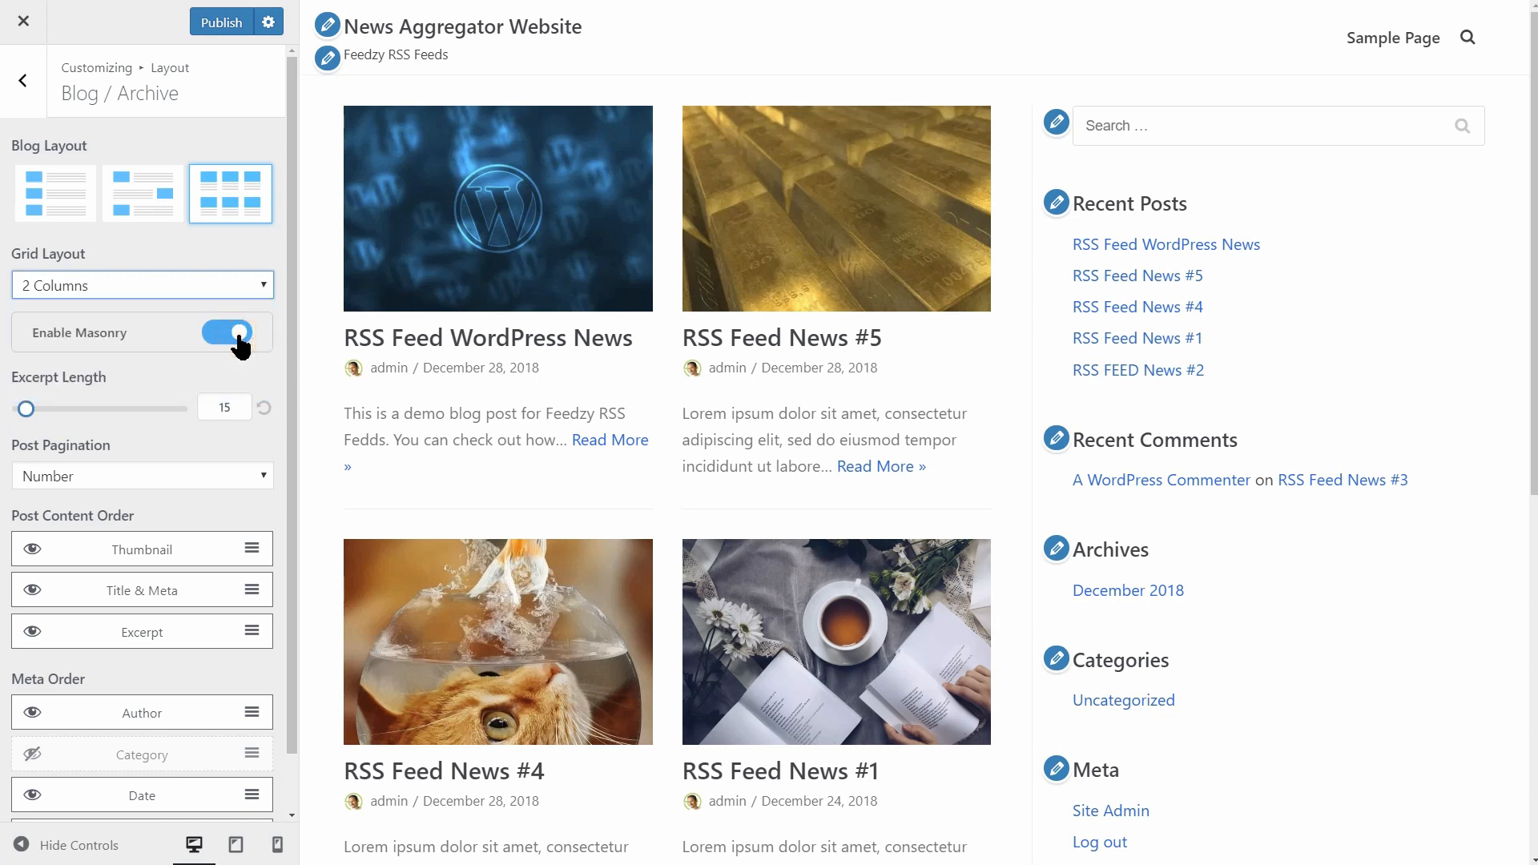
{"action": "left_click", "coordinate": [225, 333]}
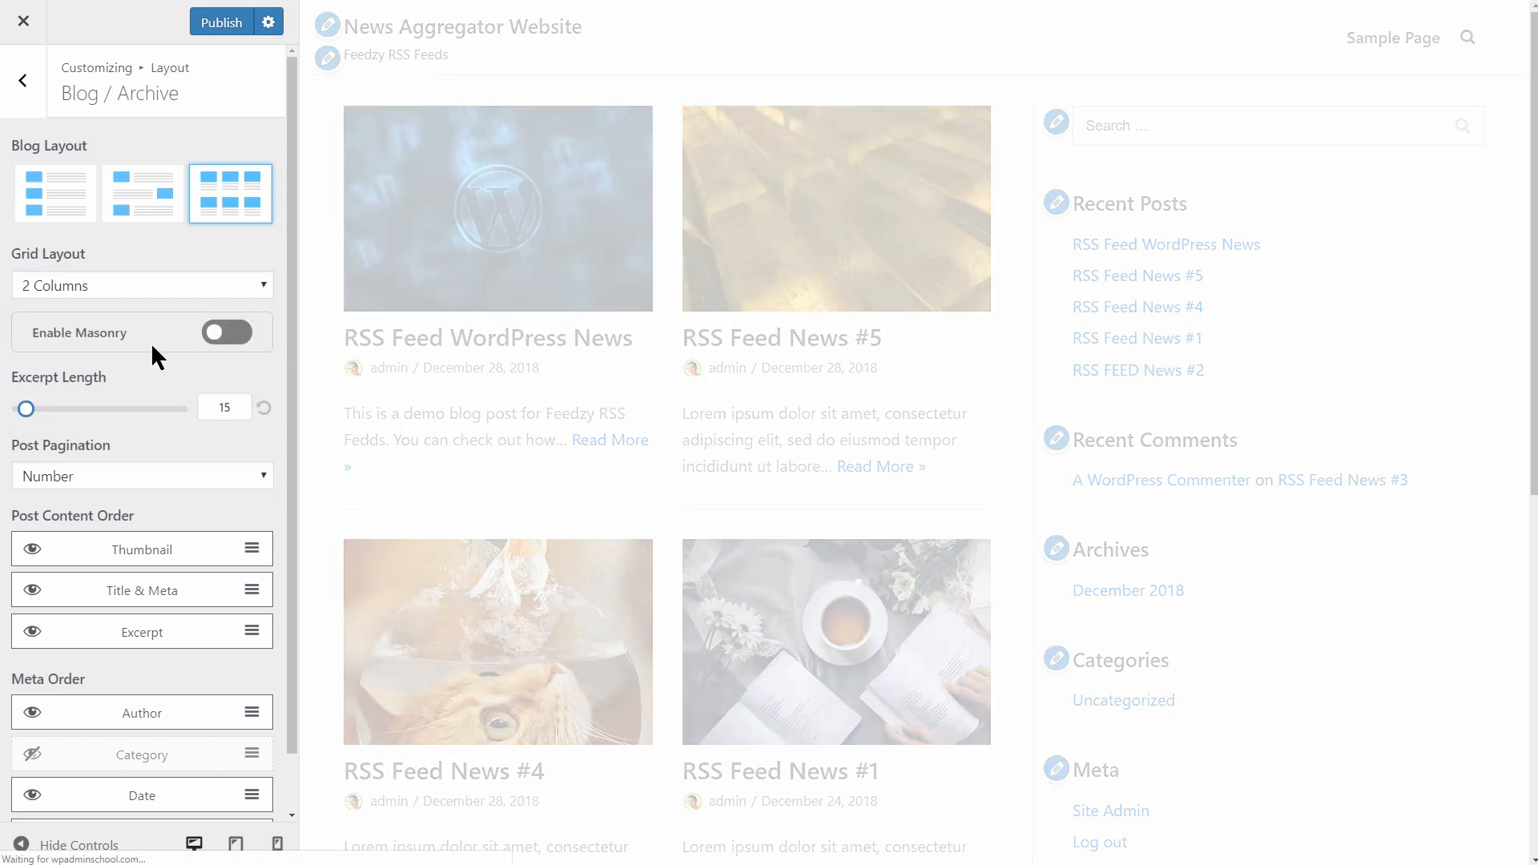
{"action": "left_click", "coordinate": [226, 333]}
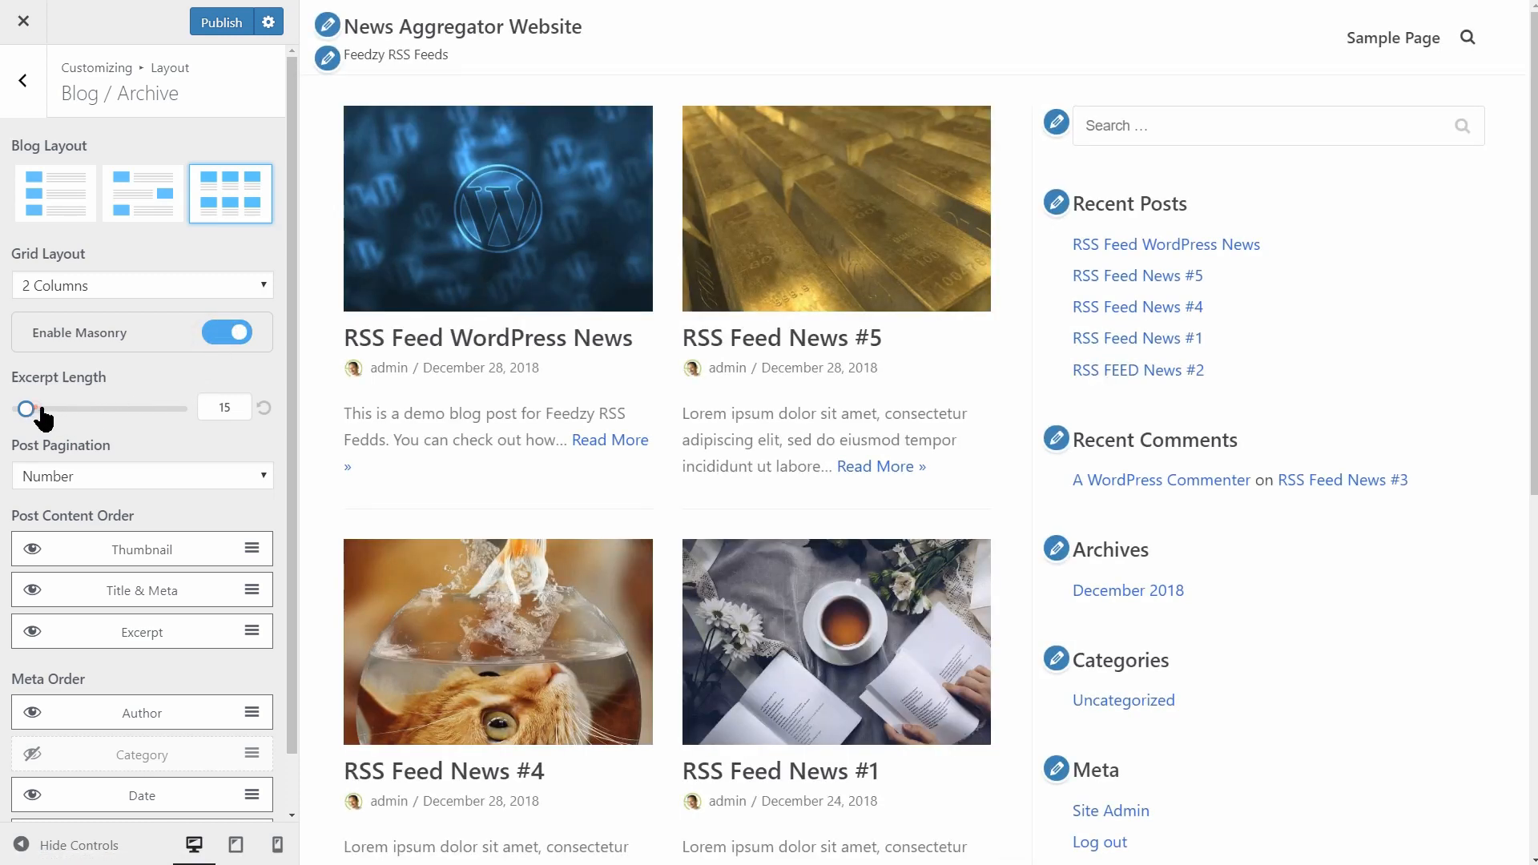
- Set the archive excerpt length to 40 words
{"action": "left_click_drag", "start_coordinate": [25, 408], "coordinate": [46, 408]}
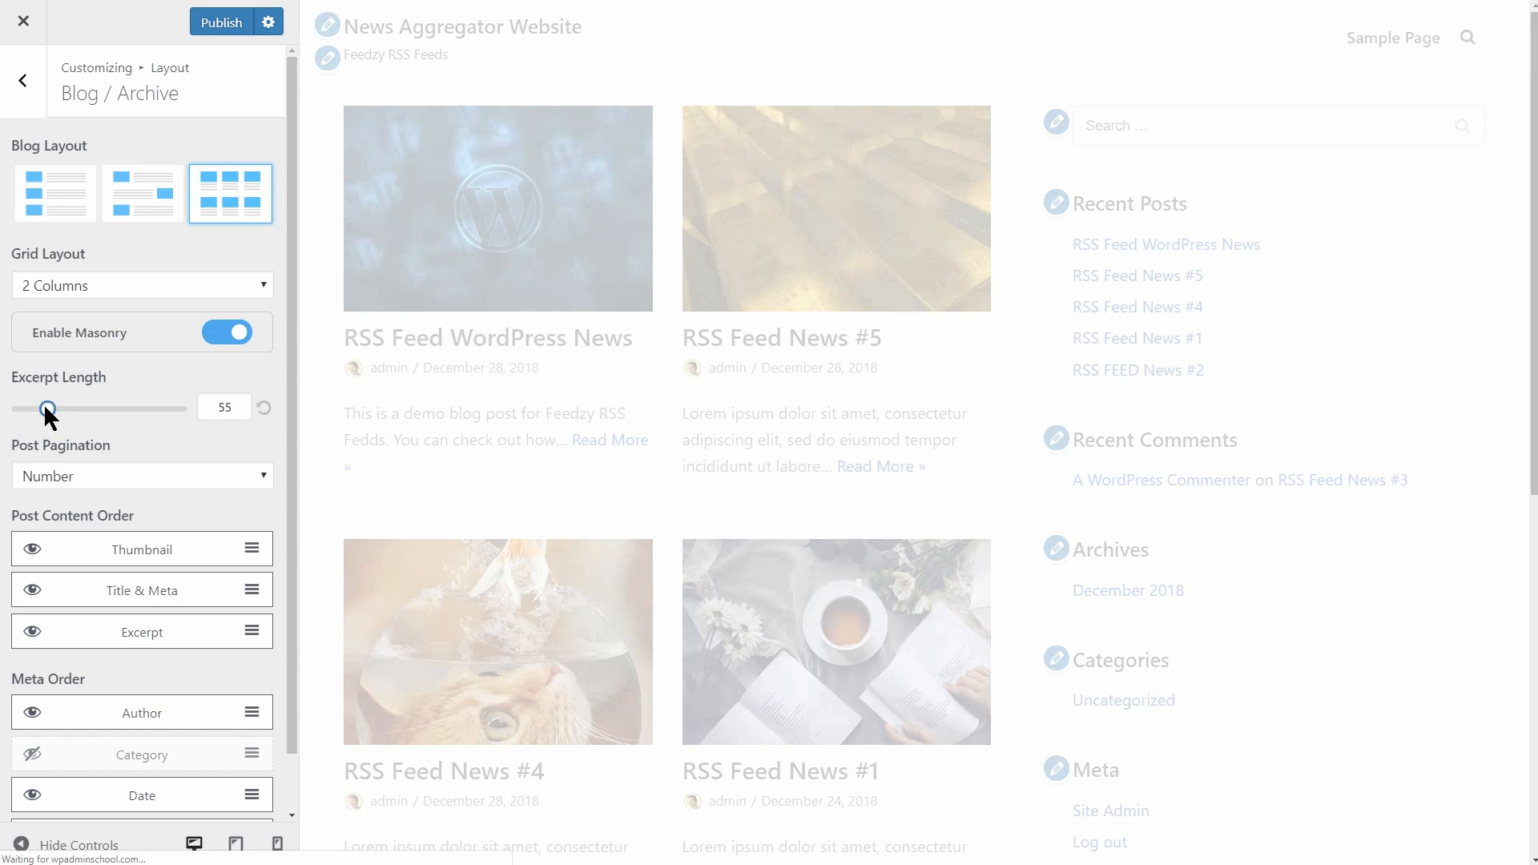
{"action": "left_click_drag", "start_coordinate": [47, 409], "coordinate": [39, 408]}
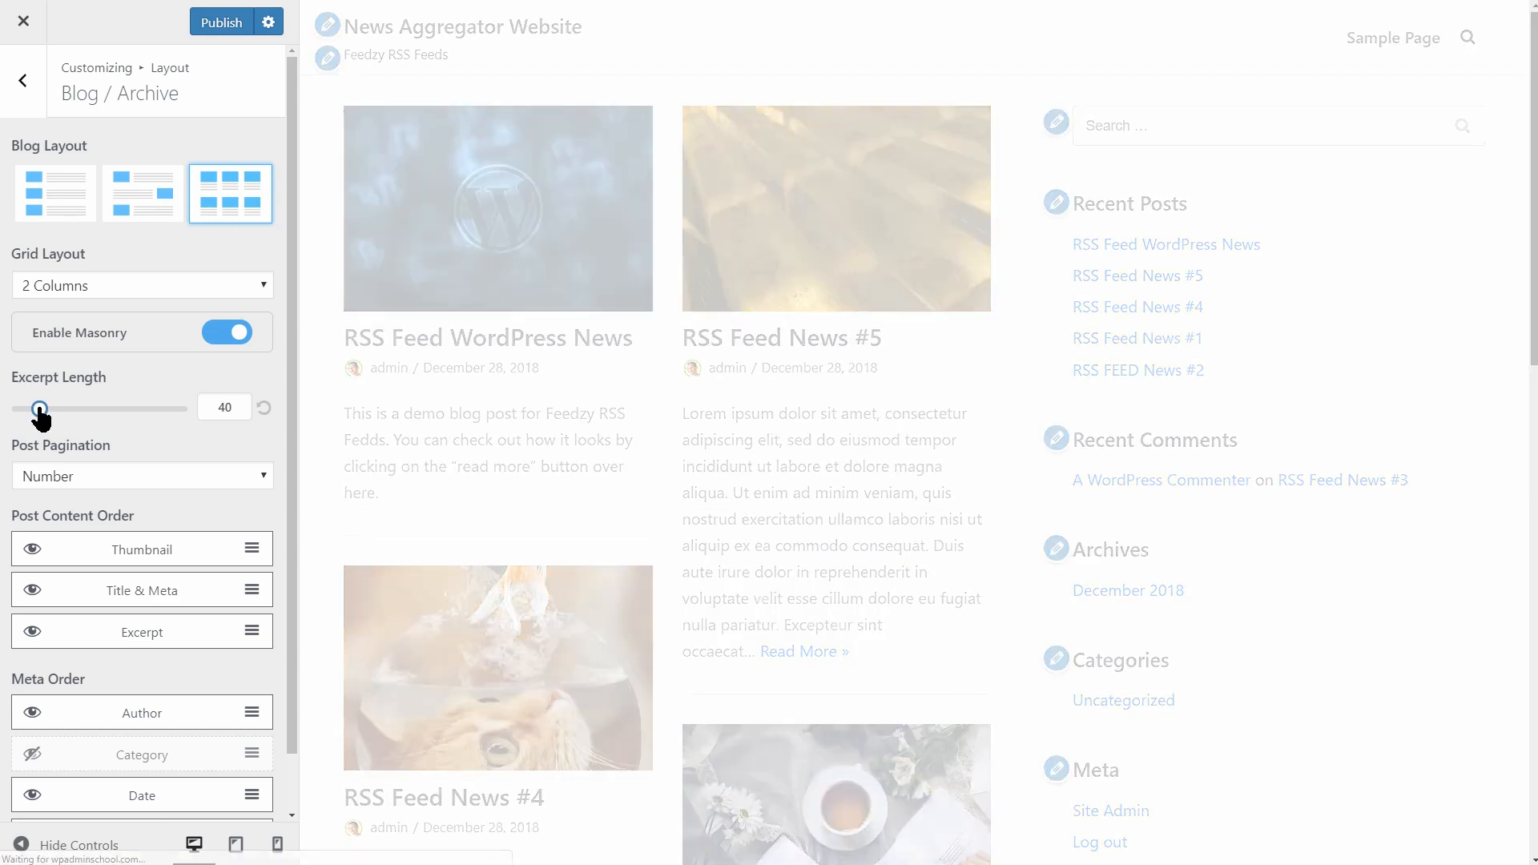
{"action": "left_click", "coordinate": [141, 476]}
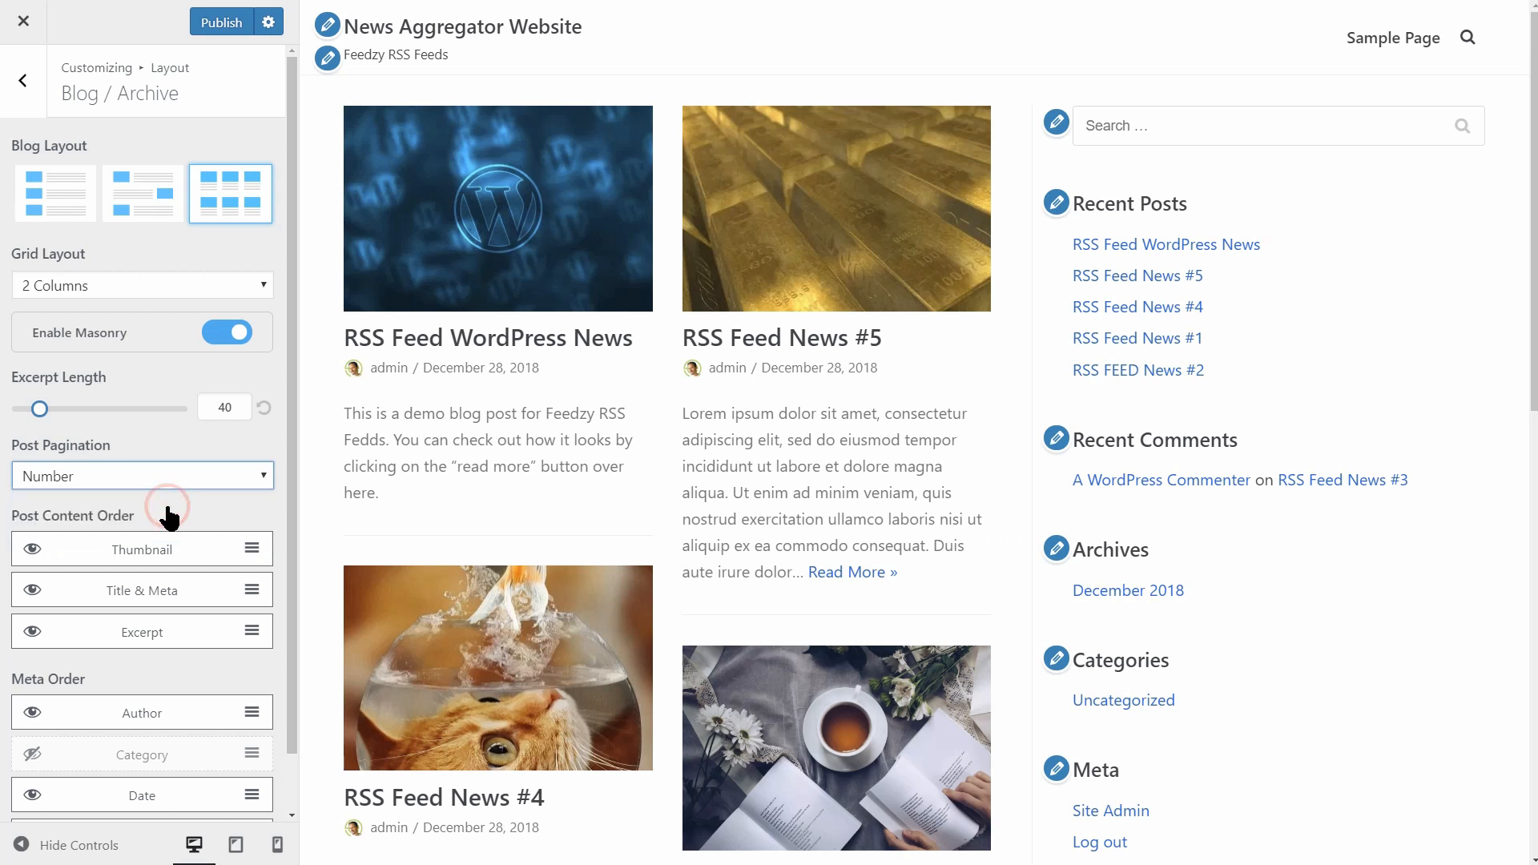
{"action": "scroll", "scroll_direction": "down", "scroll_amount": 3}
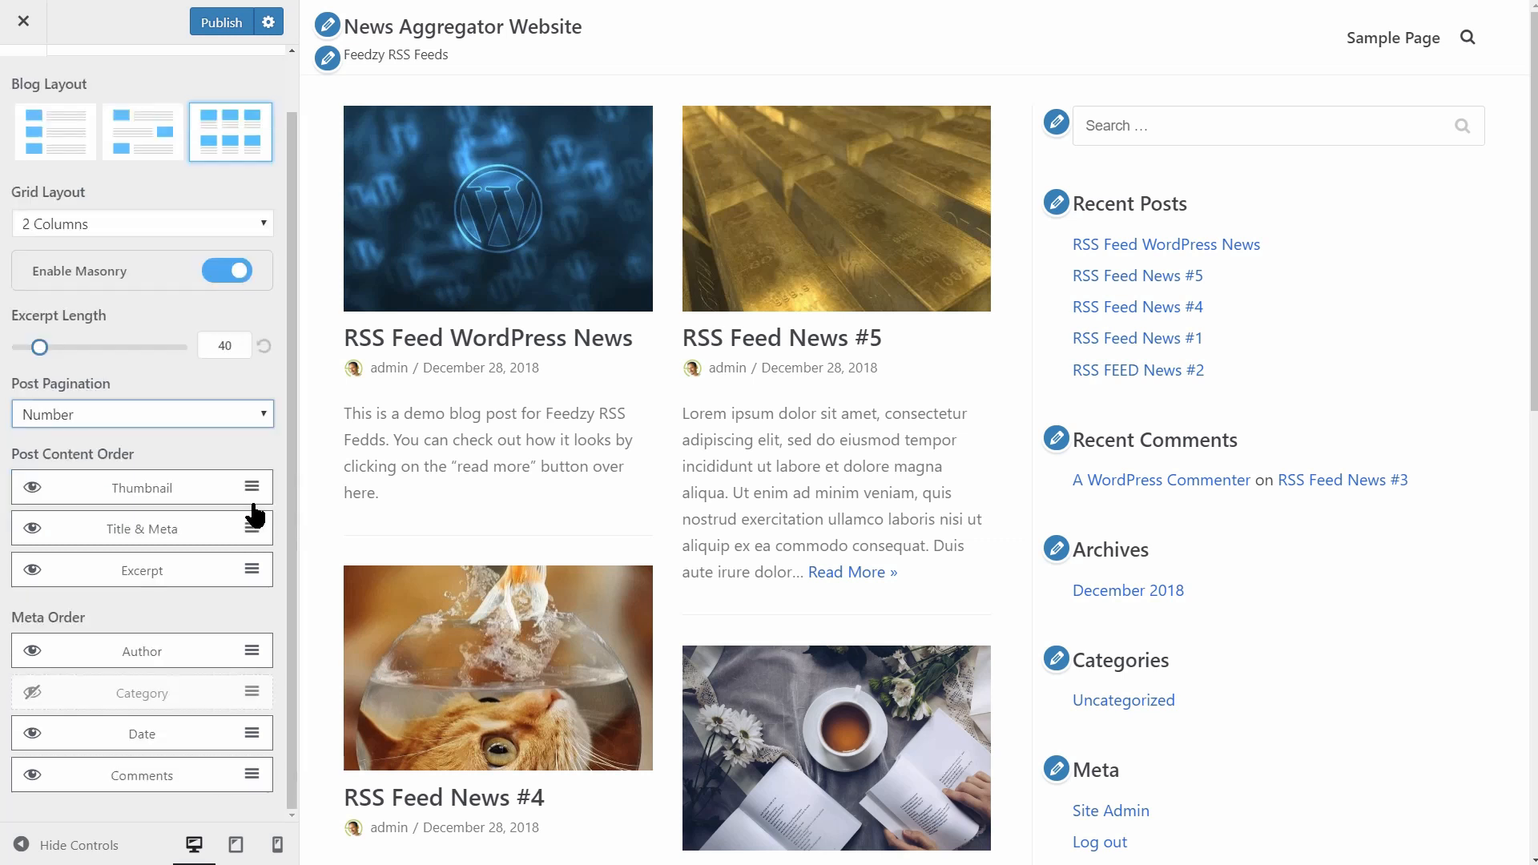
{"action": "mouse_move", "coordinate": [241, 502]}
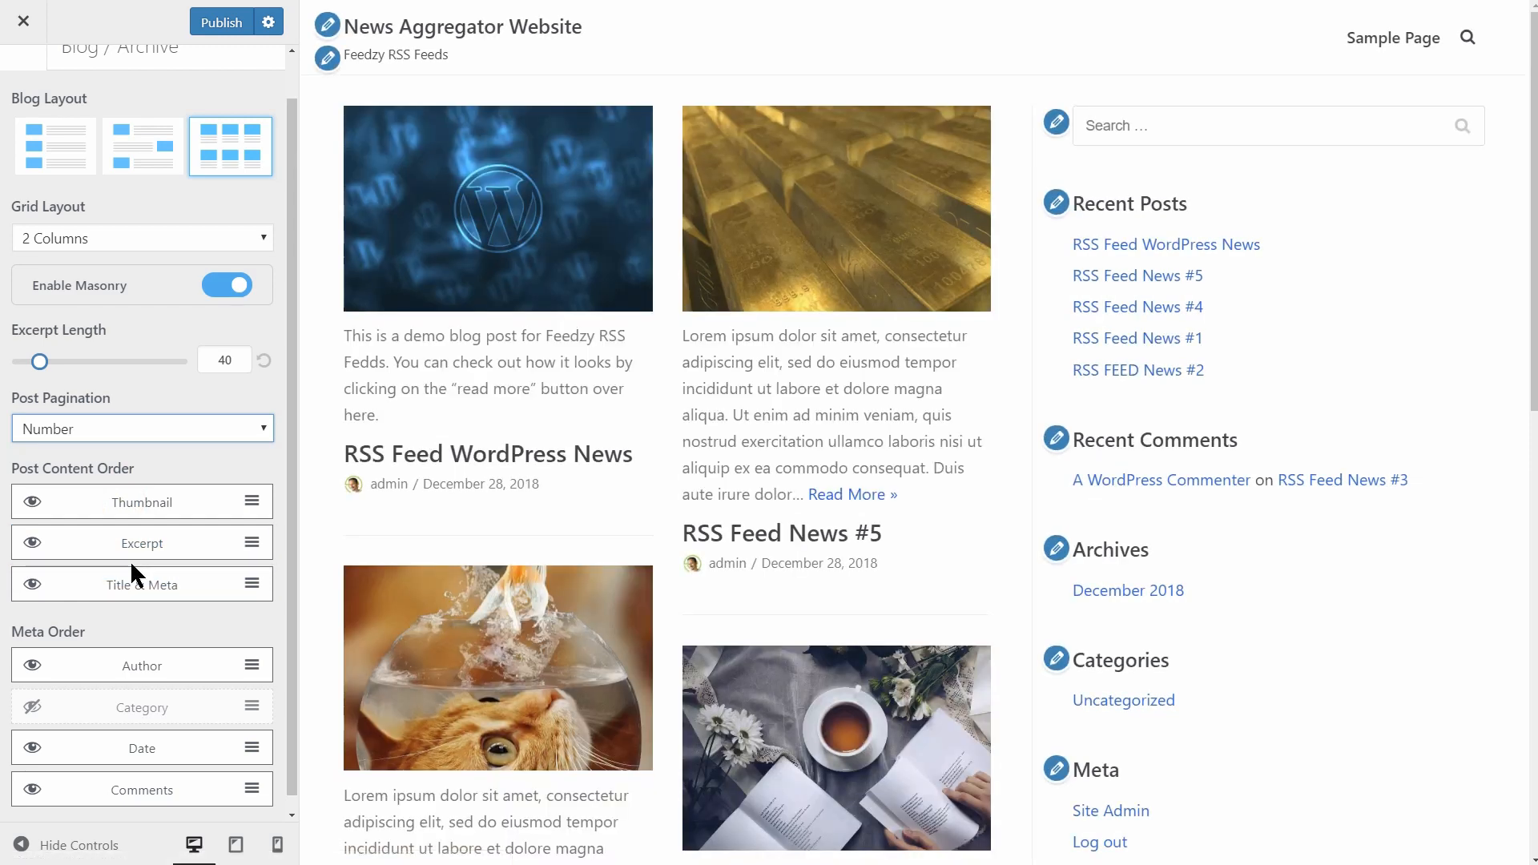
- Move the author after the date in post meta and hide it
{"action": "left_click", "coordinate": [32, 665]}
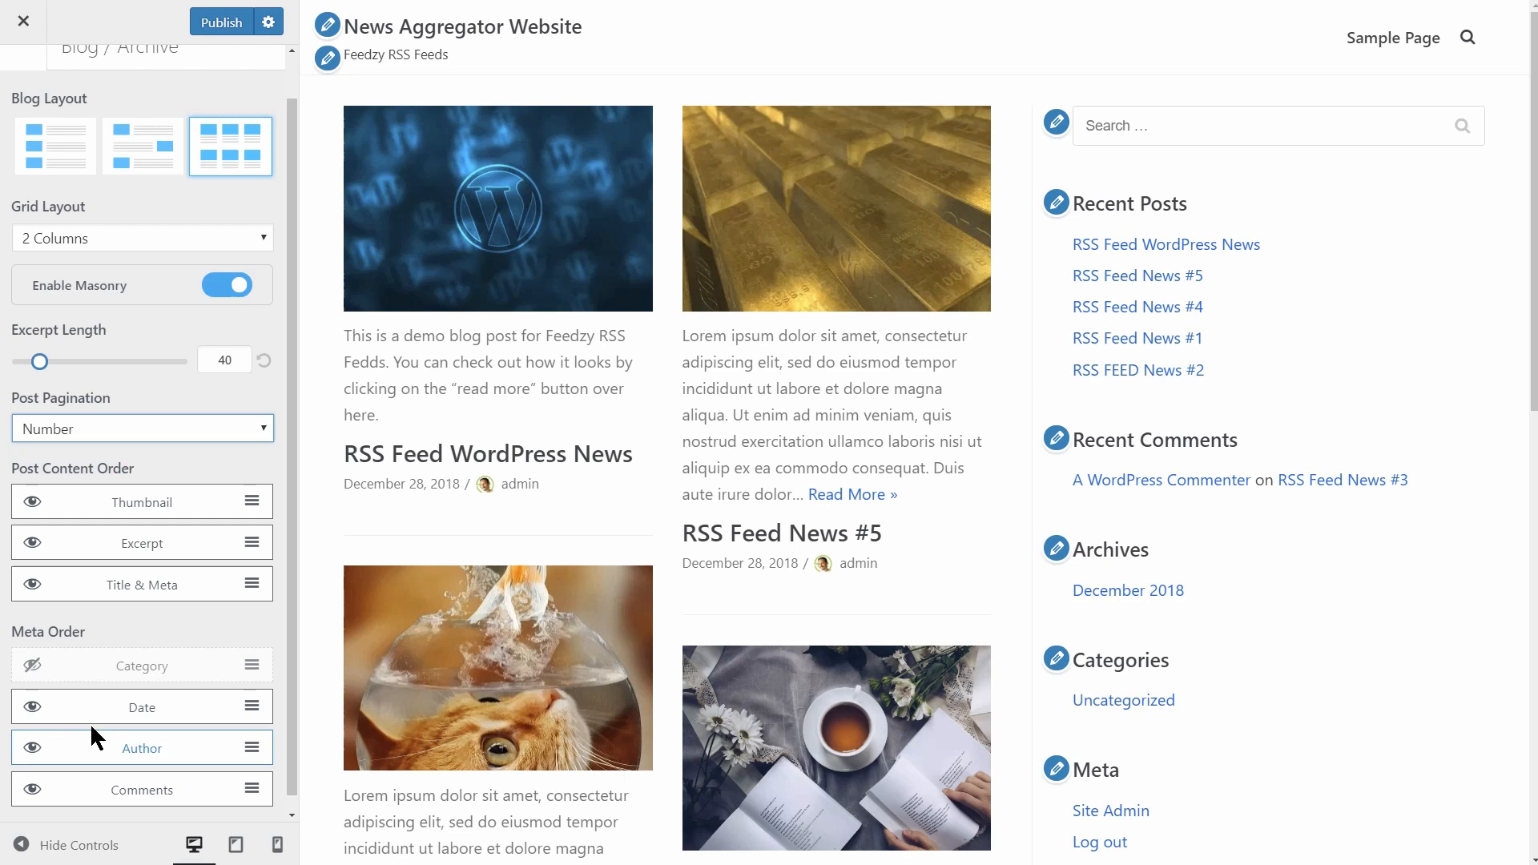
{"action": "left_click", "coordinate": [35, 748]}
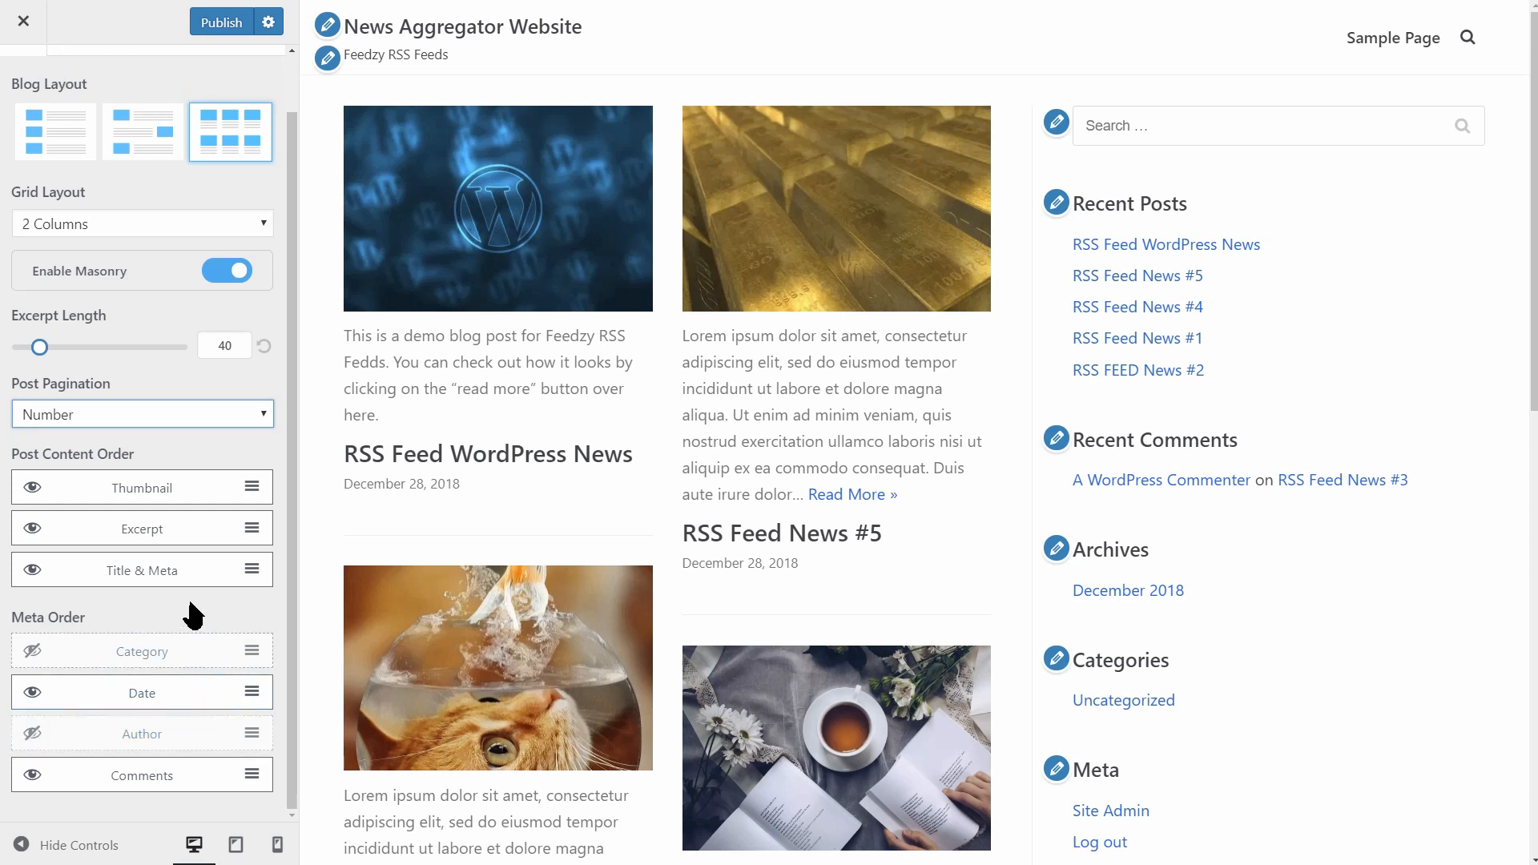
{"action": "left_click", "coordinate": [27, 84]}
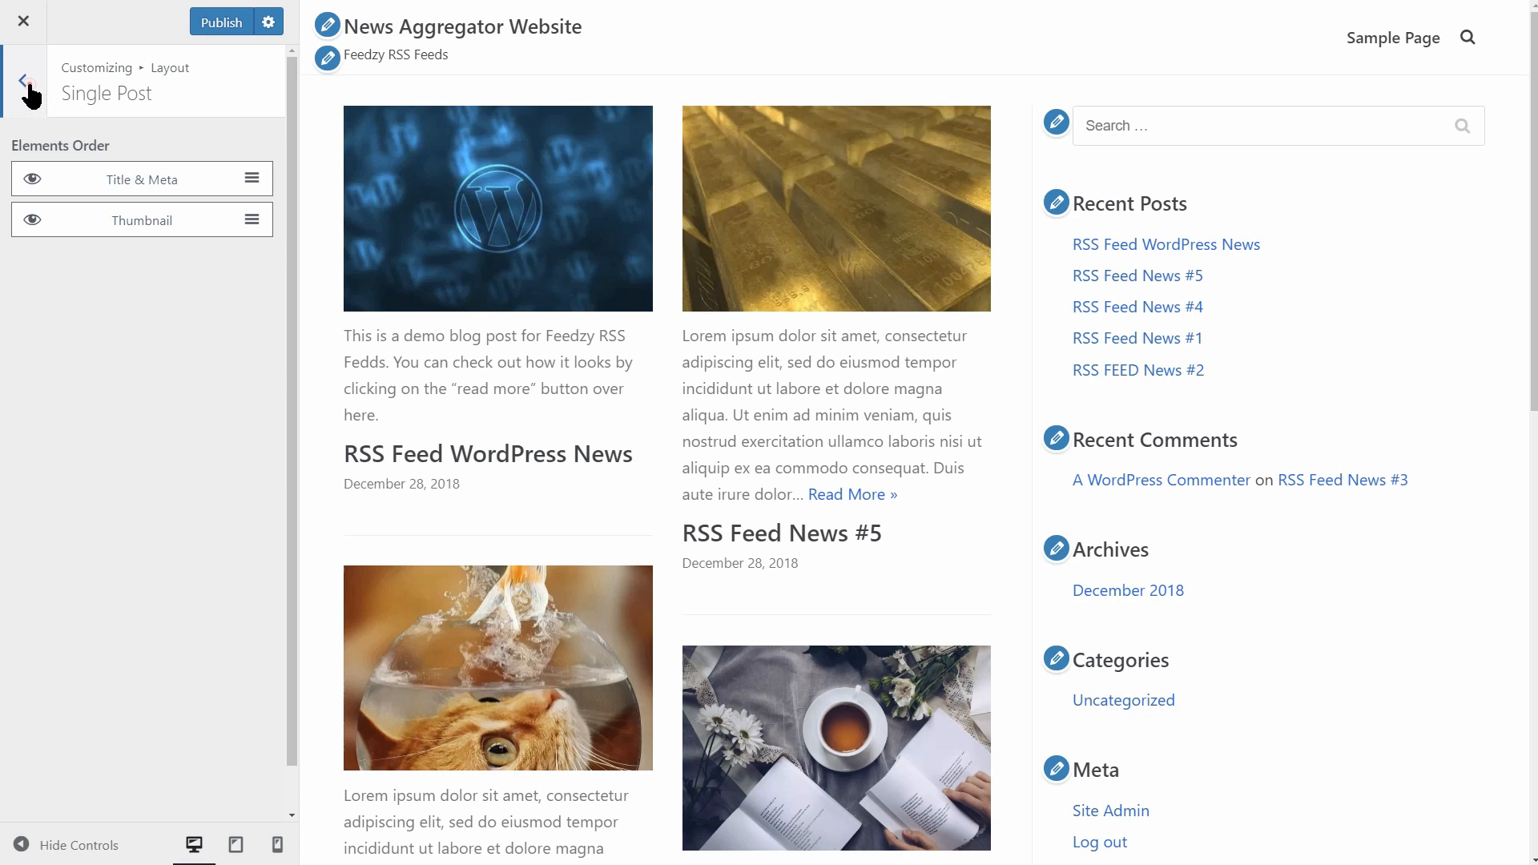
- Back out of the layout panels to the top-level Customizer sections
{"action": "left_click", "coordinate": [22, 80]}
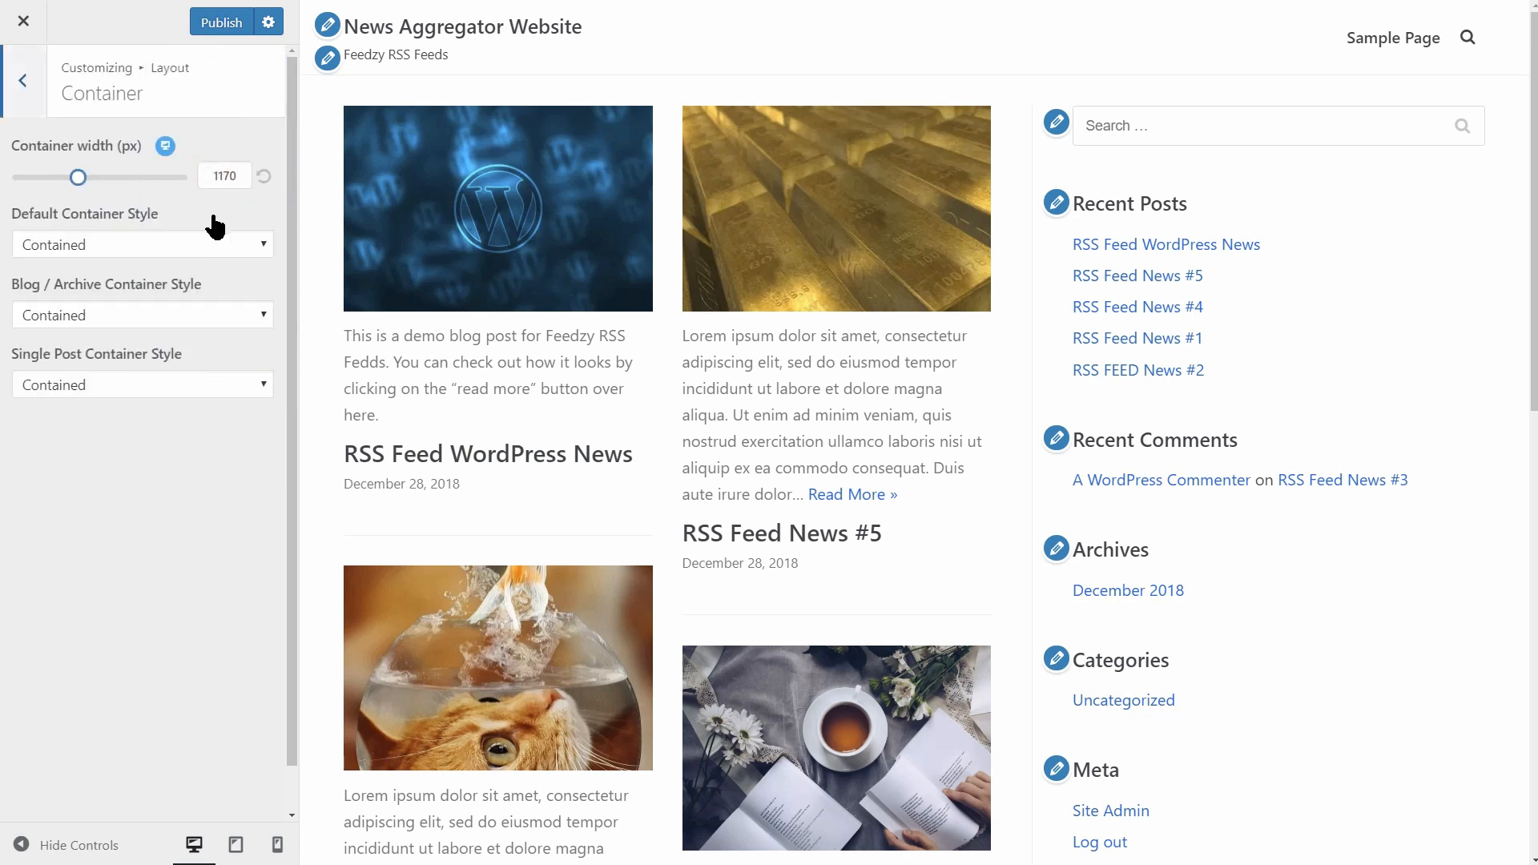
{"action": "left_click", "coordinate": [21, 80]}
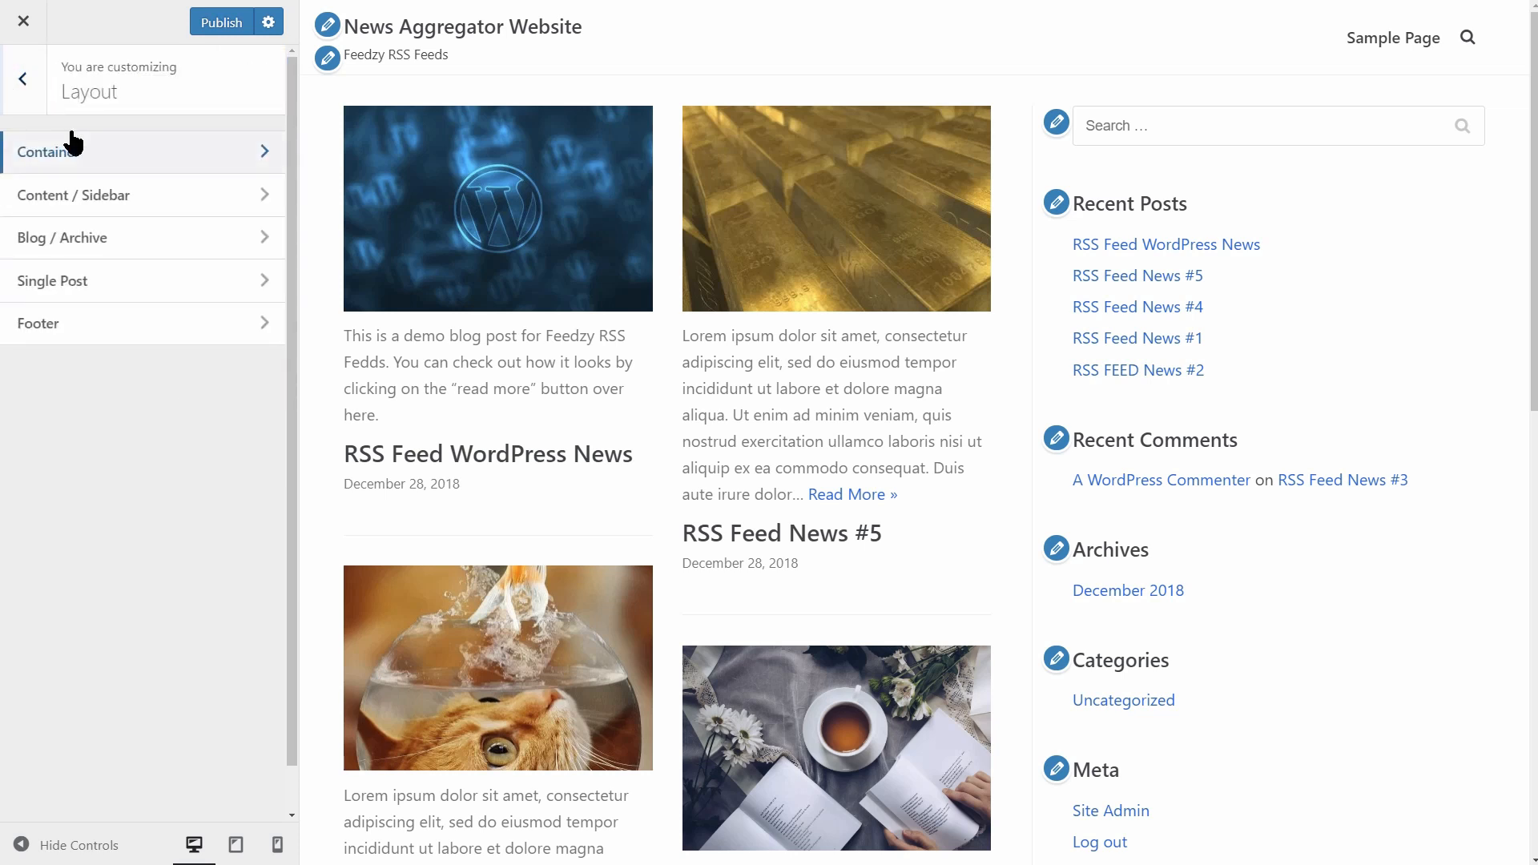
{"action": "left_click", "coordinate": [18, 79]}
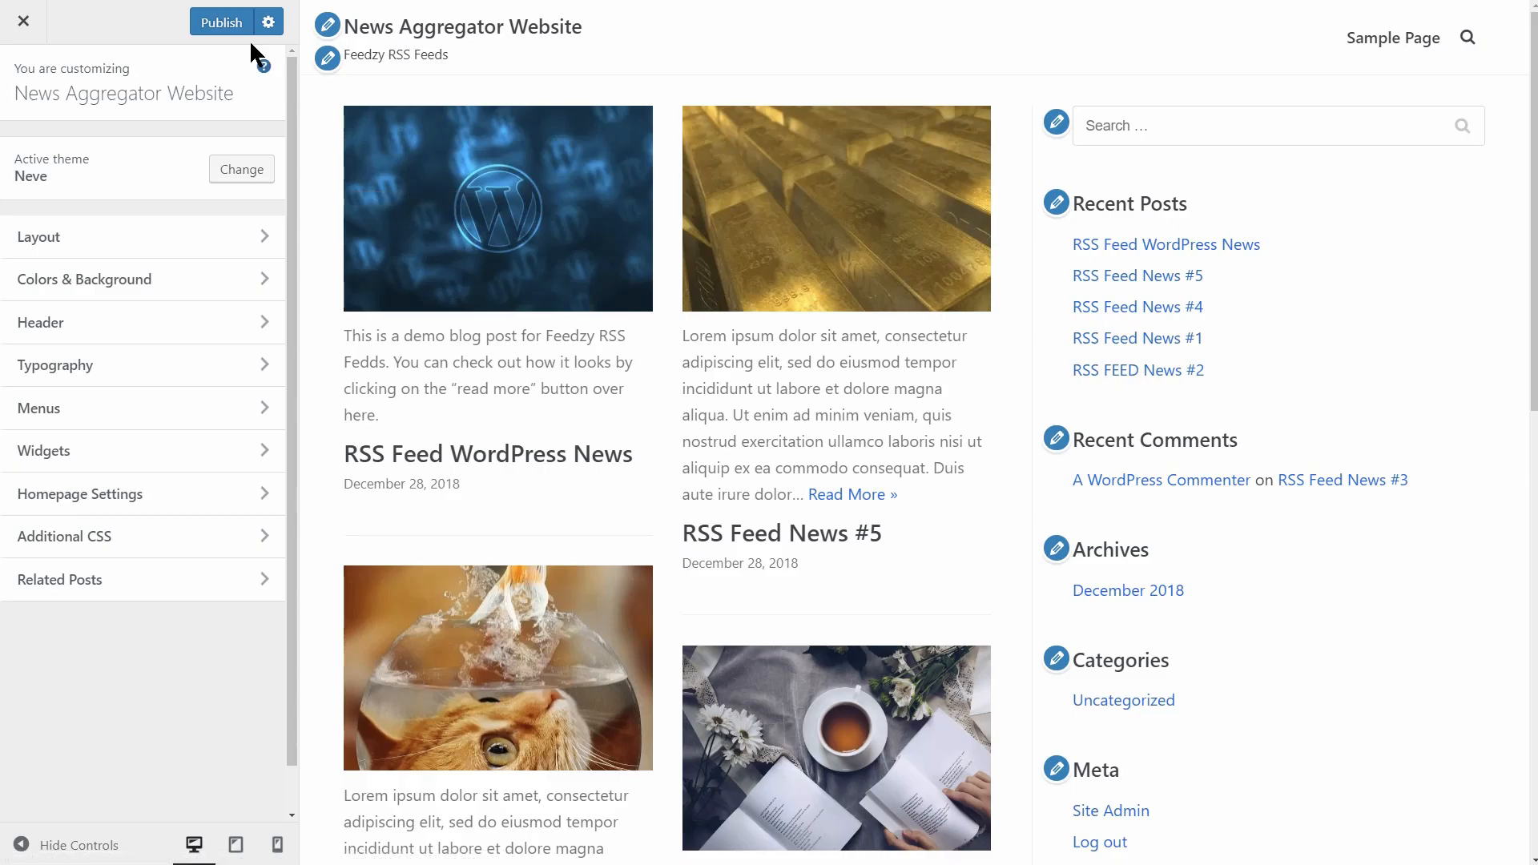
- Publish the Customizer changes and go to the Add Plugins page
{"action": "left_click", "coordinate": [221, 20]}
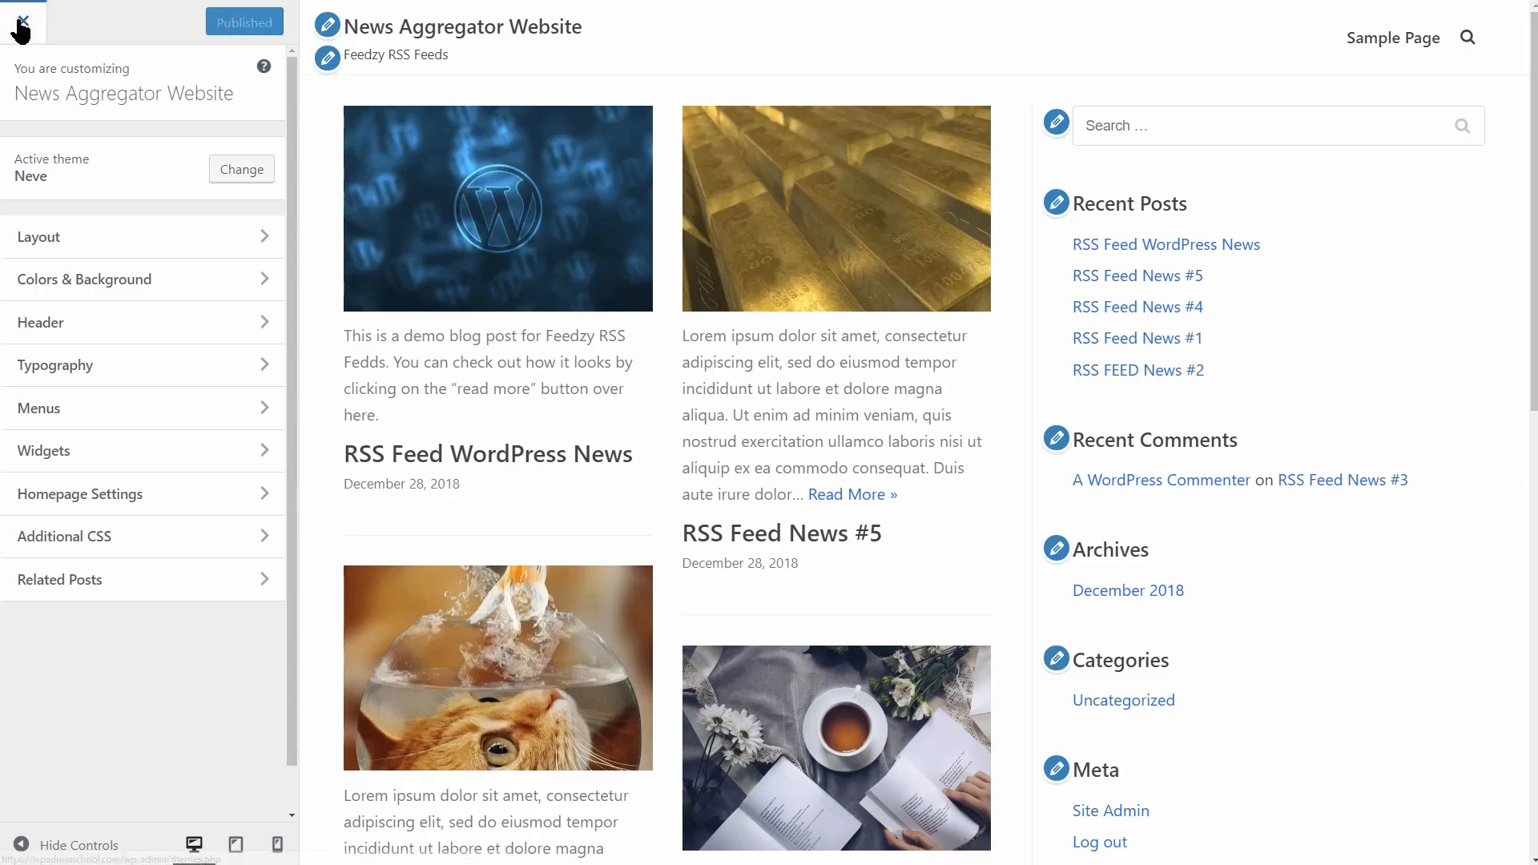
{"action": "left_click", "coordinate": [19, 20]}
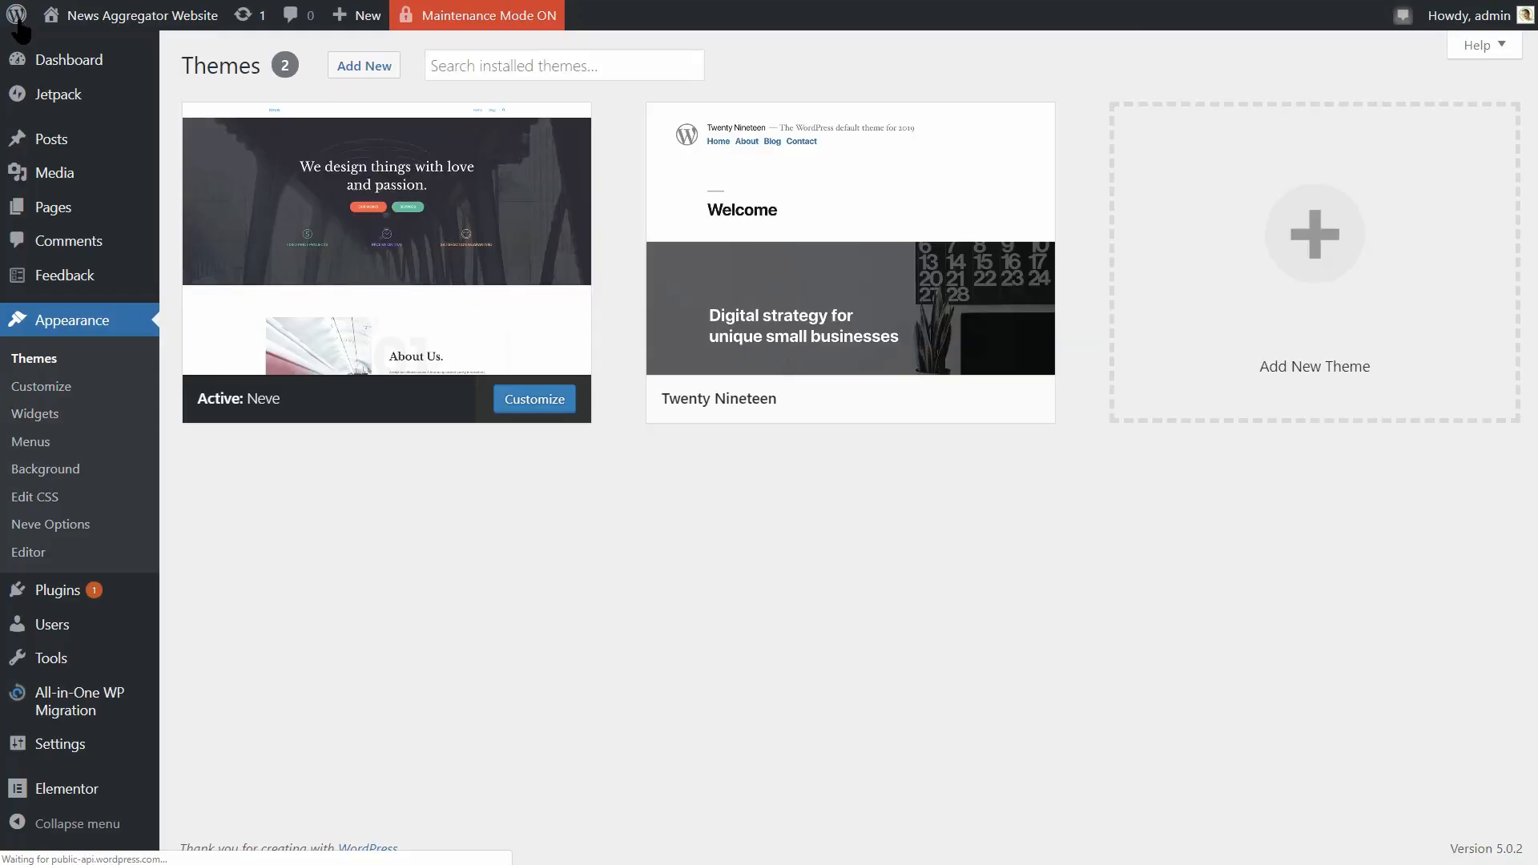
{"action": "mouse_move", "coordinate": [41, 207]}
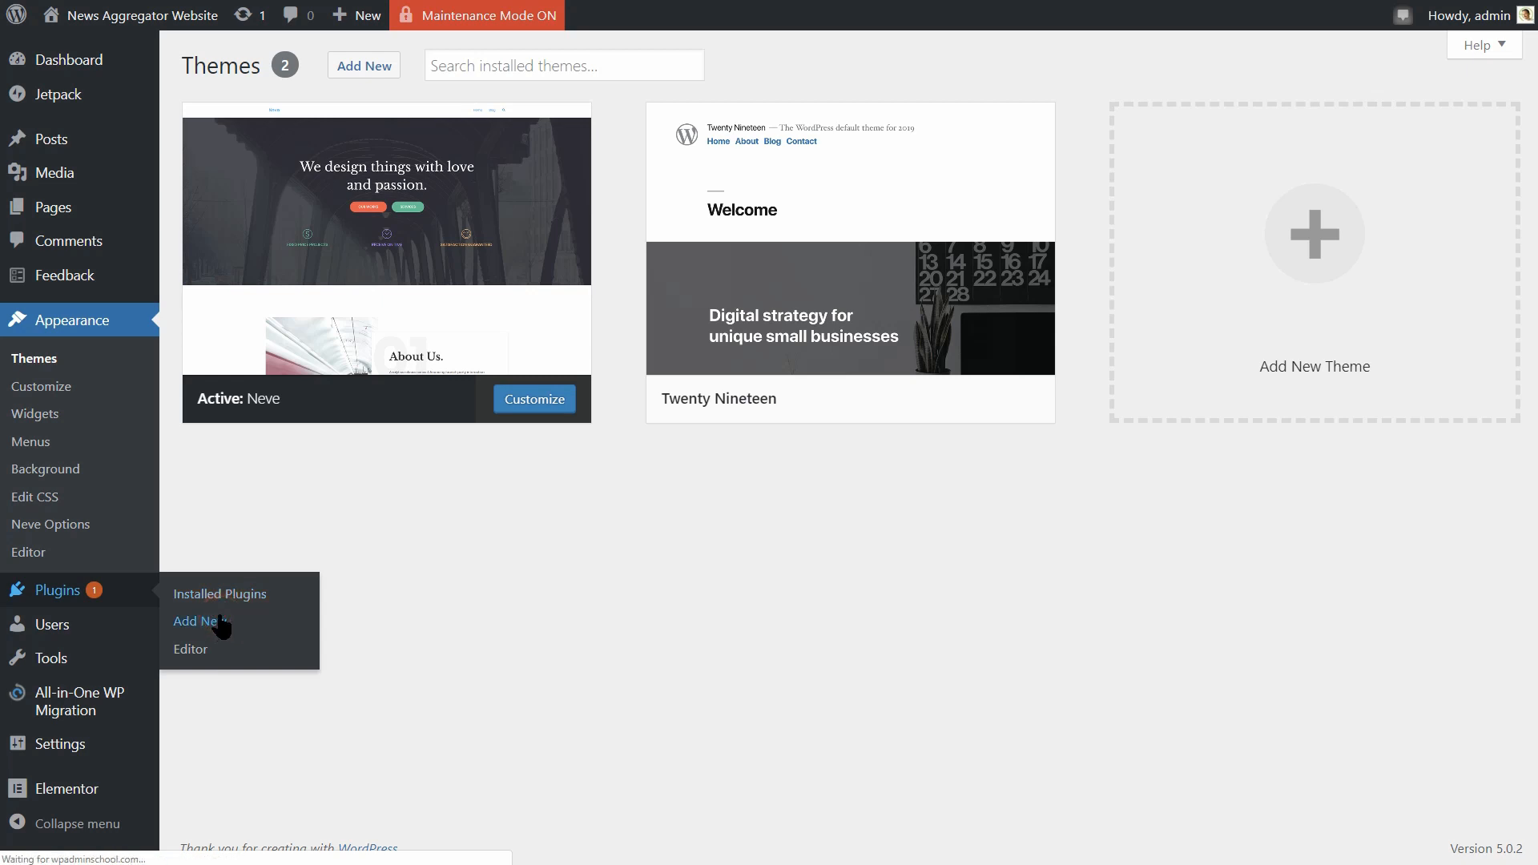
{"action": "left_click", "coordinate": [193, 621]}
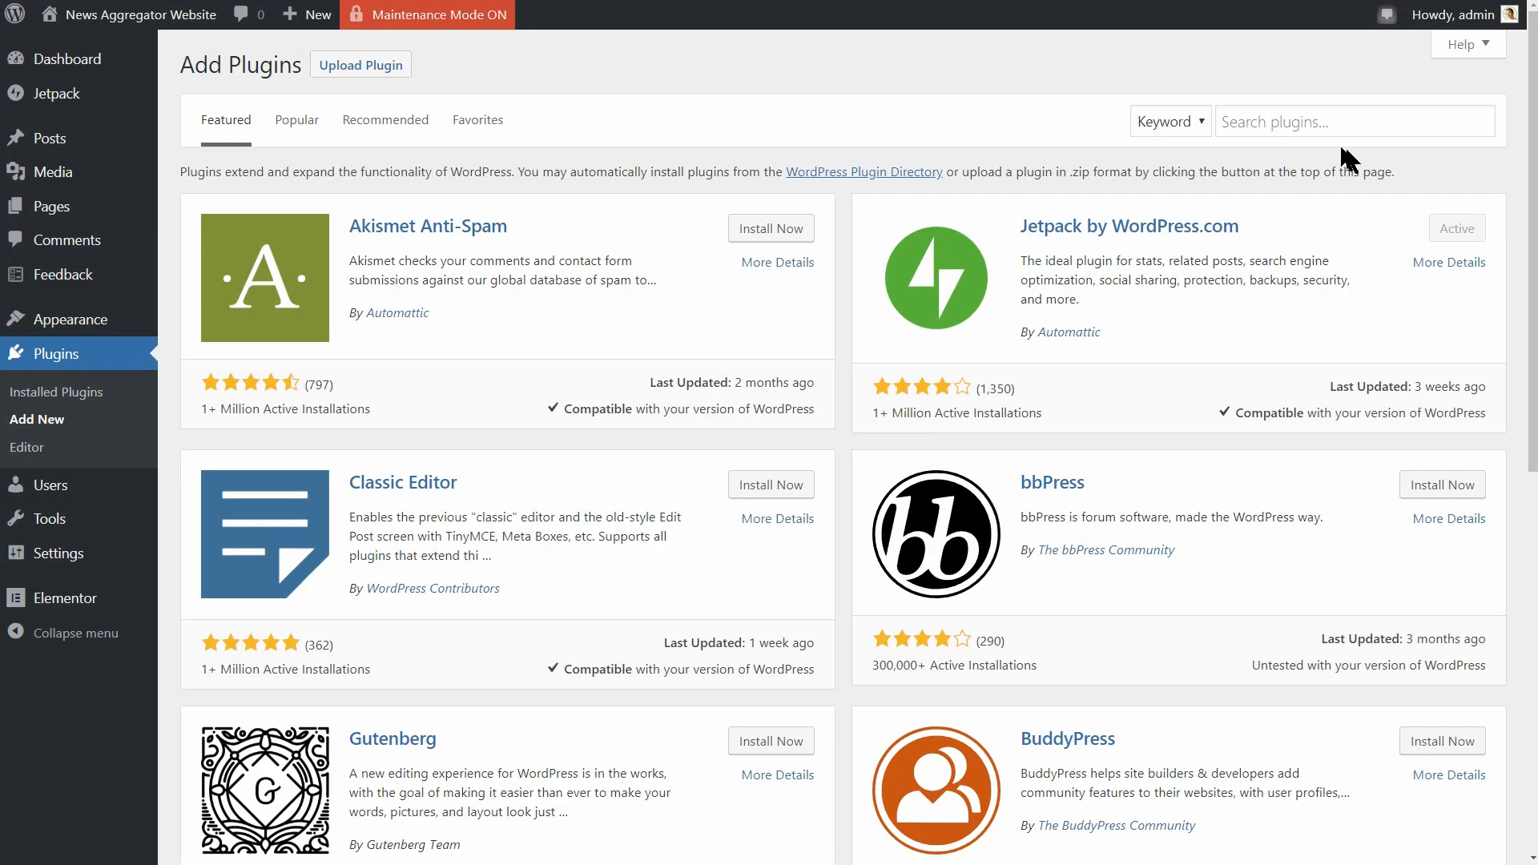
- Search plugins for 'Feedzy S' and install FEEDZY RSS Feeds Lite
{"action": "type", "text": "F"}
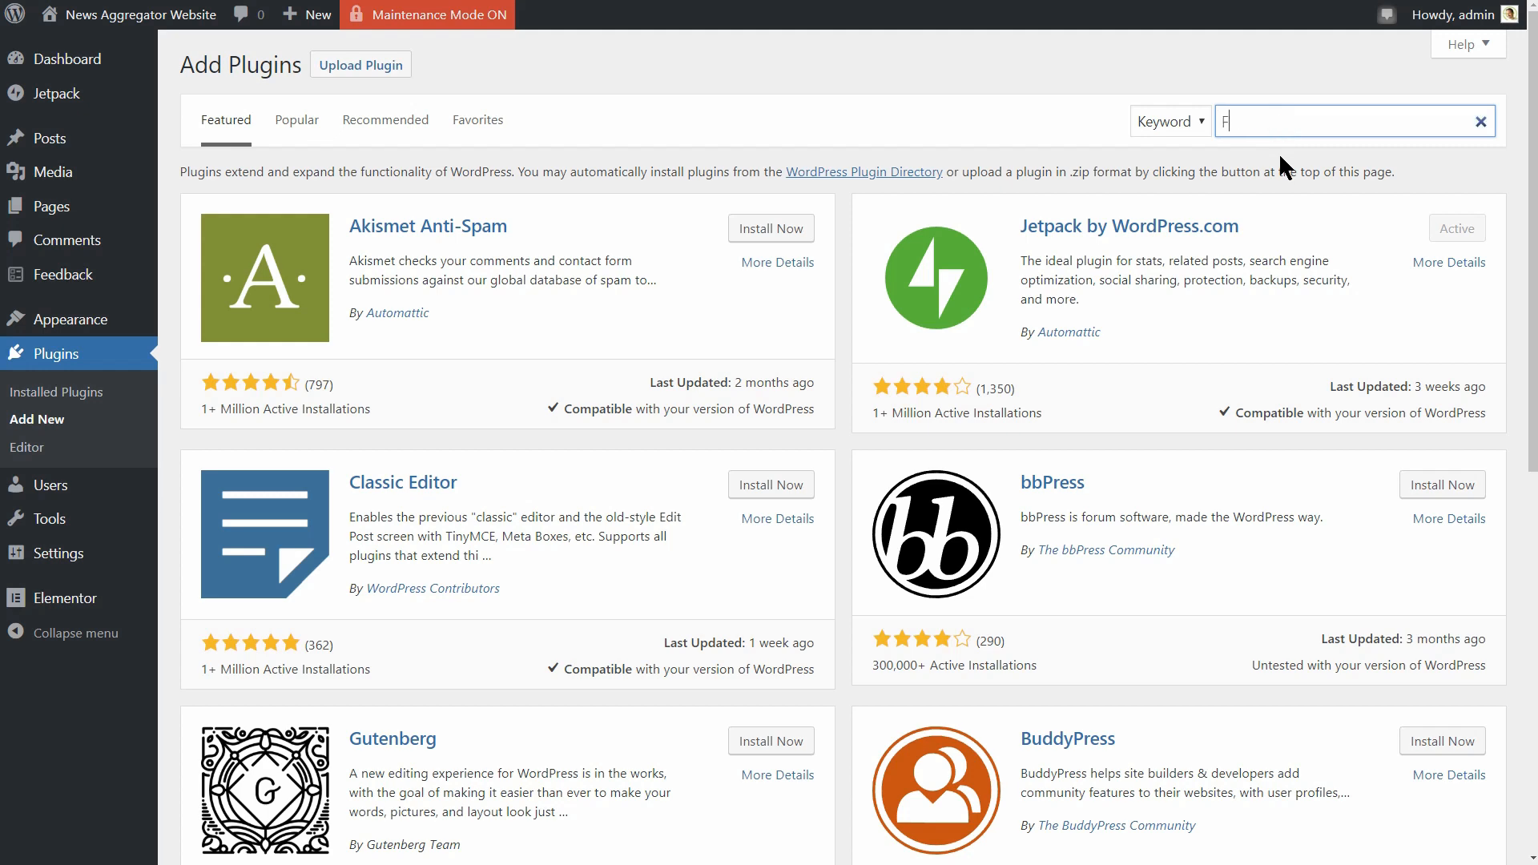
{"action": "type", "text": "eedzy R"}
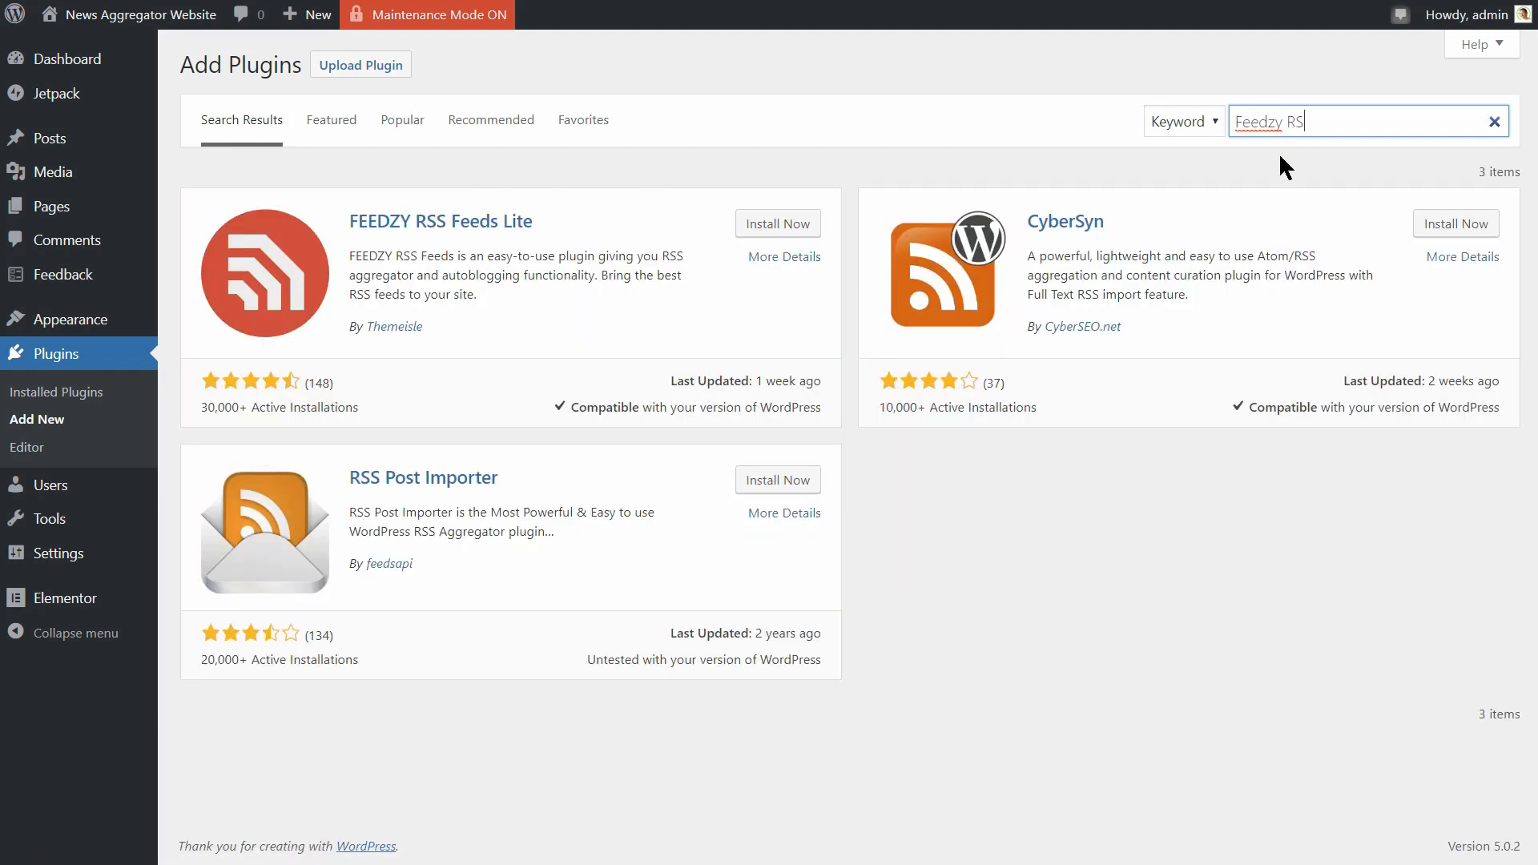
{"action": "type", "text": "S"}
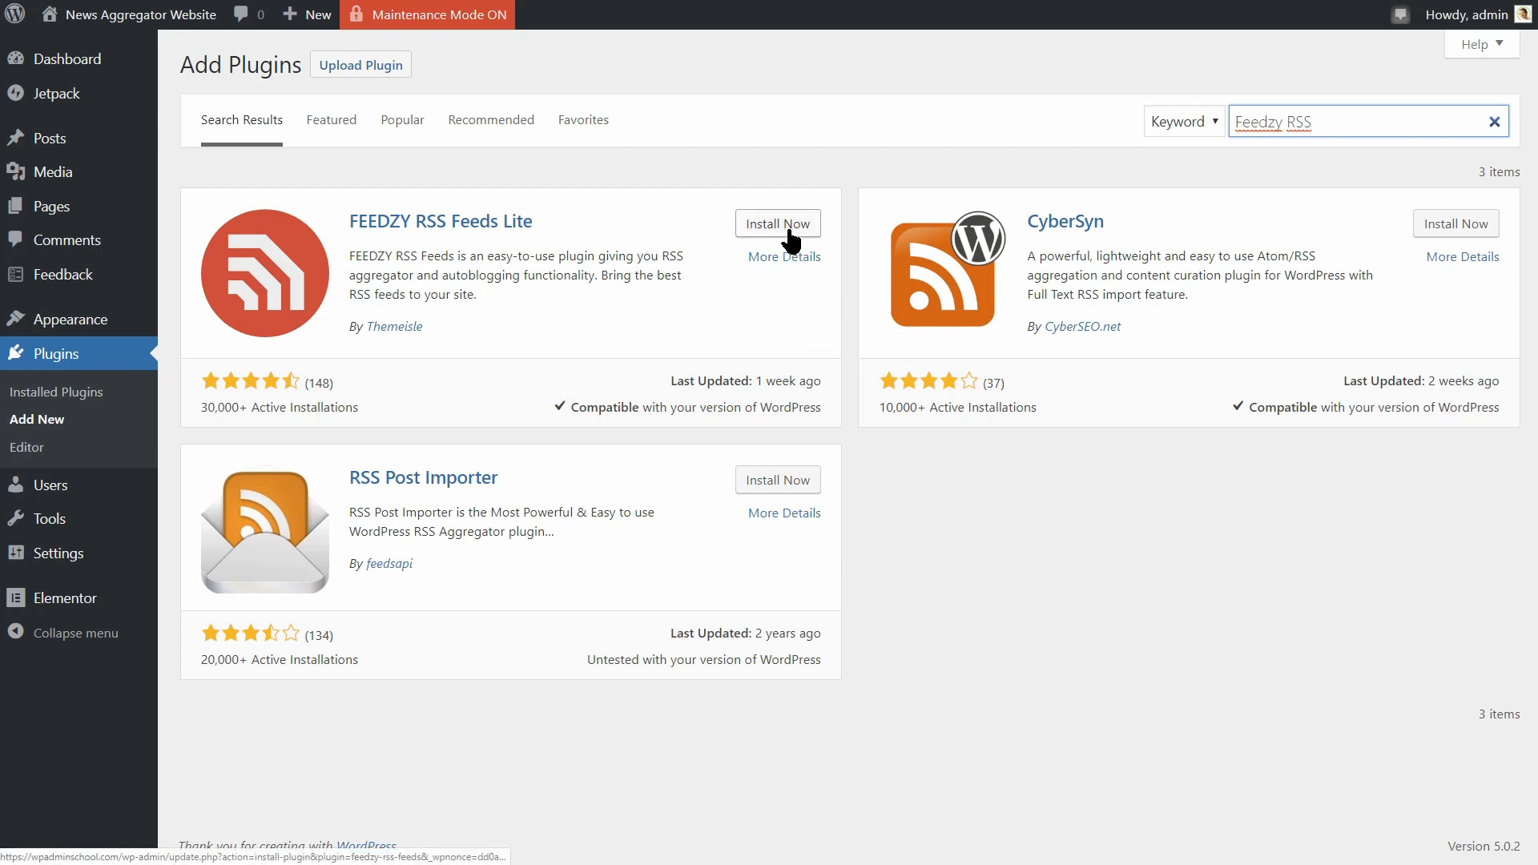
{"action": "left_click", "coordinate": [777, 222]}
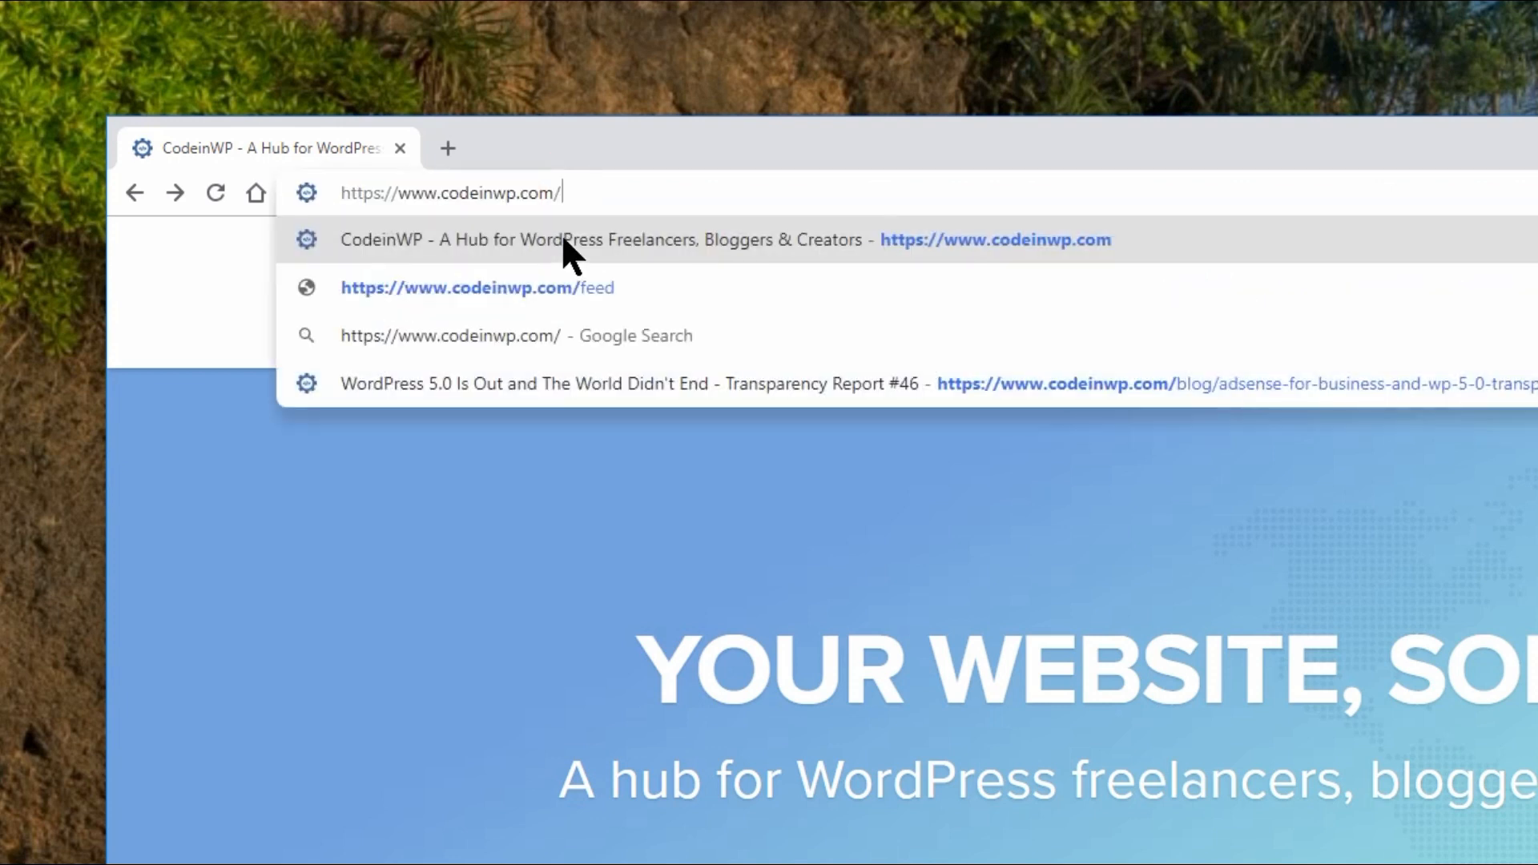
- Check the /feed URL on CodeinWP, then browse the HuffPost homepage
{"action": "type", "text": "feed"}
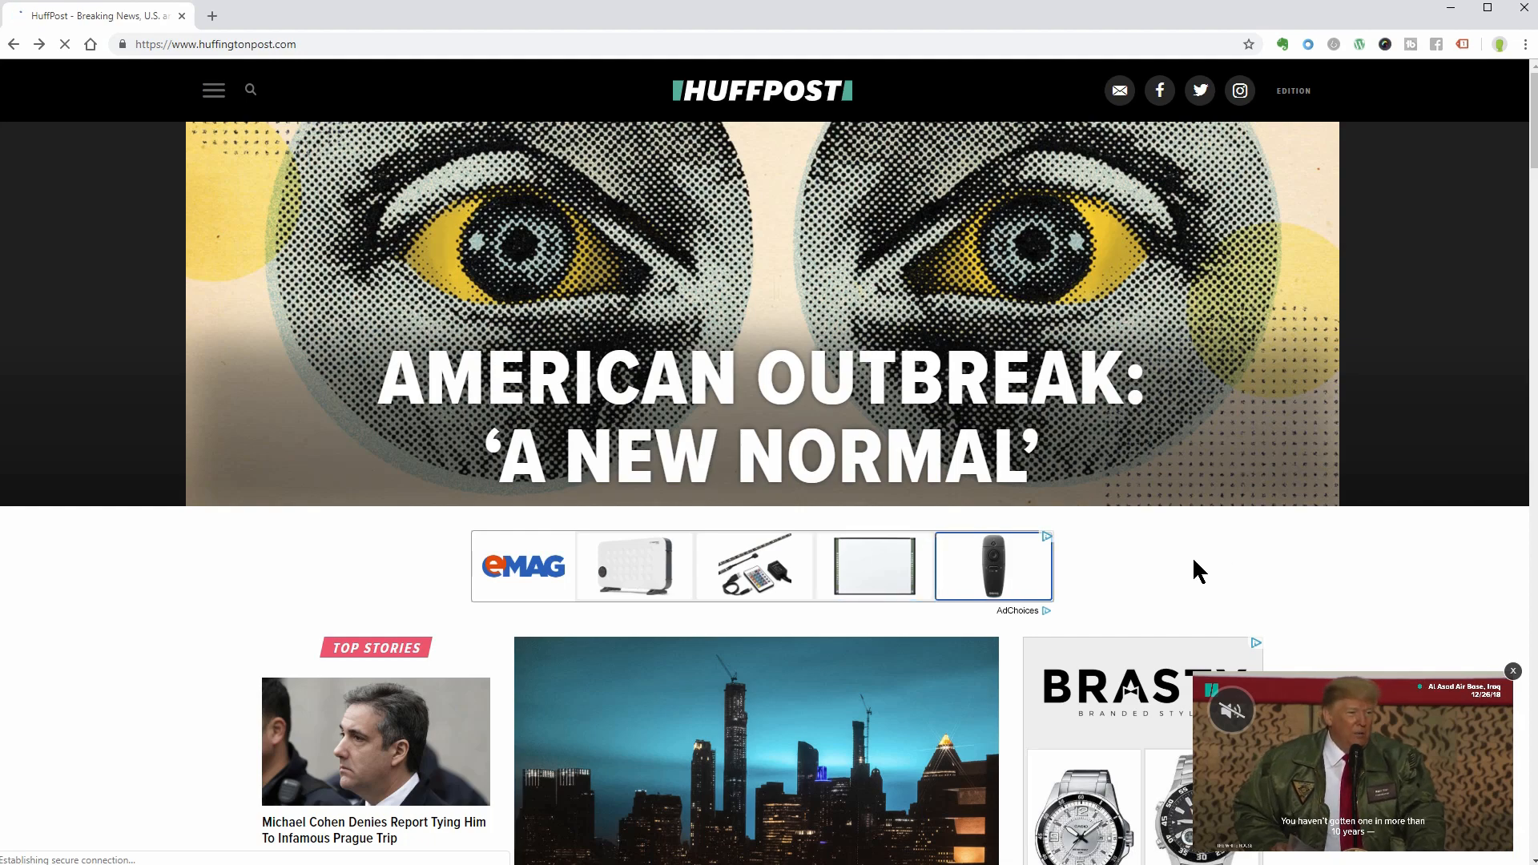
{"action": "scroll", "scroll_direction": "down", "scroll_amount": 3}
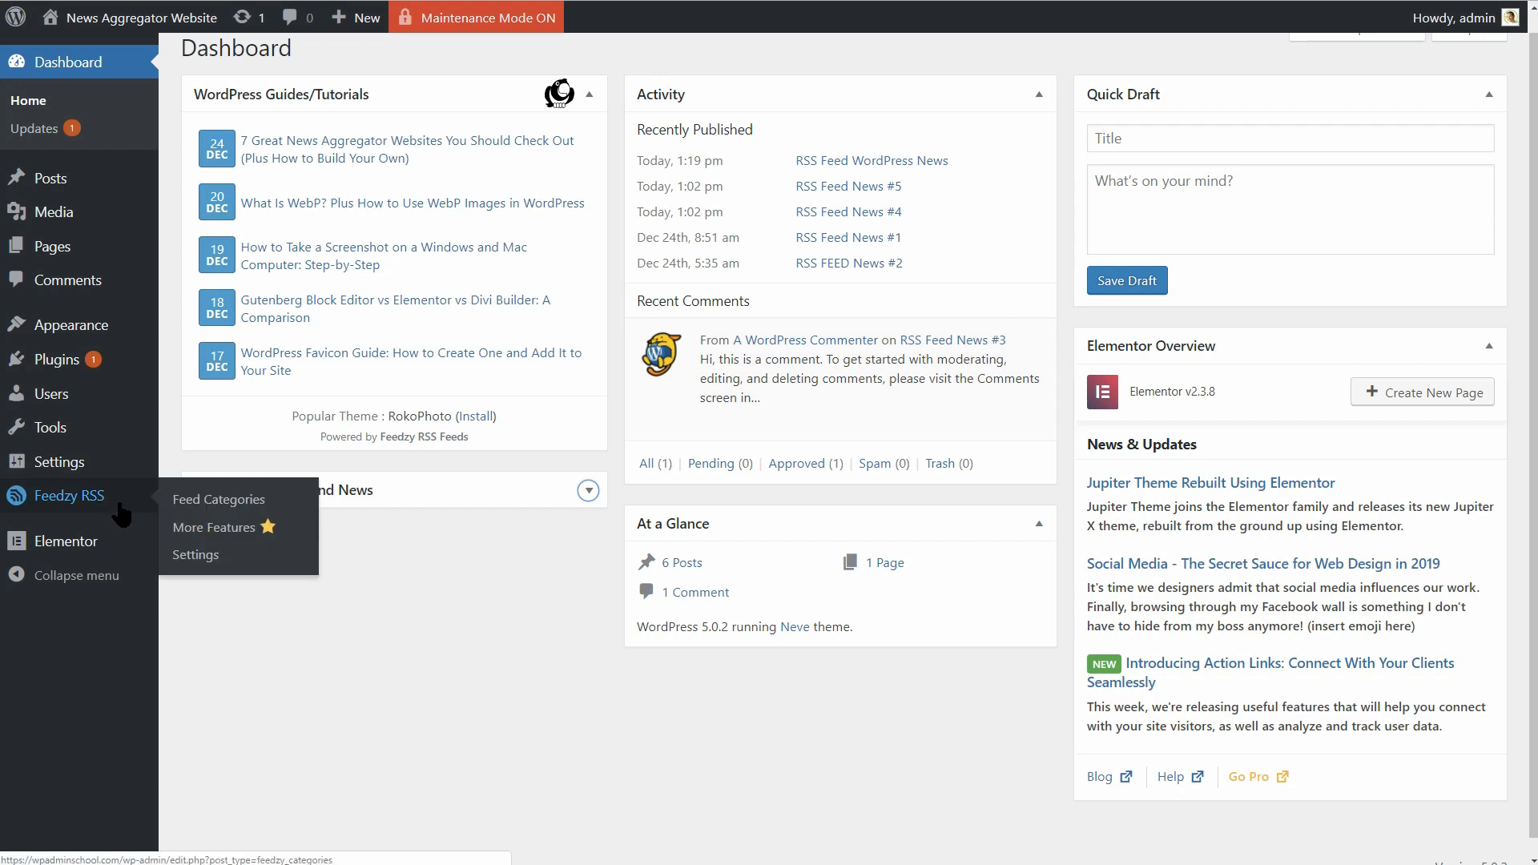
- Create a Feedzy feed category 'Test' with HuffPost celebrity and comedy section feed URLs
{"action": "left_click", "coordinate": [219, 499]}
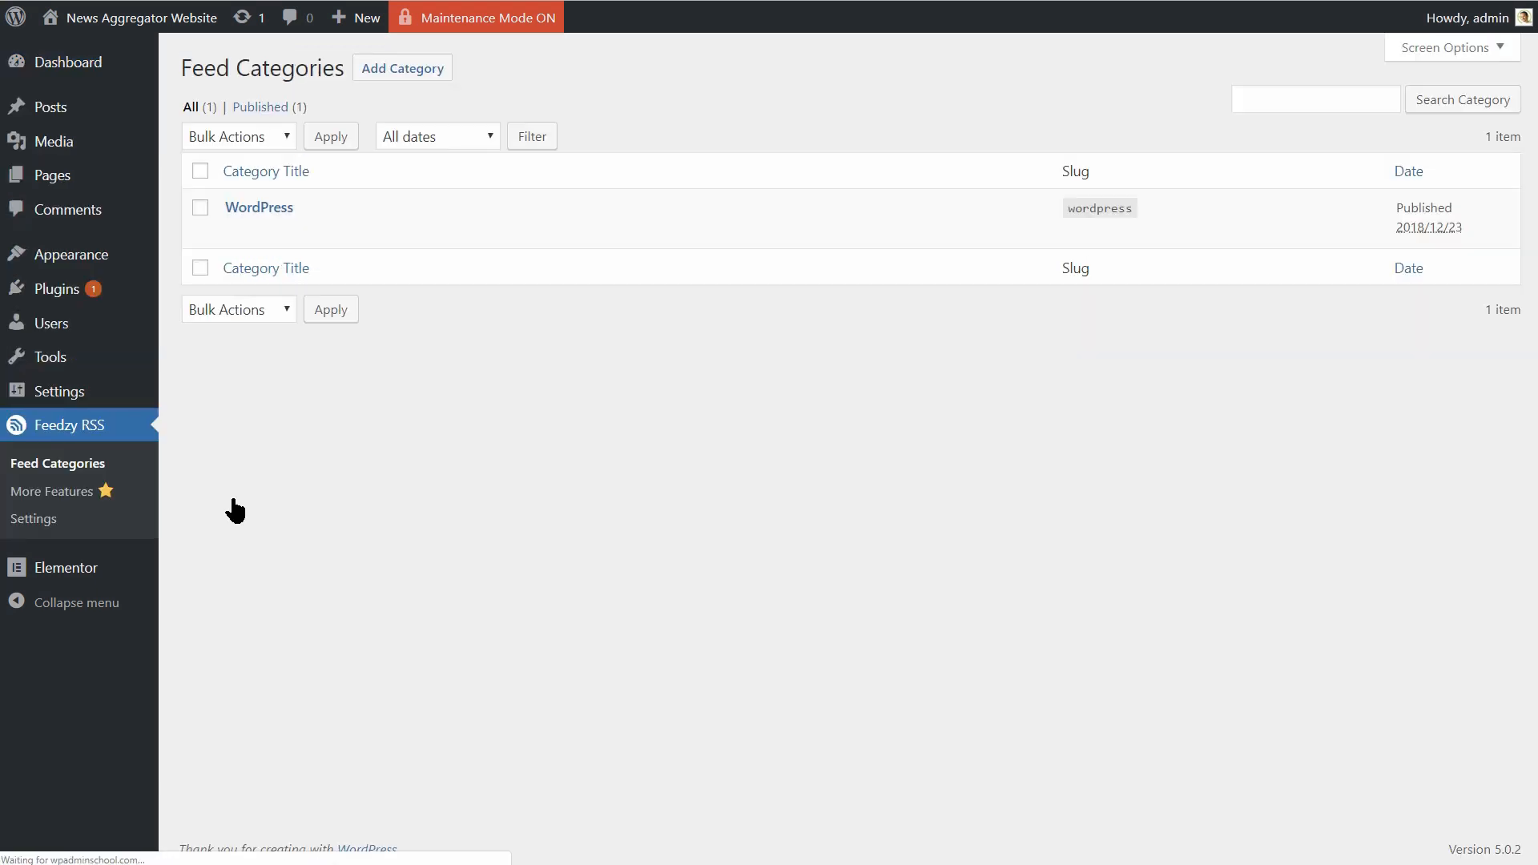
{"action": "mouse_move", "coordinate": [398, 103]}
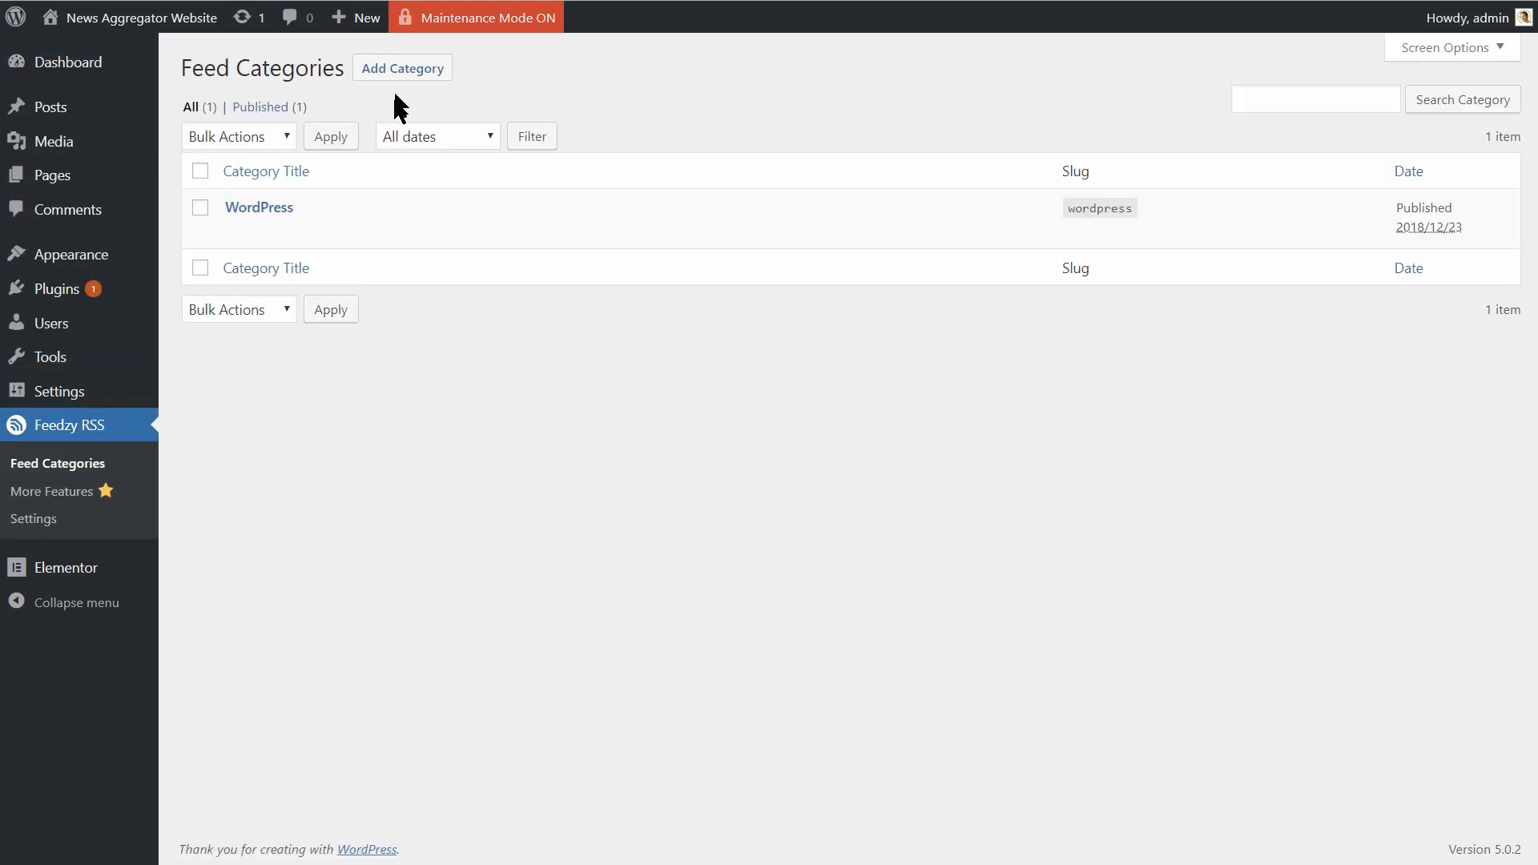
{"action": "left_click", "coordinate": [400, 67]}
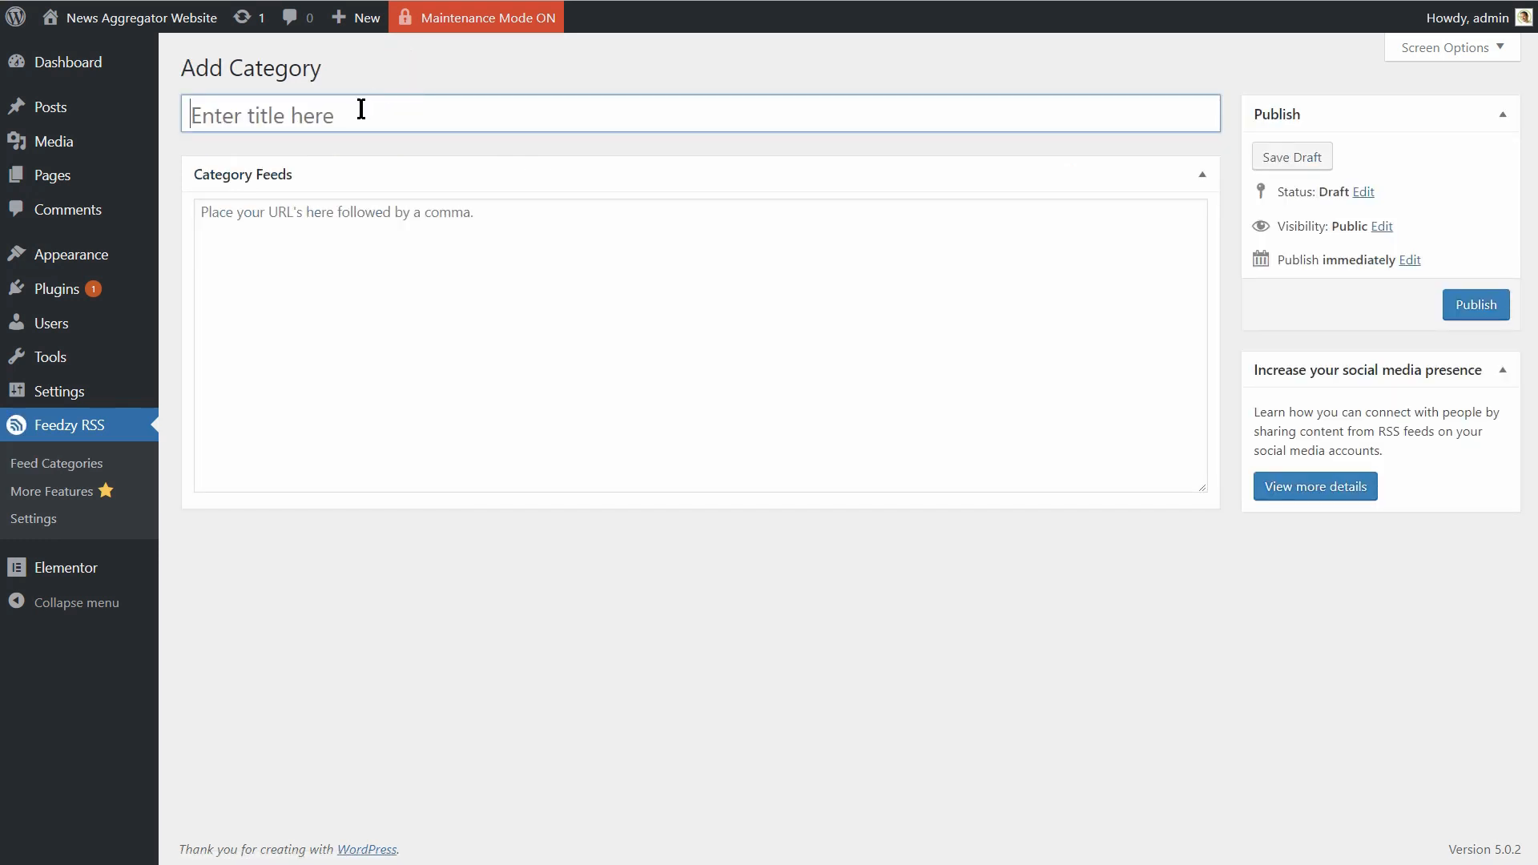
{"action": "type", "text": "Test"}
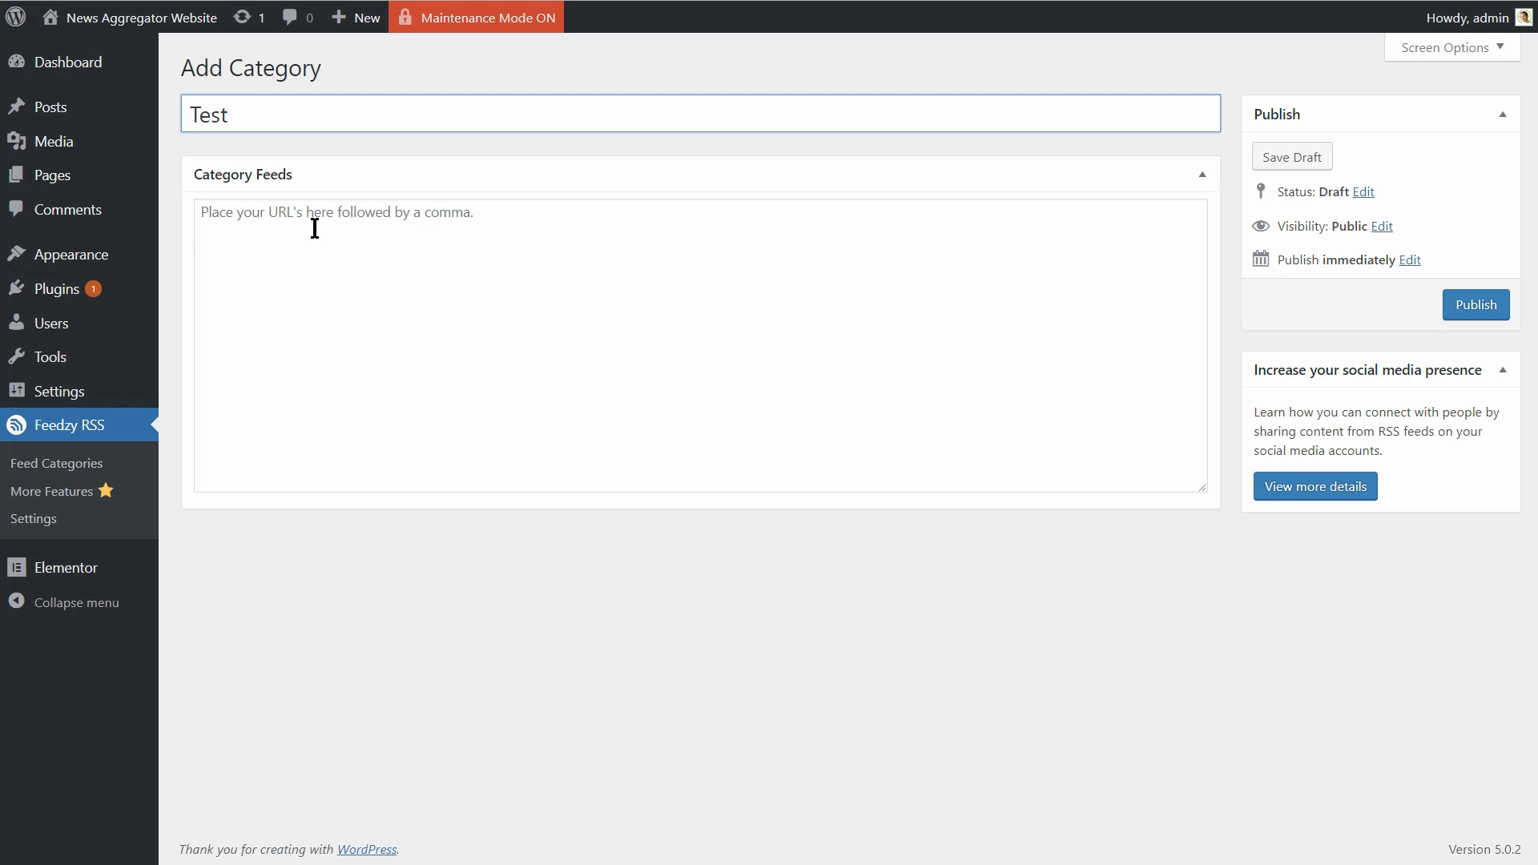
{"action": "type", "text": "https://www.huffingtonpost.com/section/celebrity/feed,"}
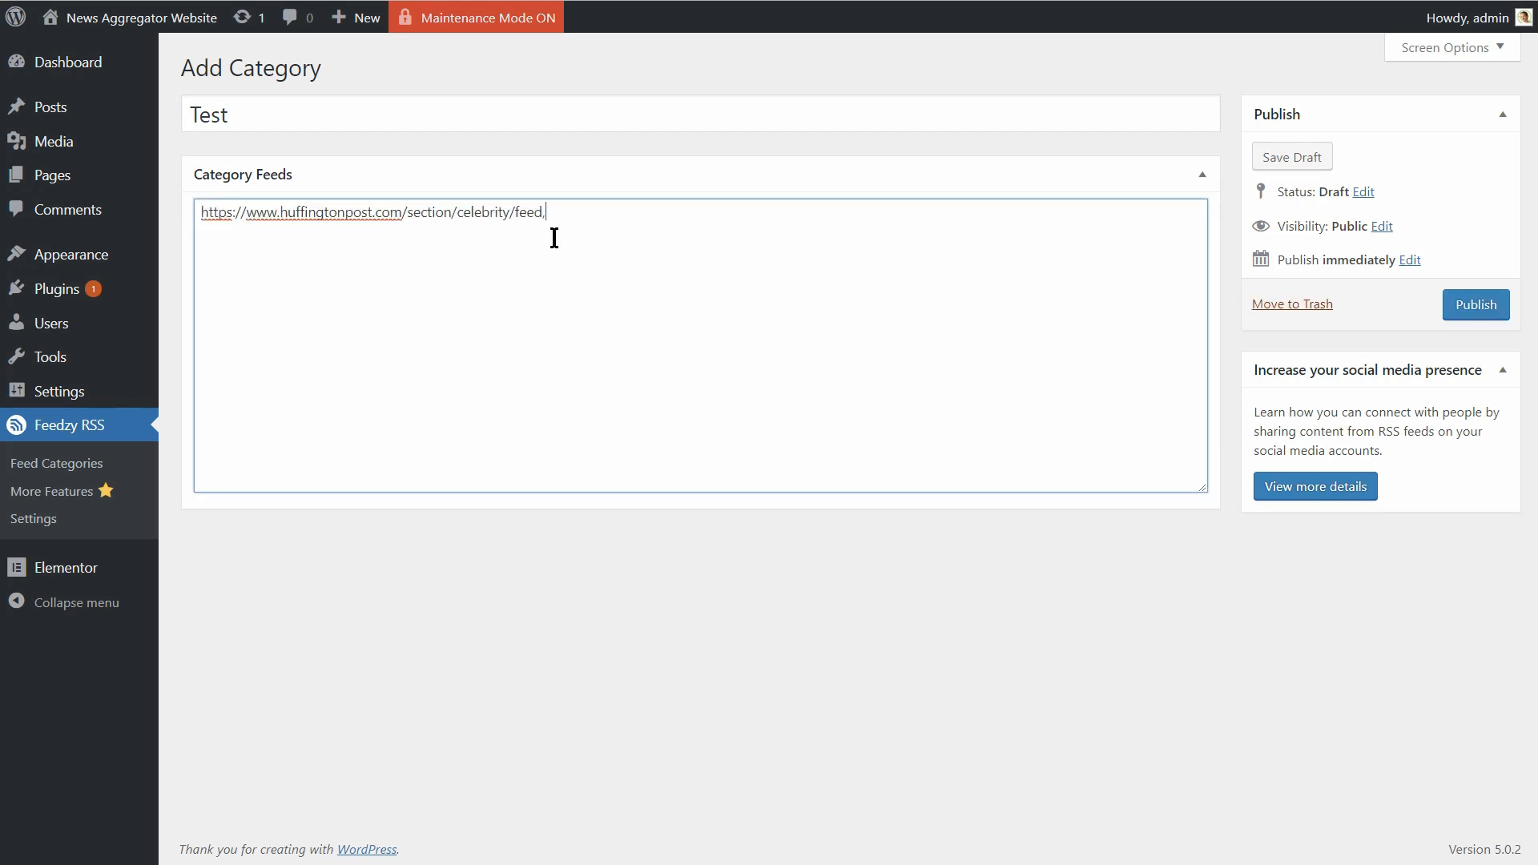
{"action": "type", "text": "https://www.huffingtonpost.com/section/comedy/feed,"}
{"action": "type", "text": "https://www.huffingtonpost.com/section/books/feed"}
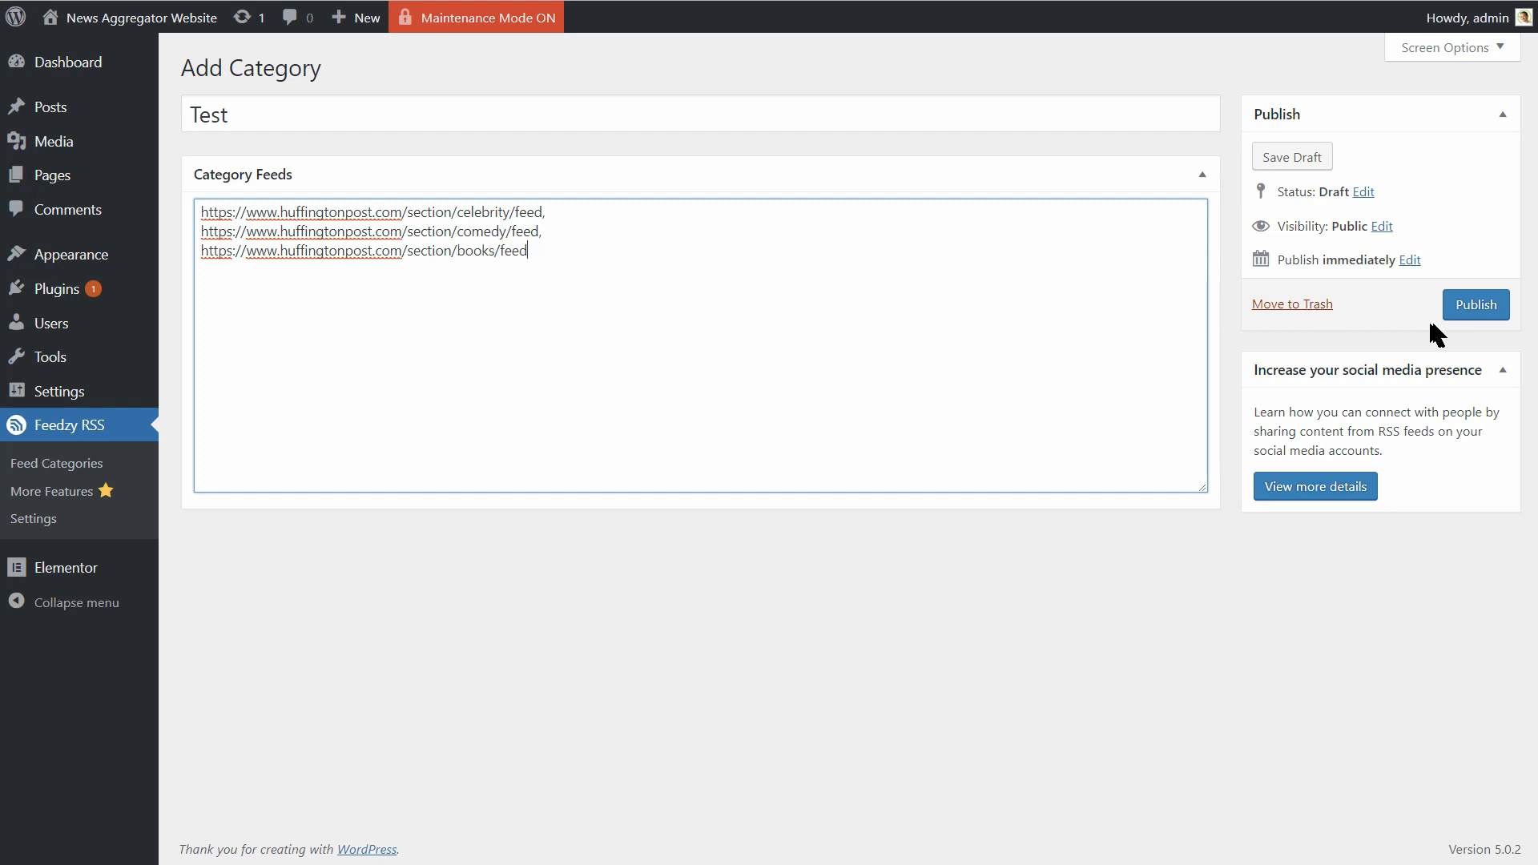
- Publish the Test category, then start a new post with the block inserter open
{"action": "left_click", "coordinate": [1475, 304]}
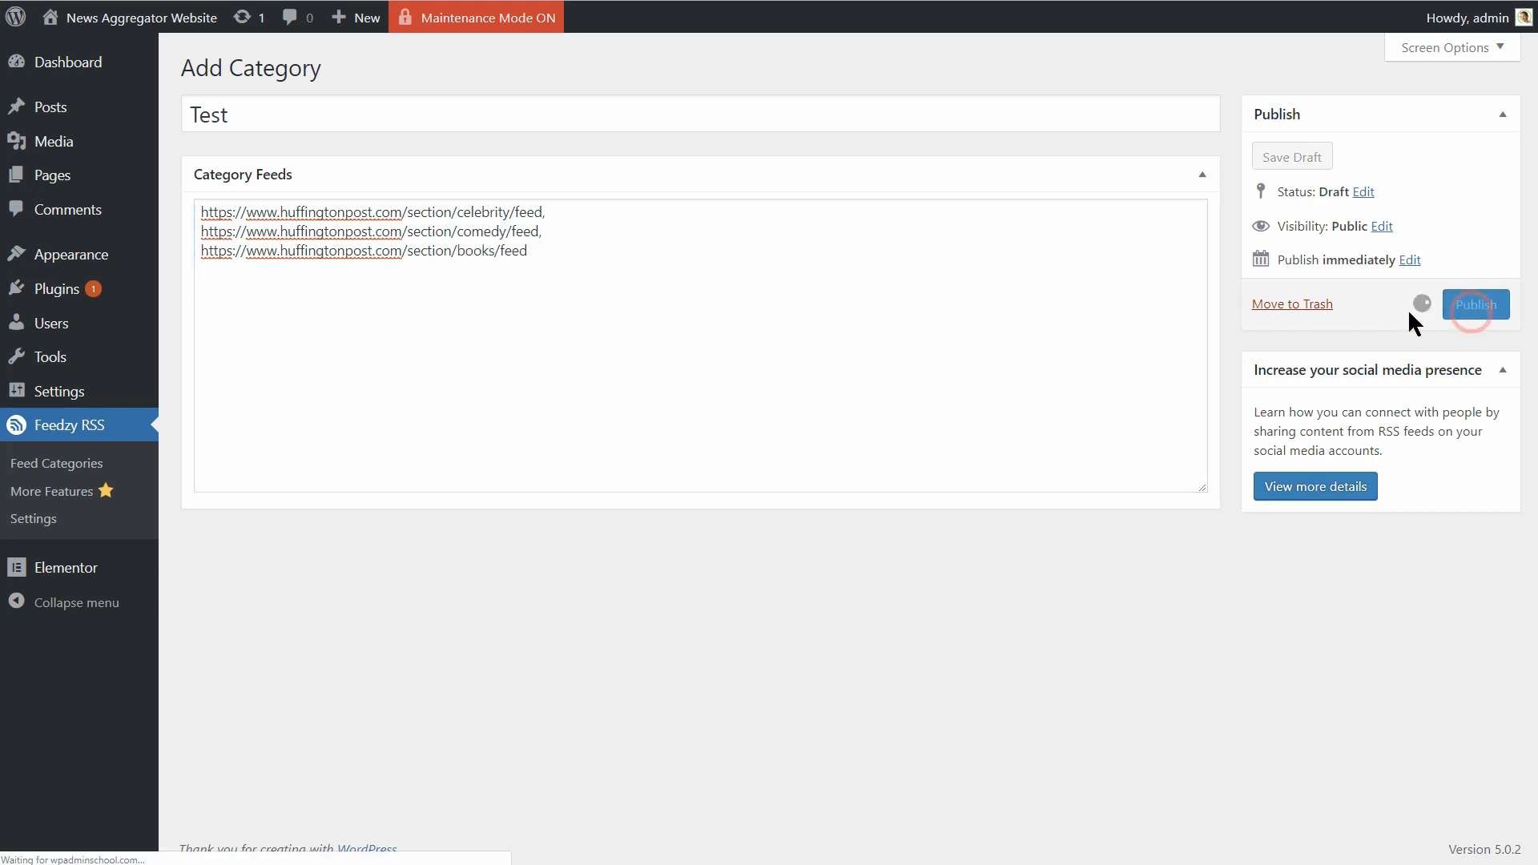
{"action": "left_click", "coordinate": [1473, 305]}
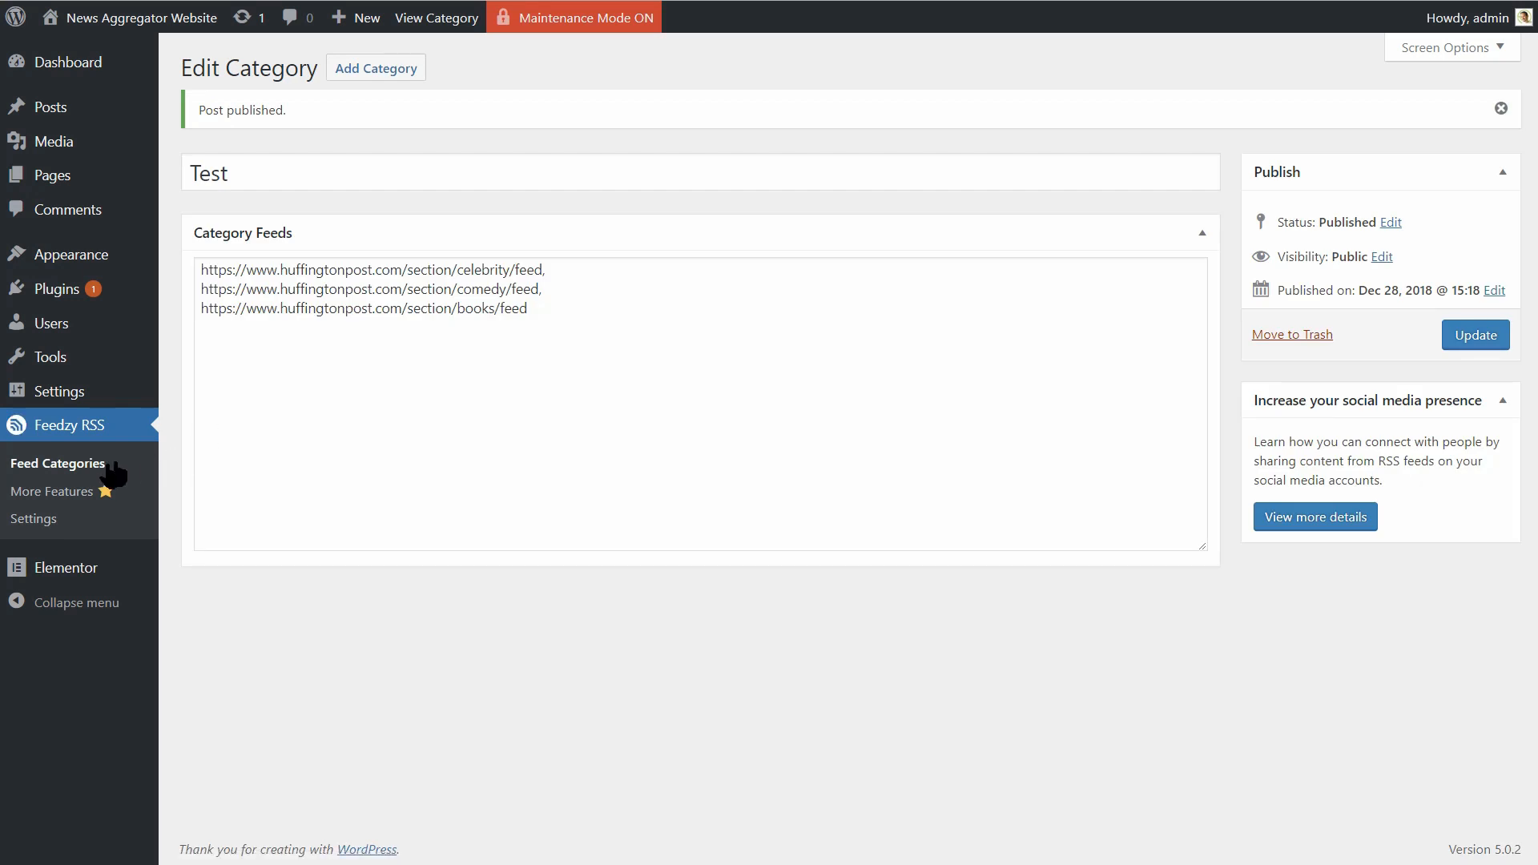
{"action": "left_click", "coordinate": [57, 463]}
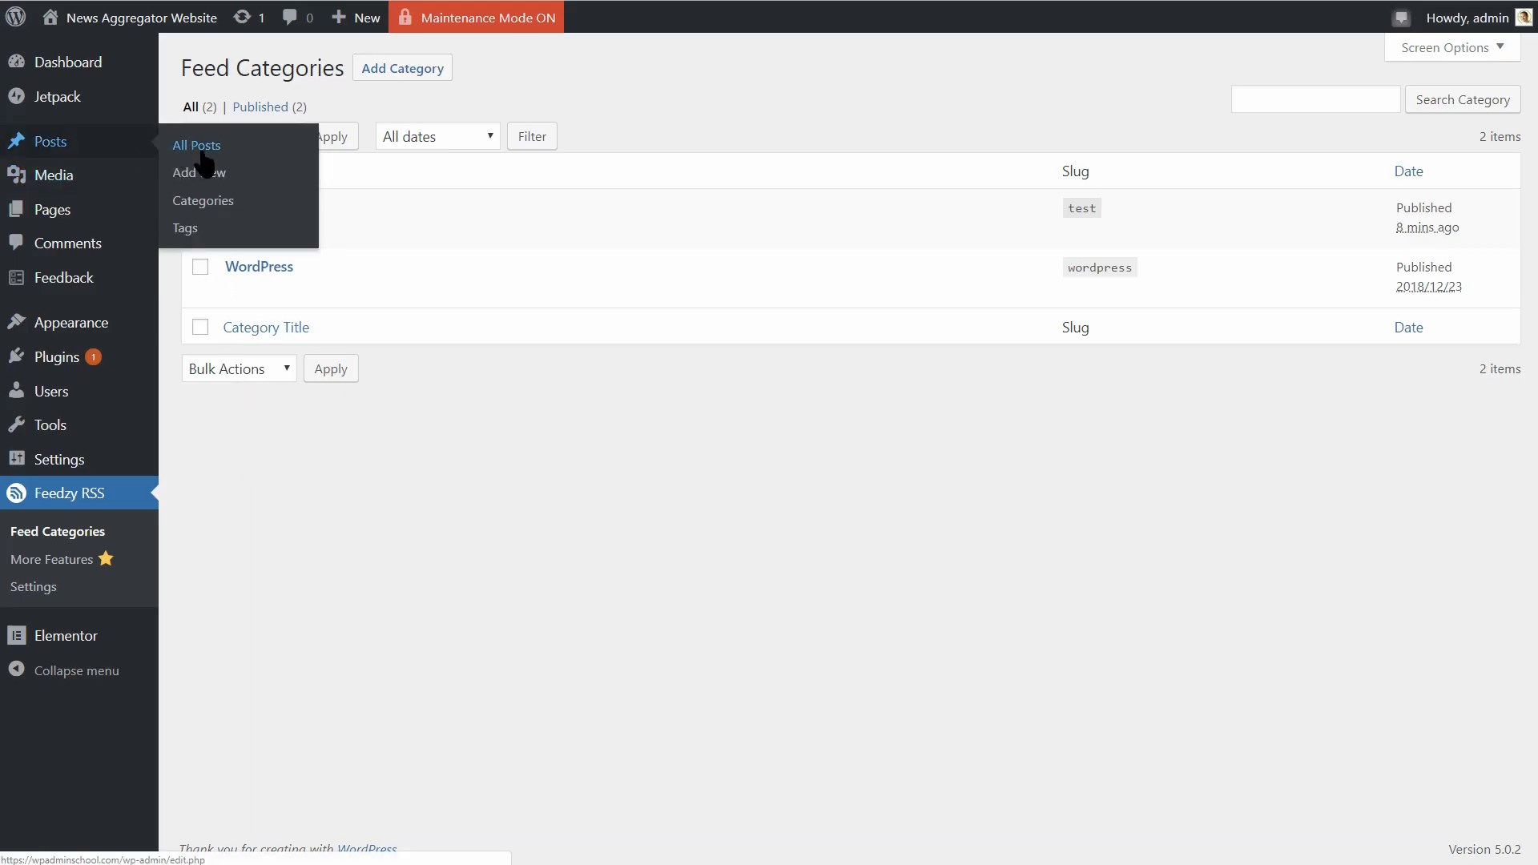
{"action": "left_click", "coordinate": [198, 171]}
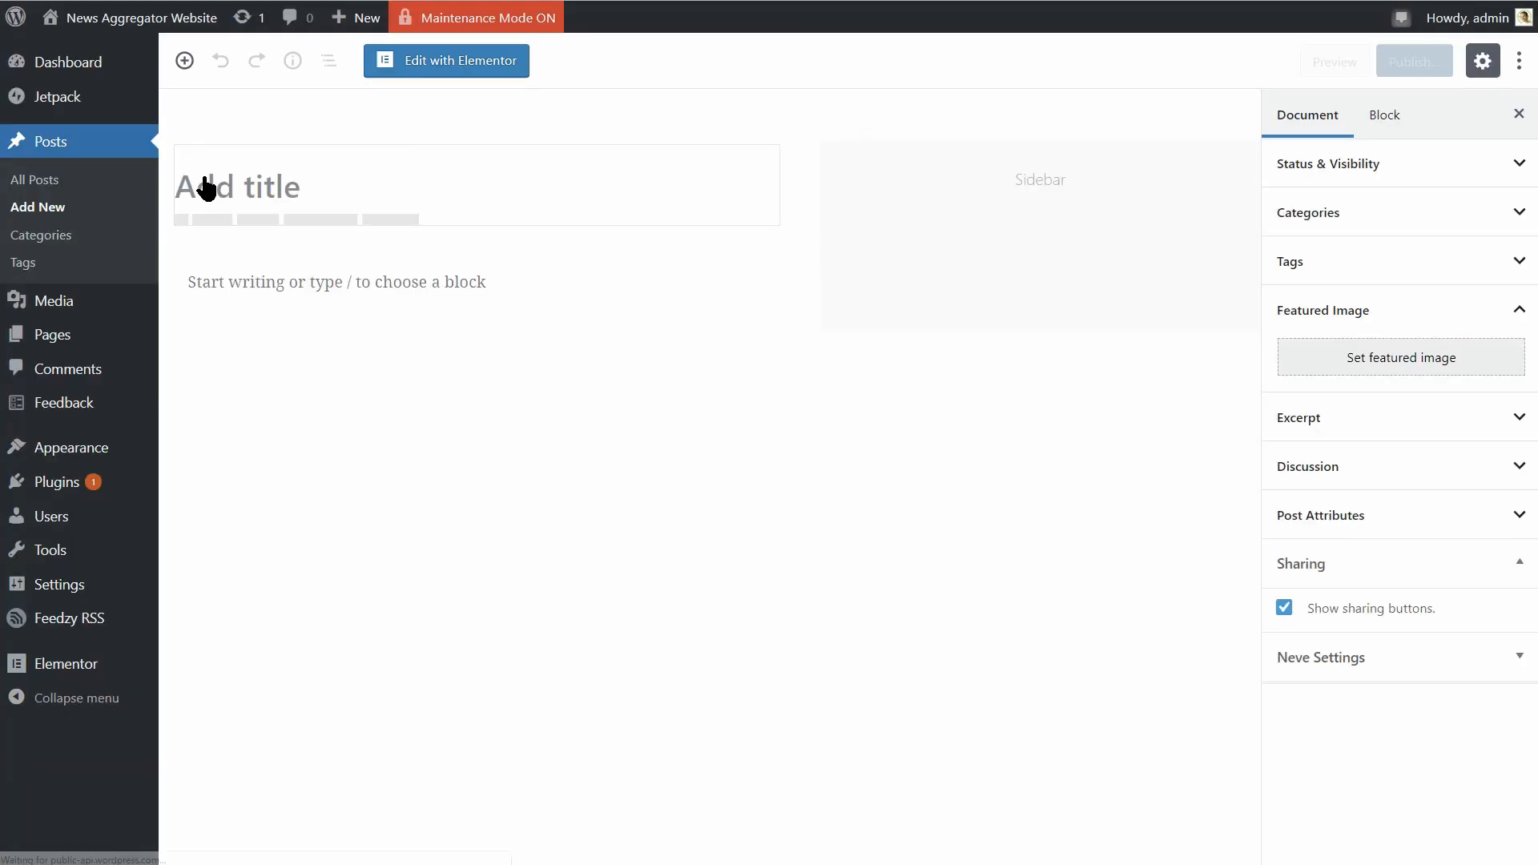
{"action": "left_click", "coordinate": [183, 60]}
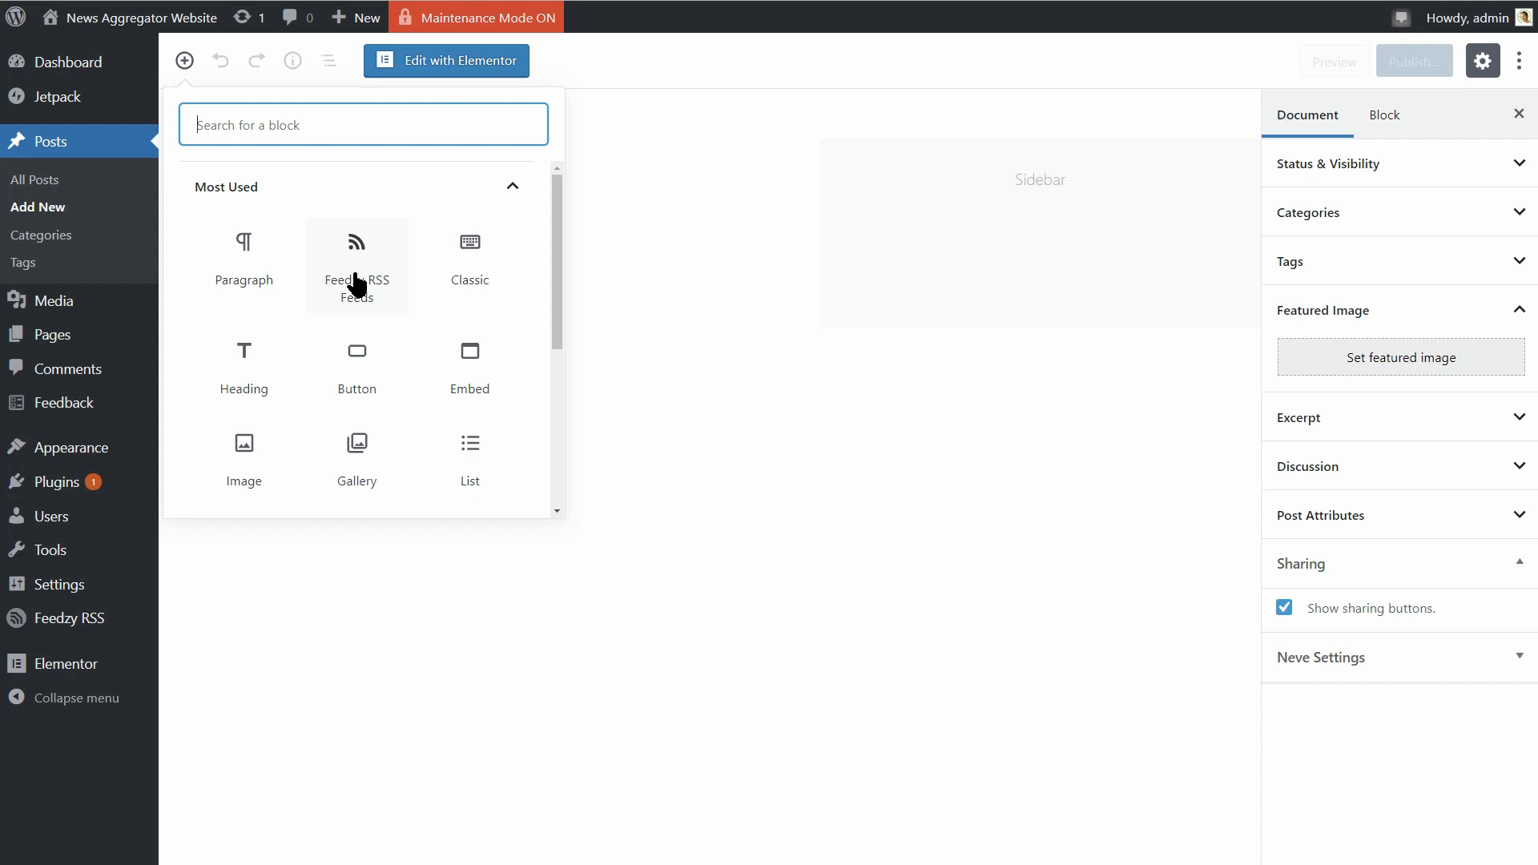
- Insert a Feedzy RSS Feeds block and load the 'wordpress' feed category into it
{"action": "left_click", "coordinate": [509, 185]}
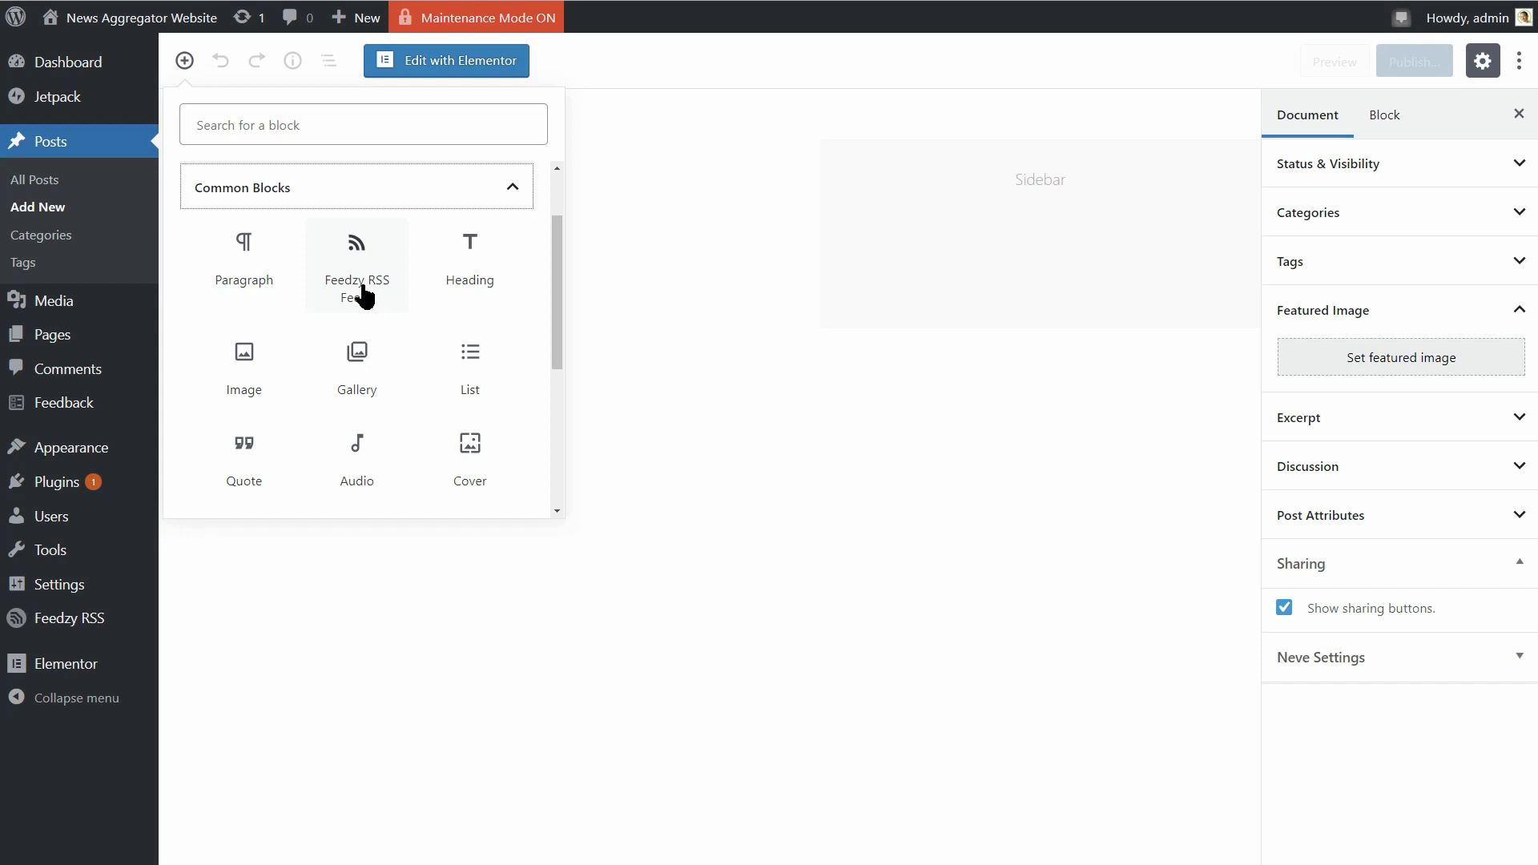
{"action": "left_click", "coordinate": [356, 255]}
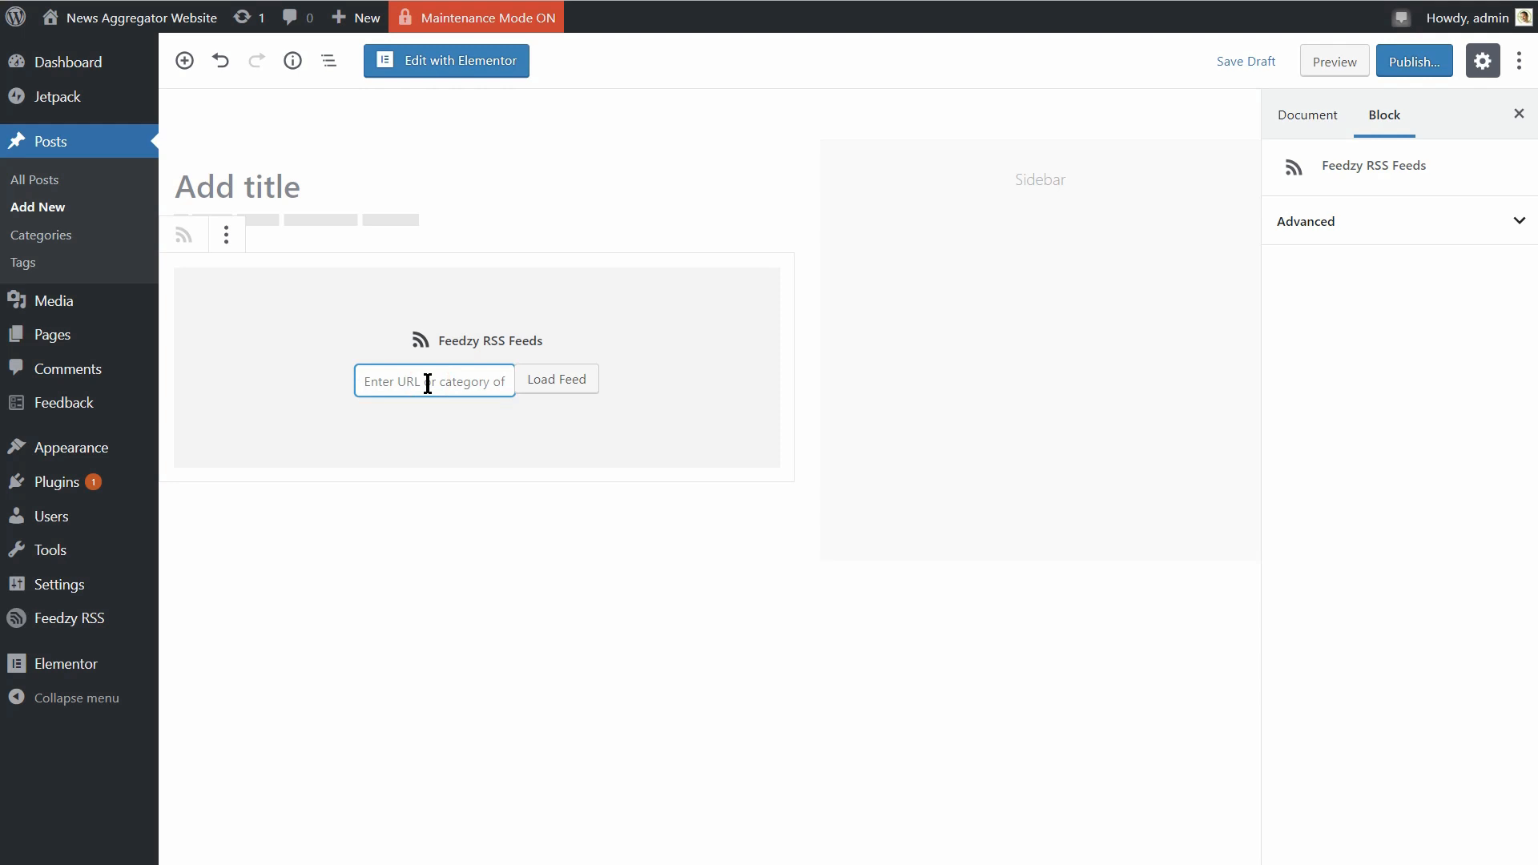
{"action": "type", "text": "word"}
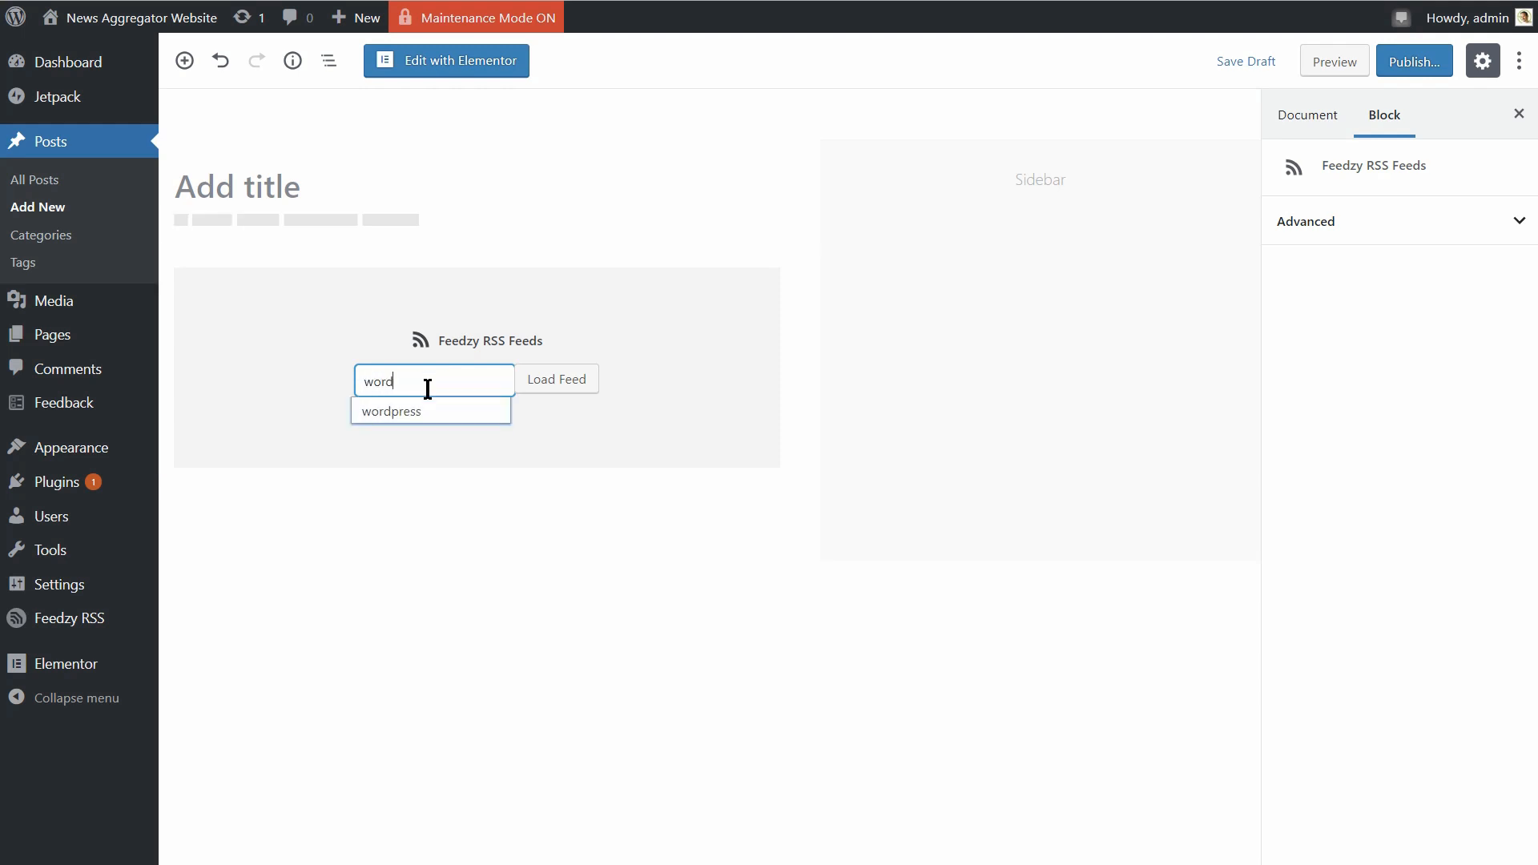
{"action": "left_click", "coordinate": [429, 410]}
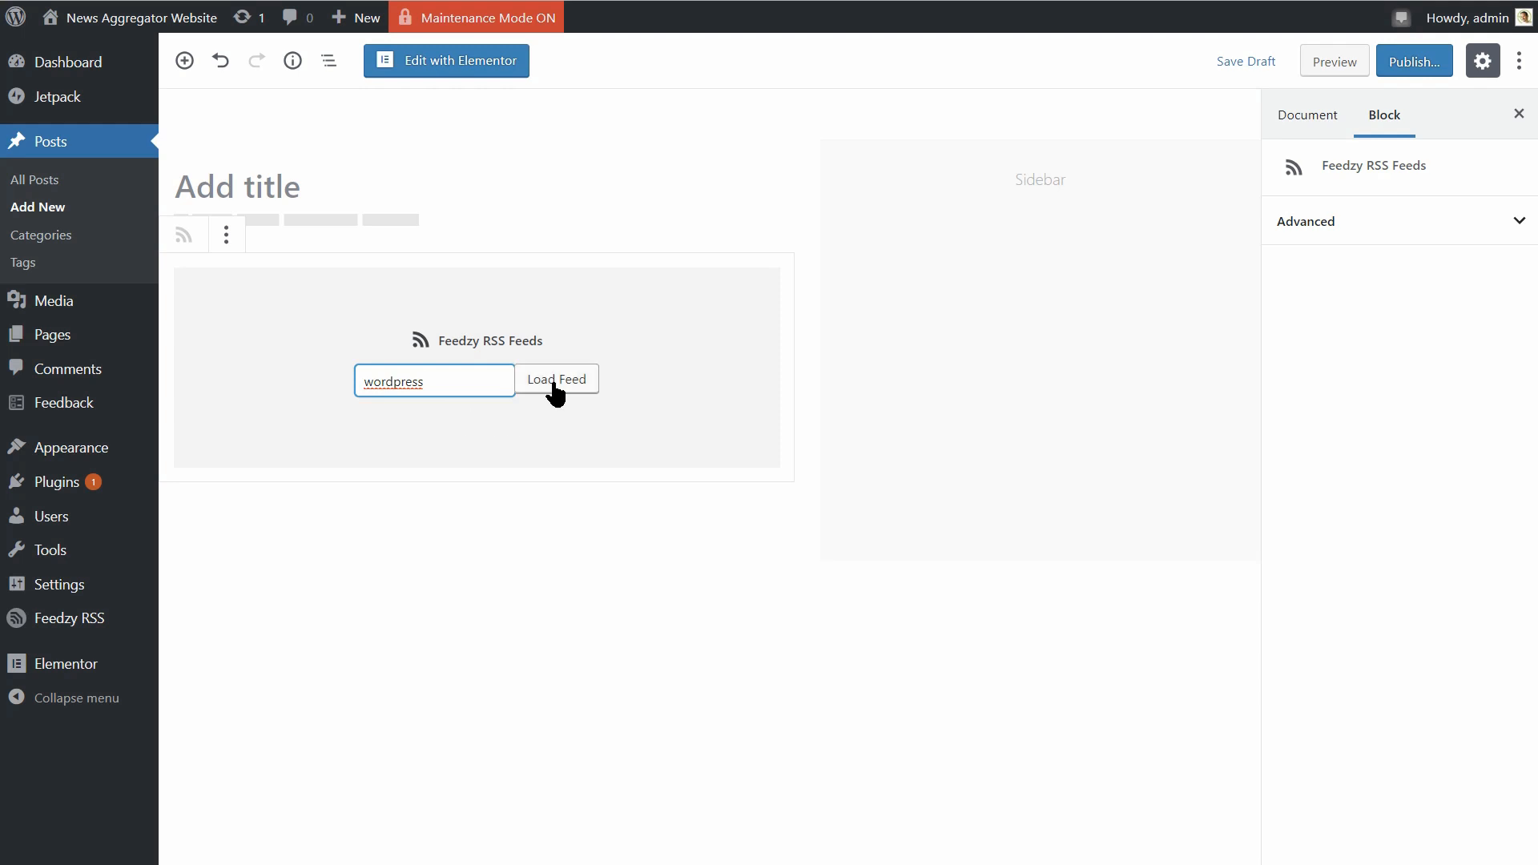
{"action": "left_click", "coordinate": [556, 378]}
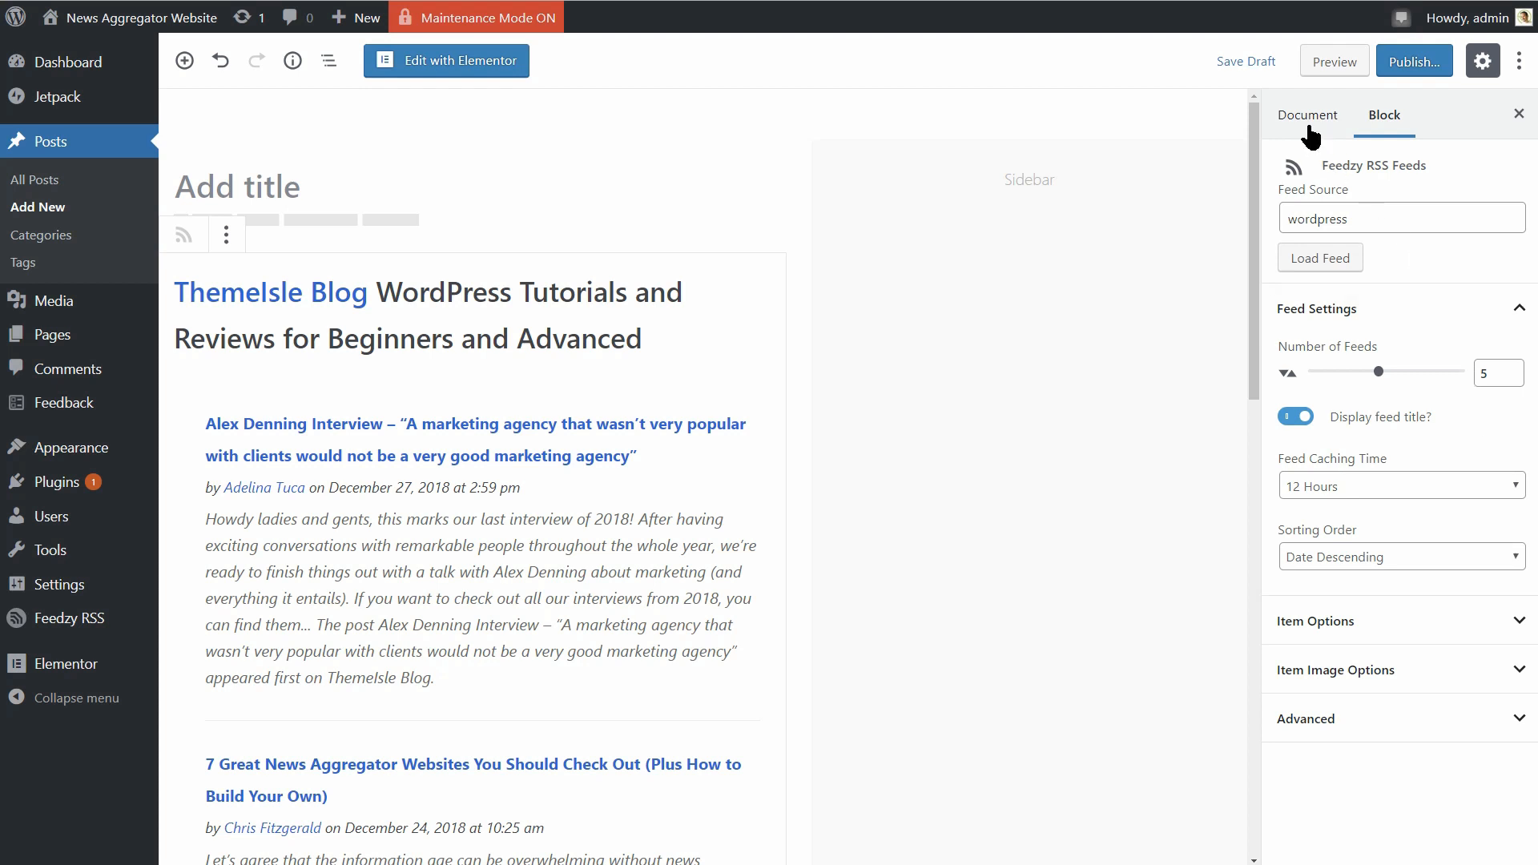
- Turn off Display feed title and set Number of Feeds to 3 in the block settings
{"action": "left_click", "coordinate": [1305, 116]}
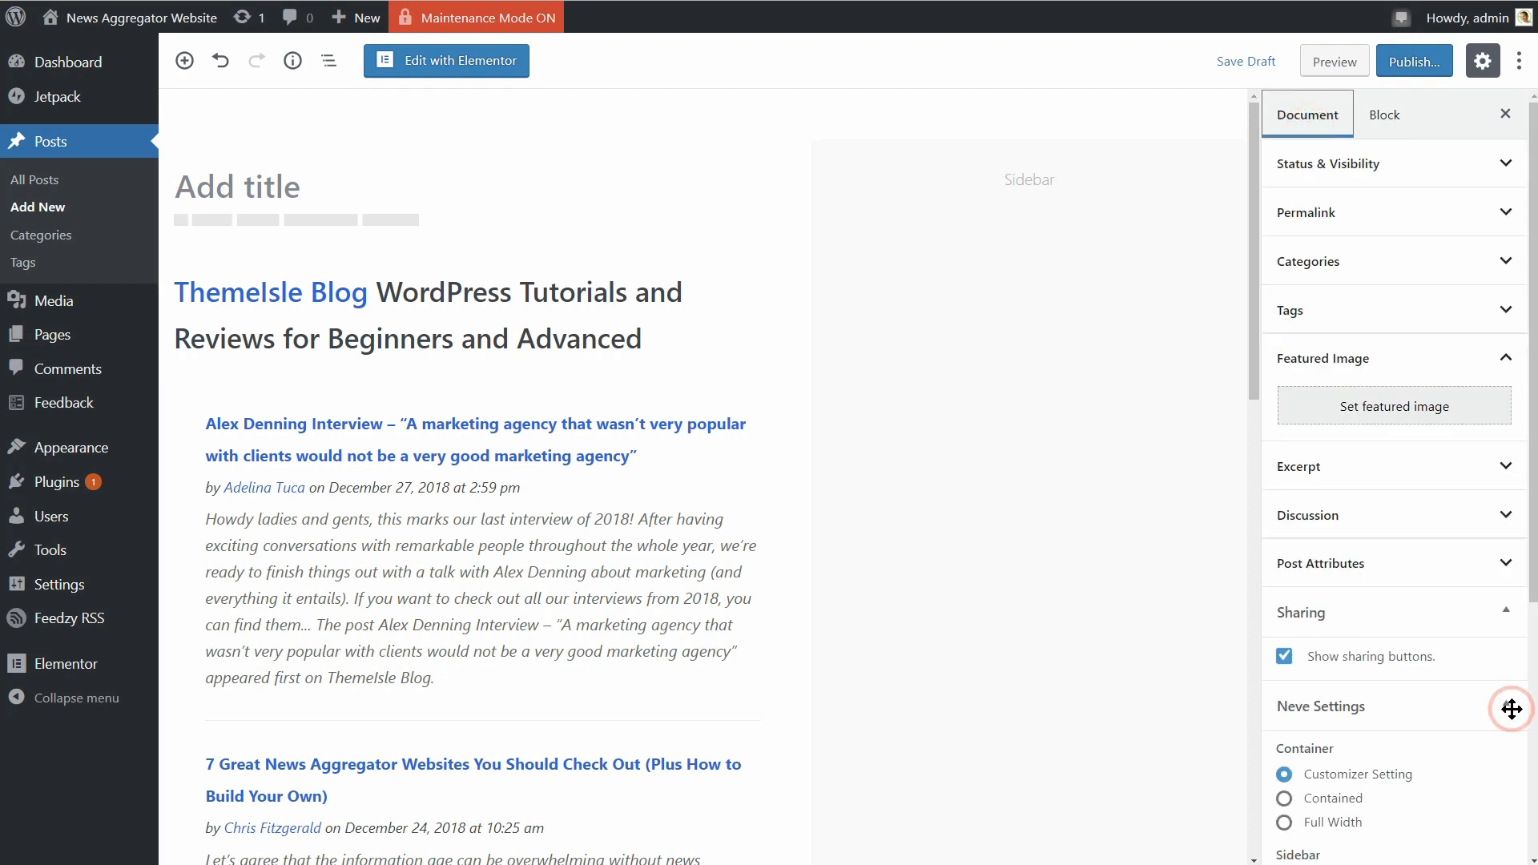
{"action": "left_click", "coordinate": [1283, 558]}
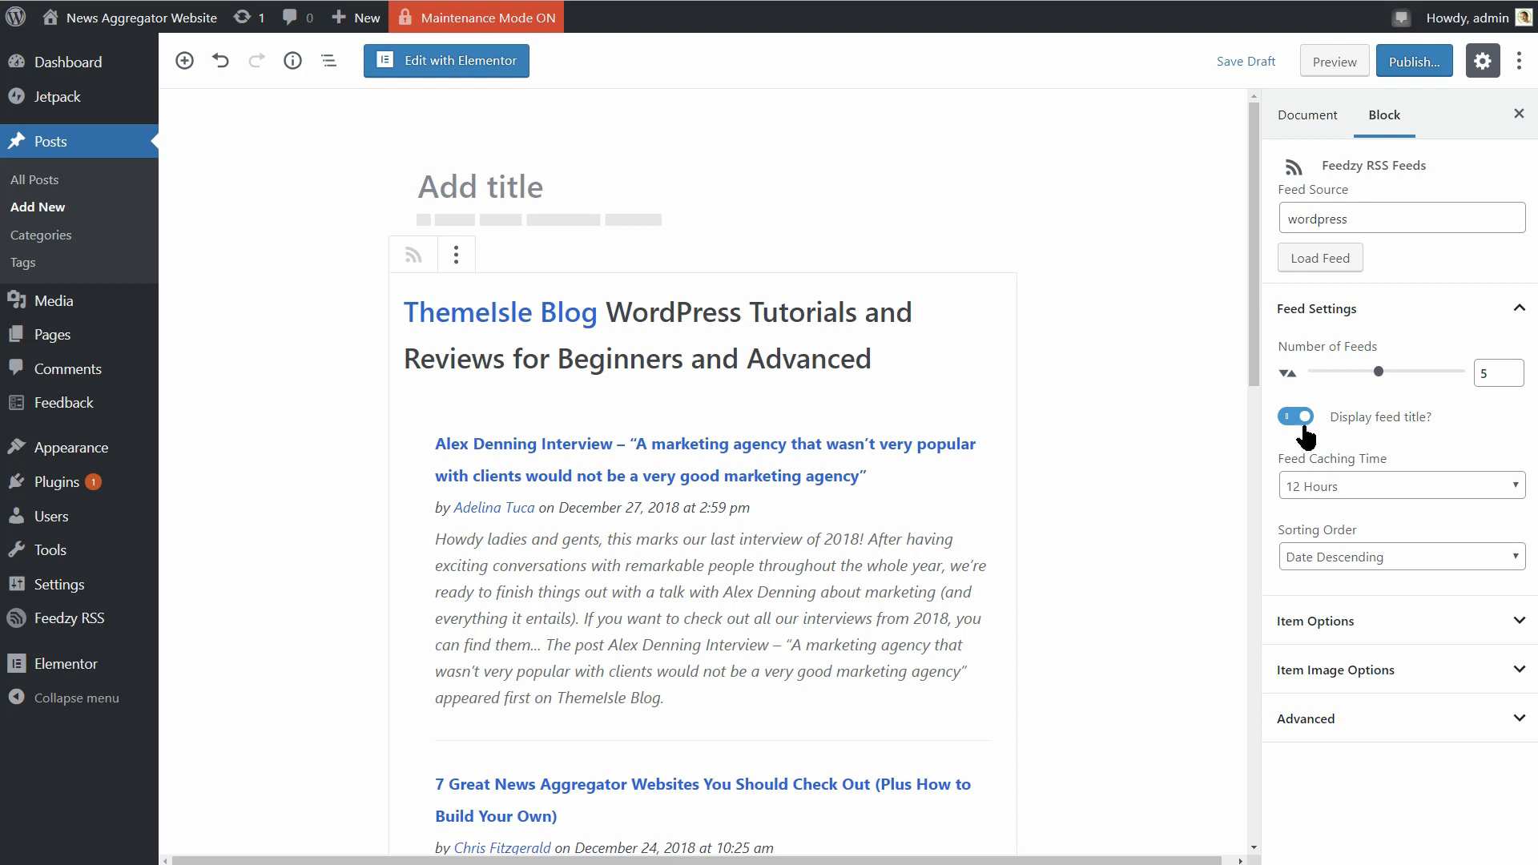
{"action": "left_click", "coordinate": [1294, 417]}
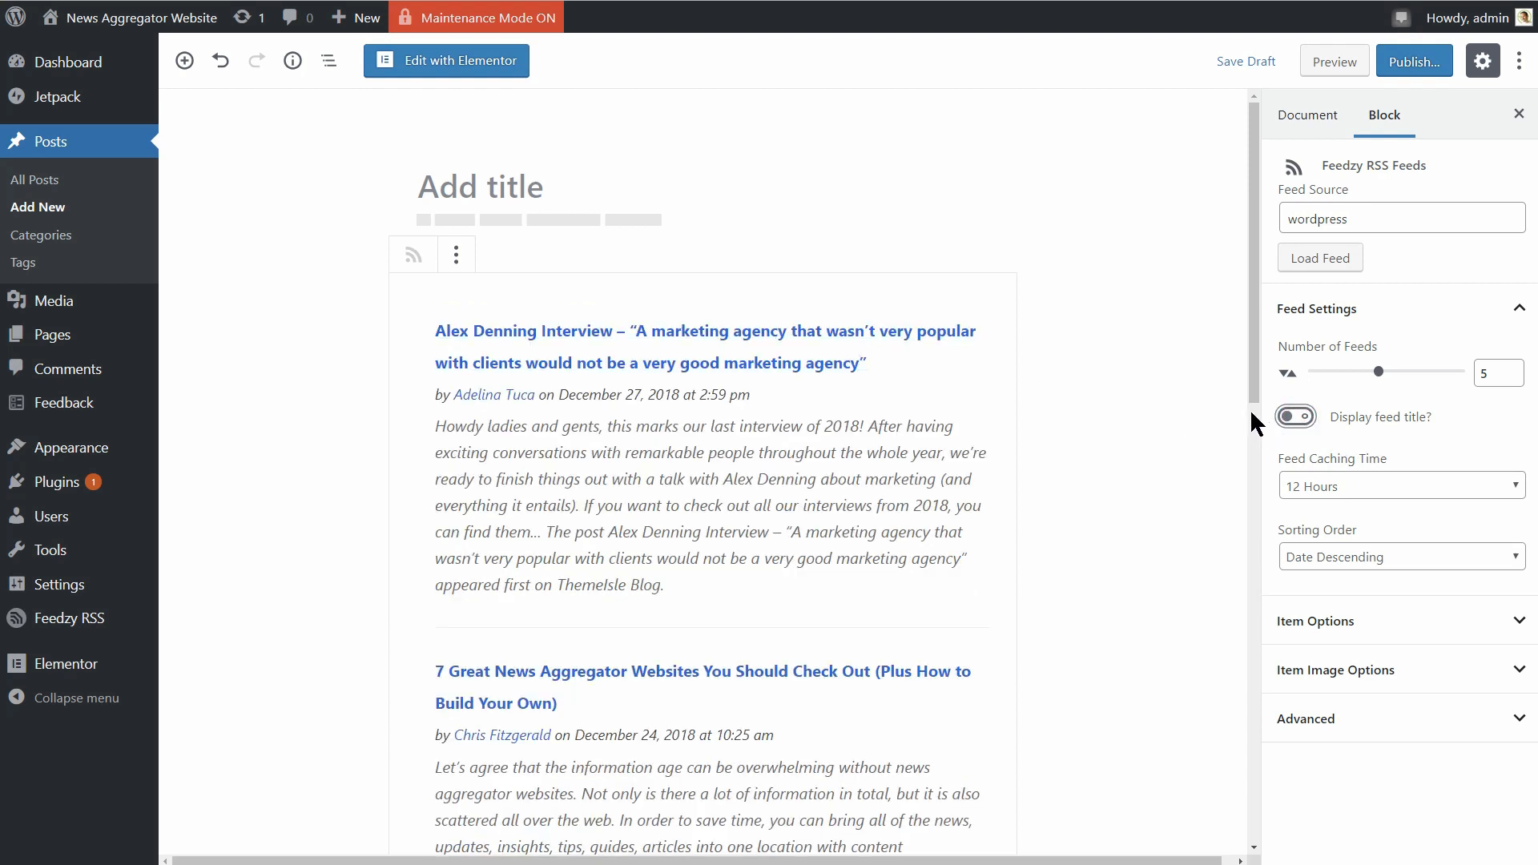
{"action": "left_click", "coordinate": [1294, 417]}
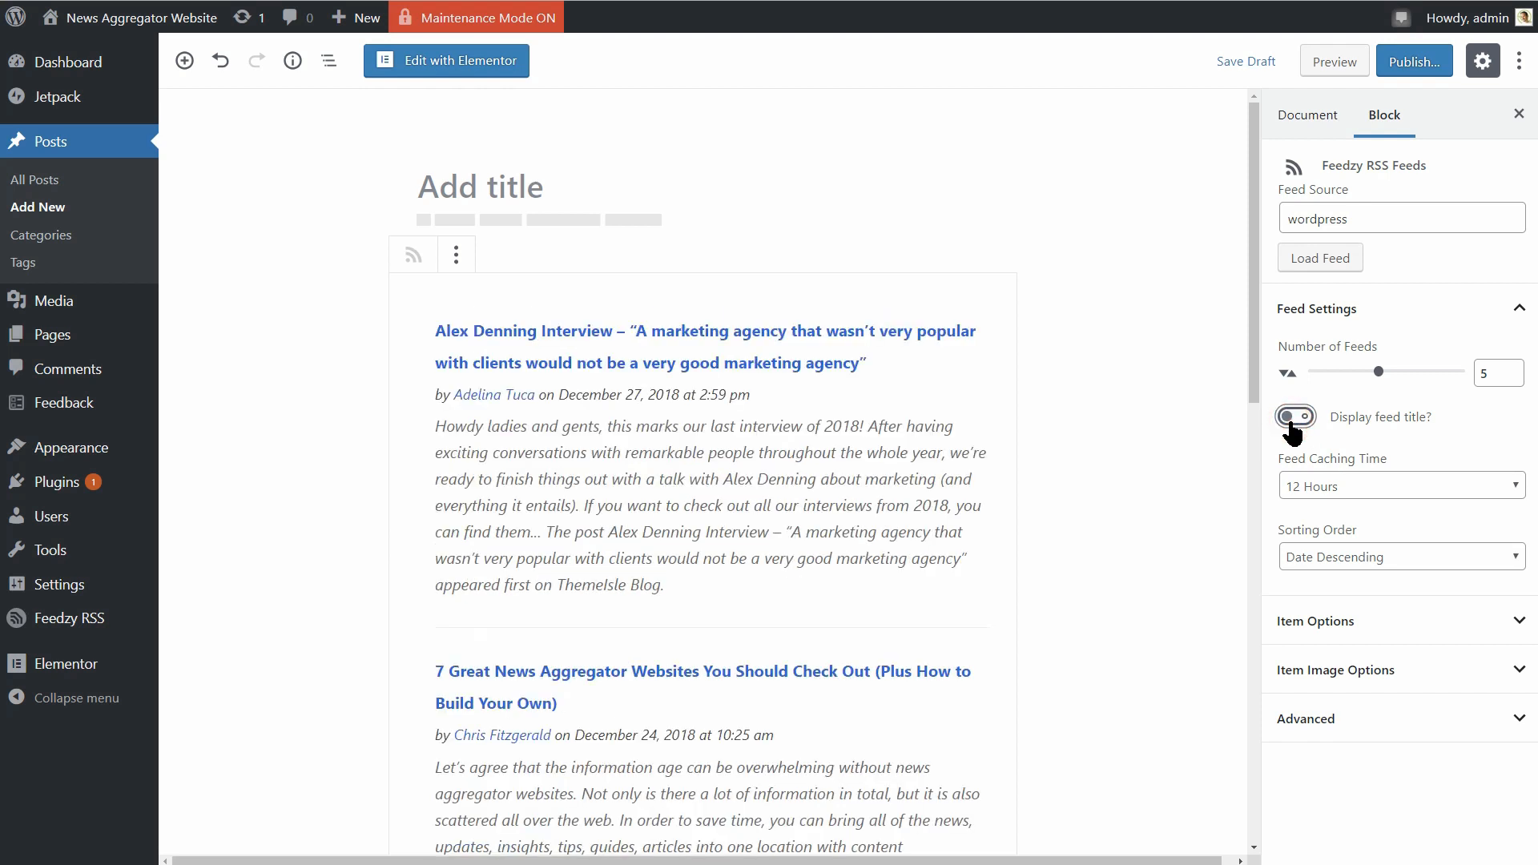
{"action": "left_click", "coordinate": [1295, 417]}
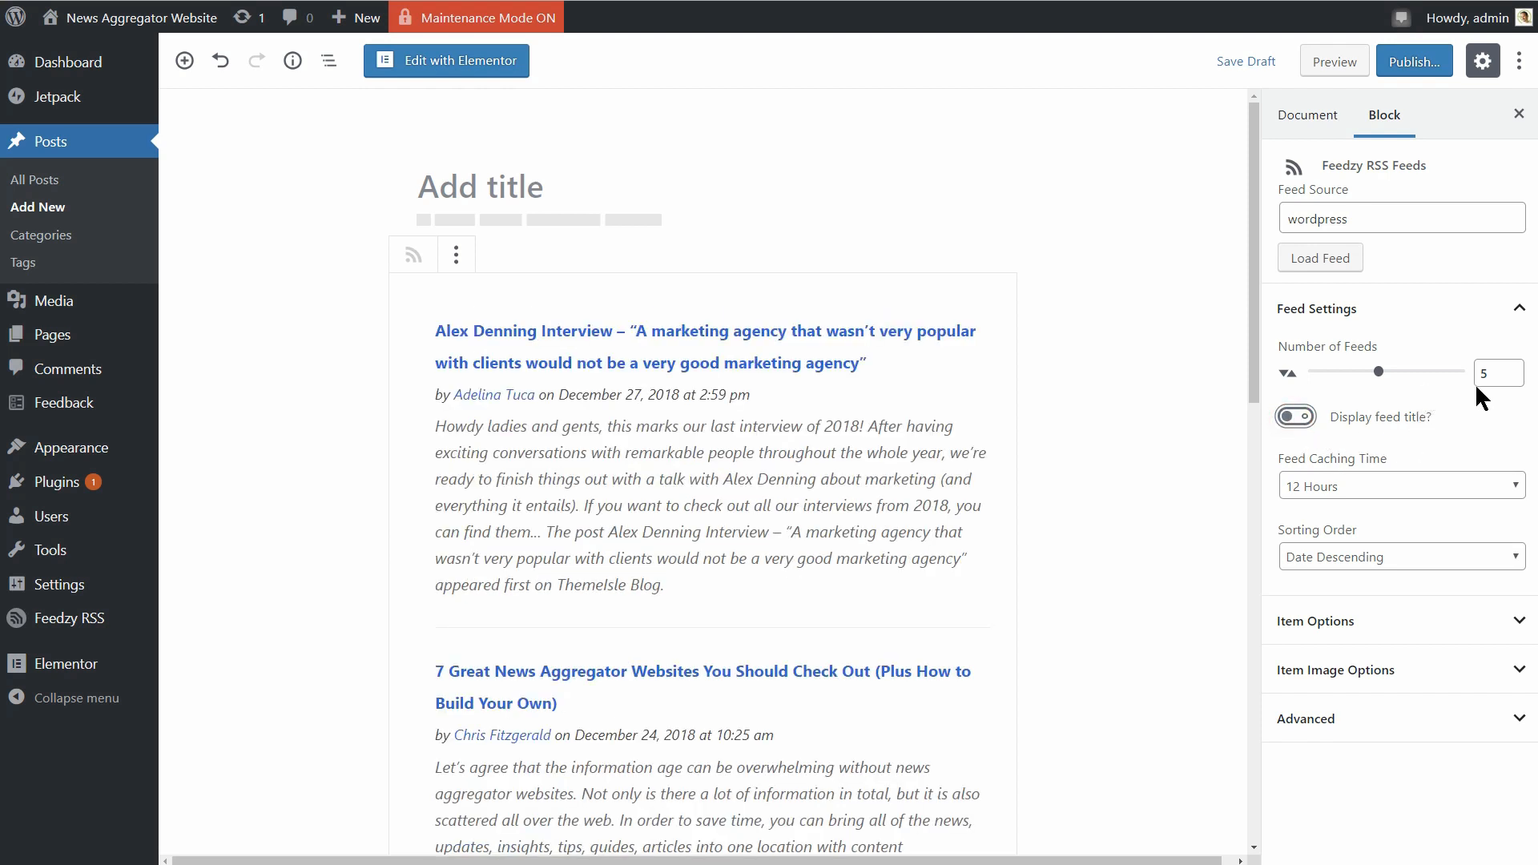
{"action": "left_click", "coordinate": [1518, 368]}
{"action": "type", "text": "3"}
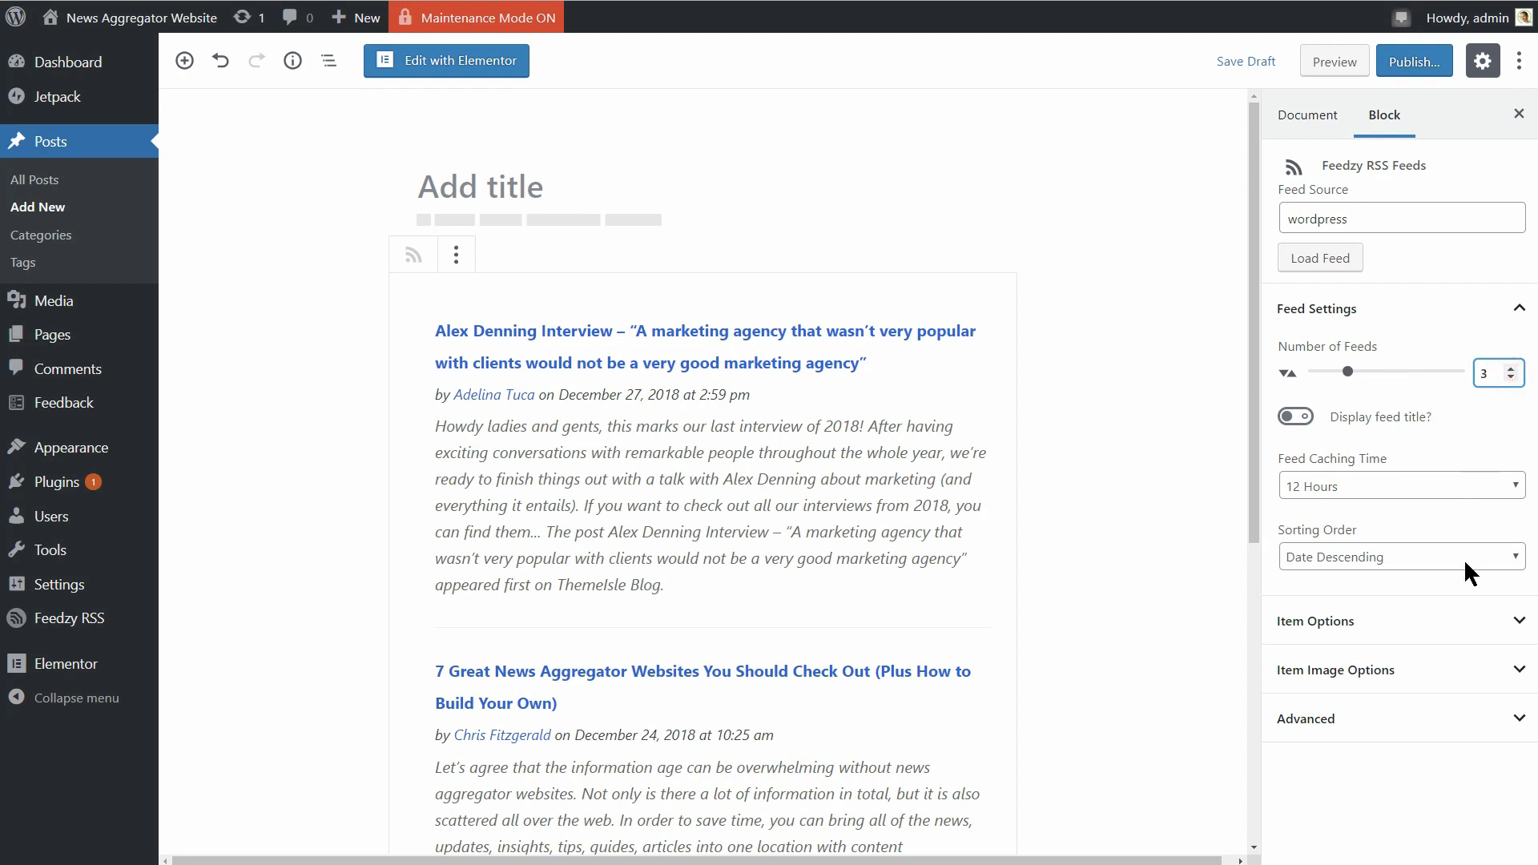
- In Item Options, keep links opening in the same tab and set Title Character Limit to 30
{"action": "left_click", "coordinate": [1315, 621]}
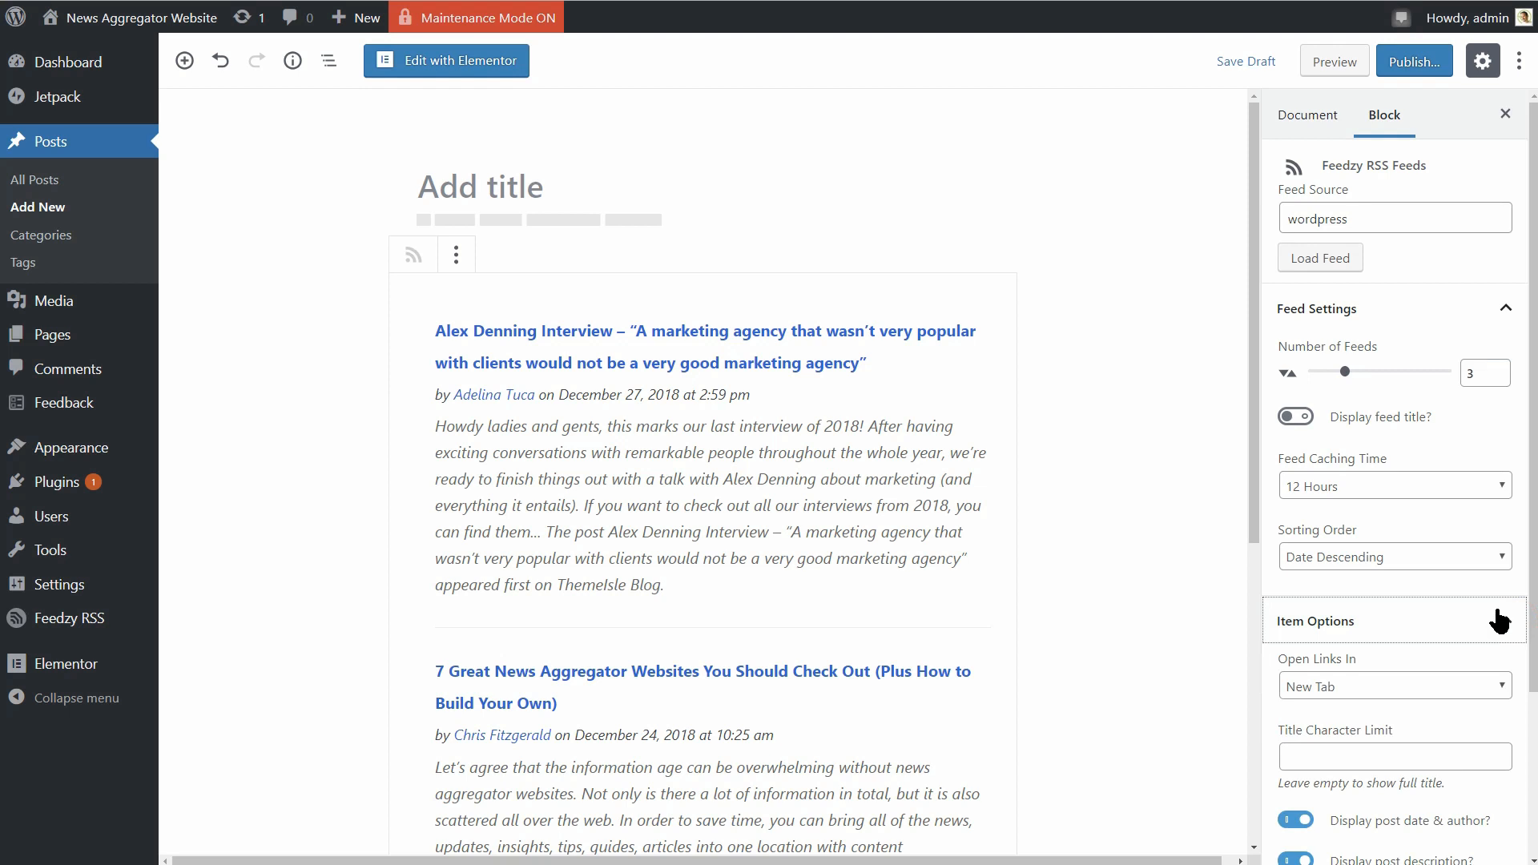
{"action": "left_click", "coordinate": [1392, 471]}
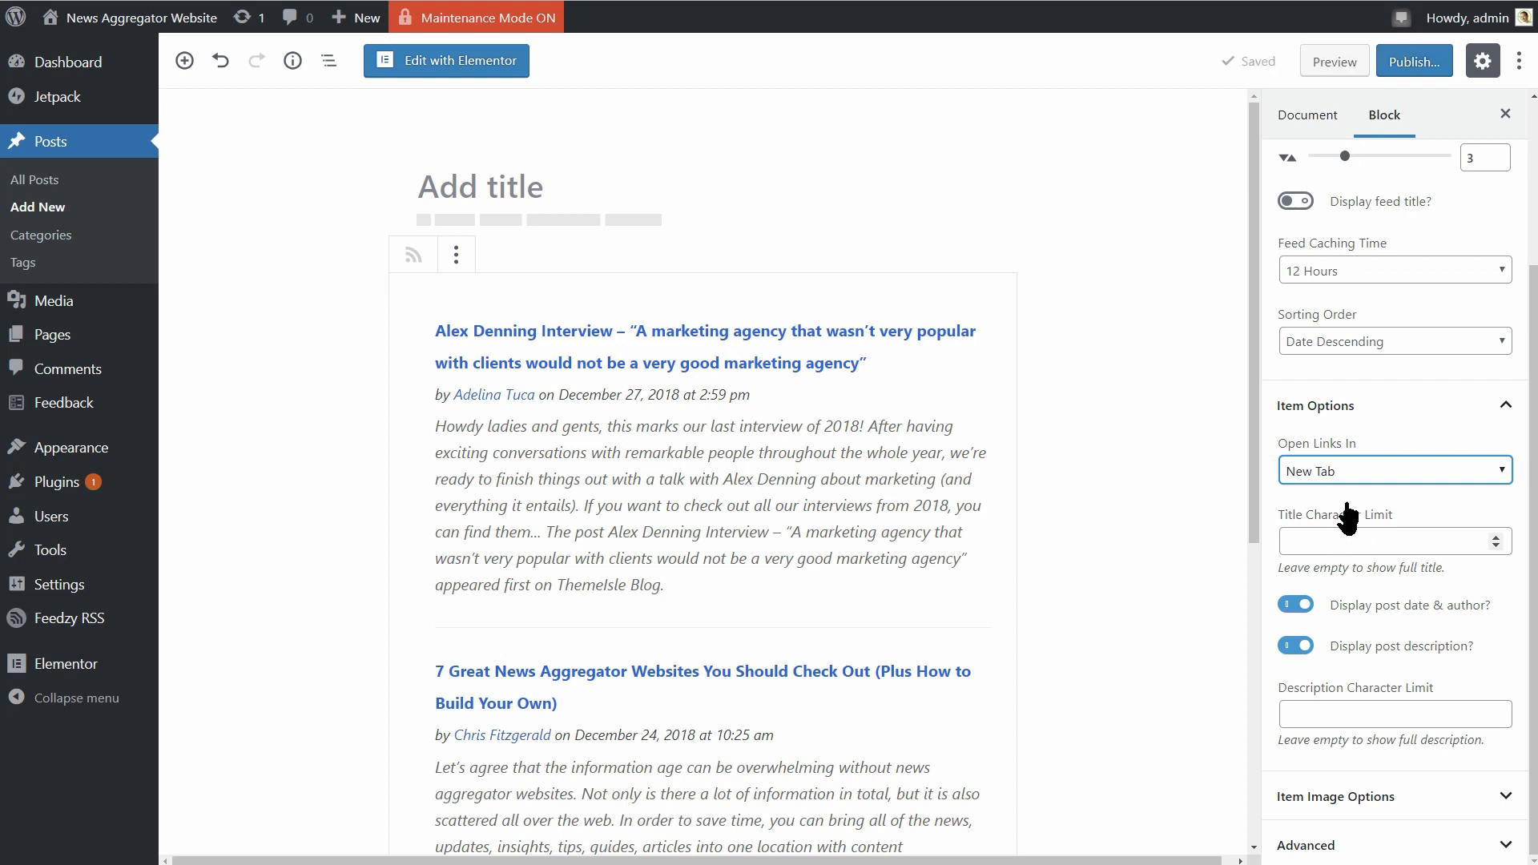
{"action": "left_click", "coordinate": [1392, 470]}
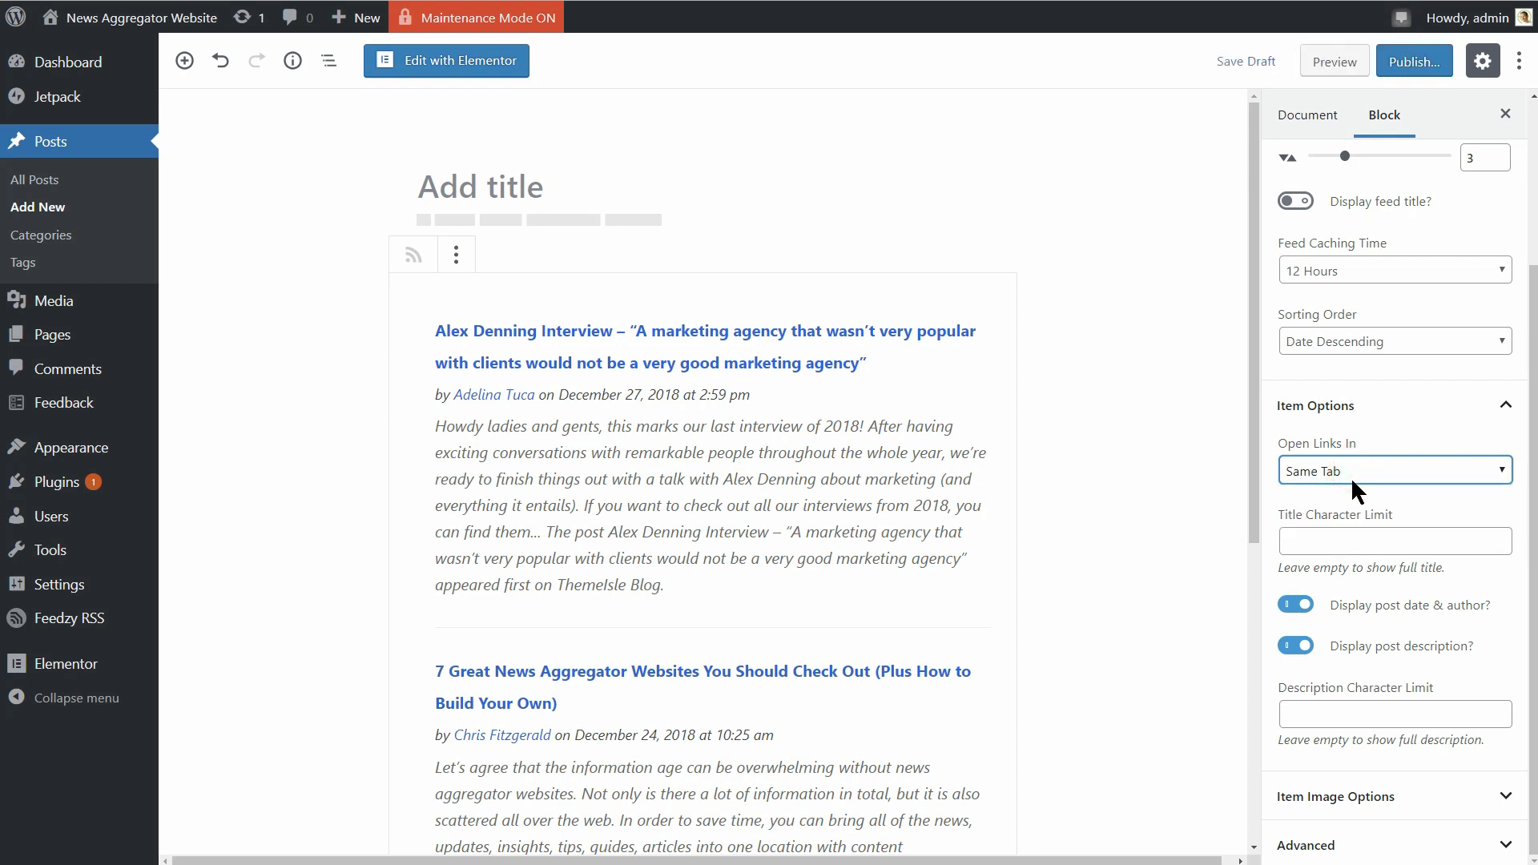
{"action": "left_click", "coordinate": [1391, 469]}
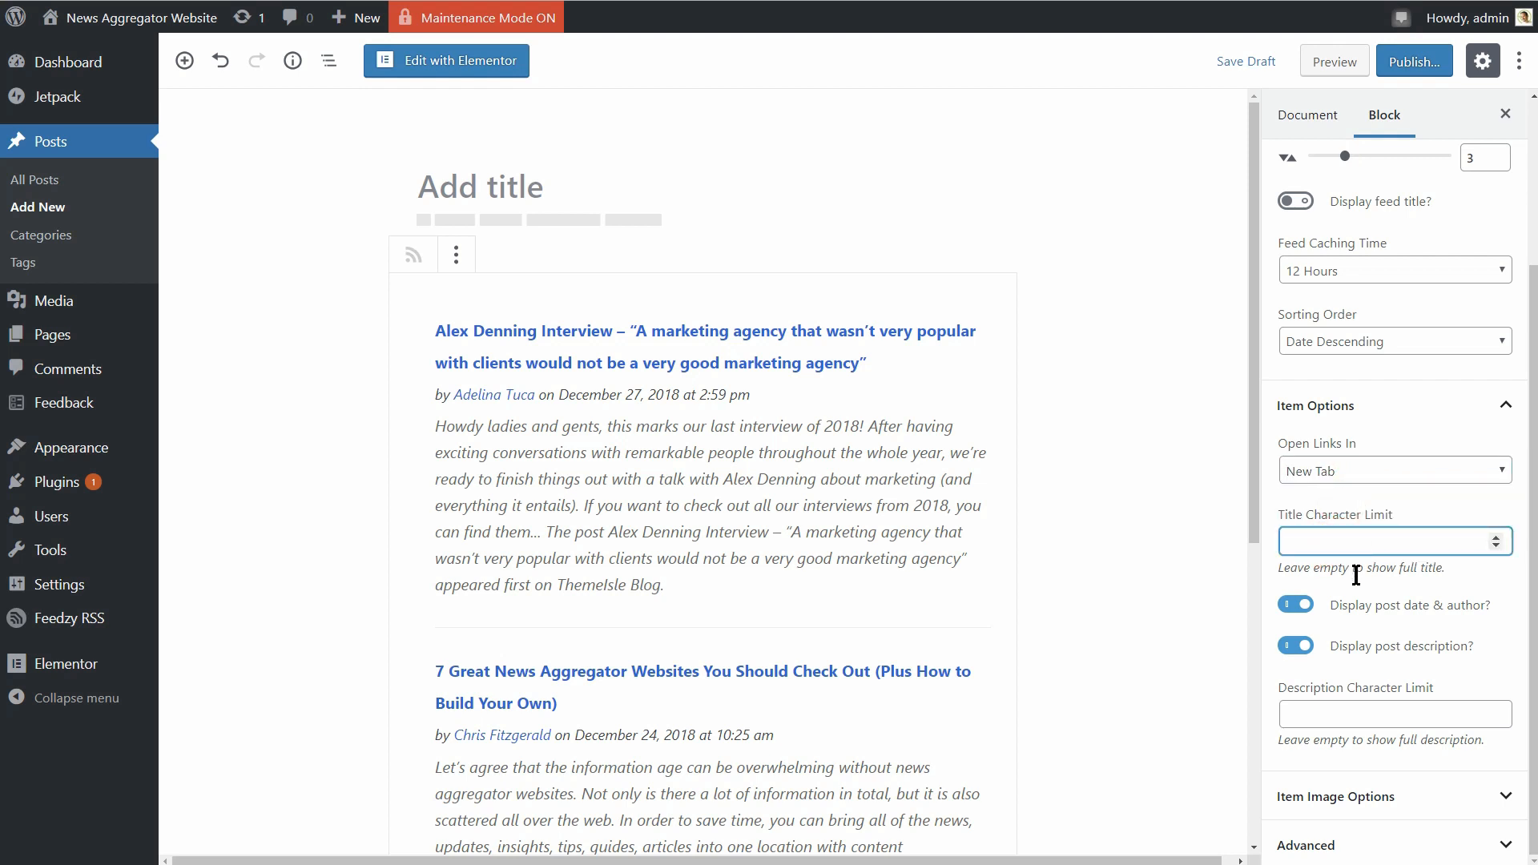
{"action": "type", "text": "30"}
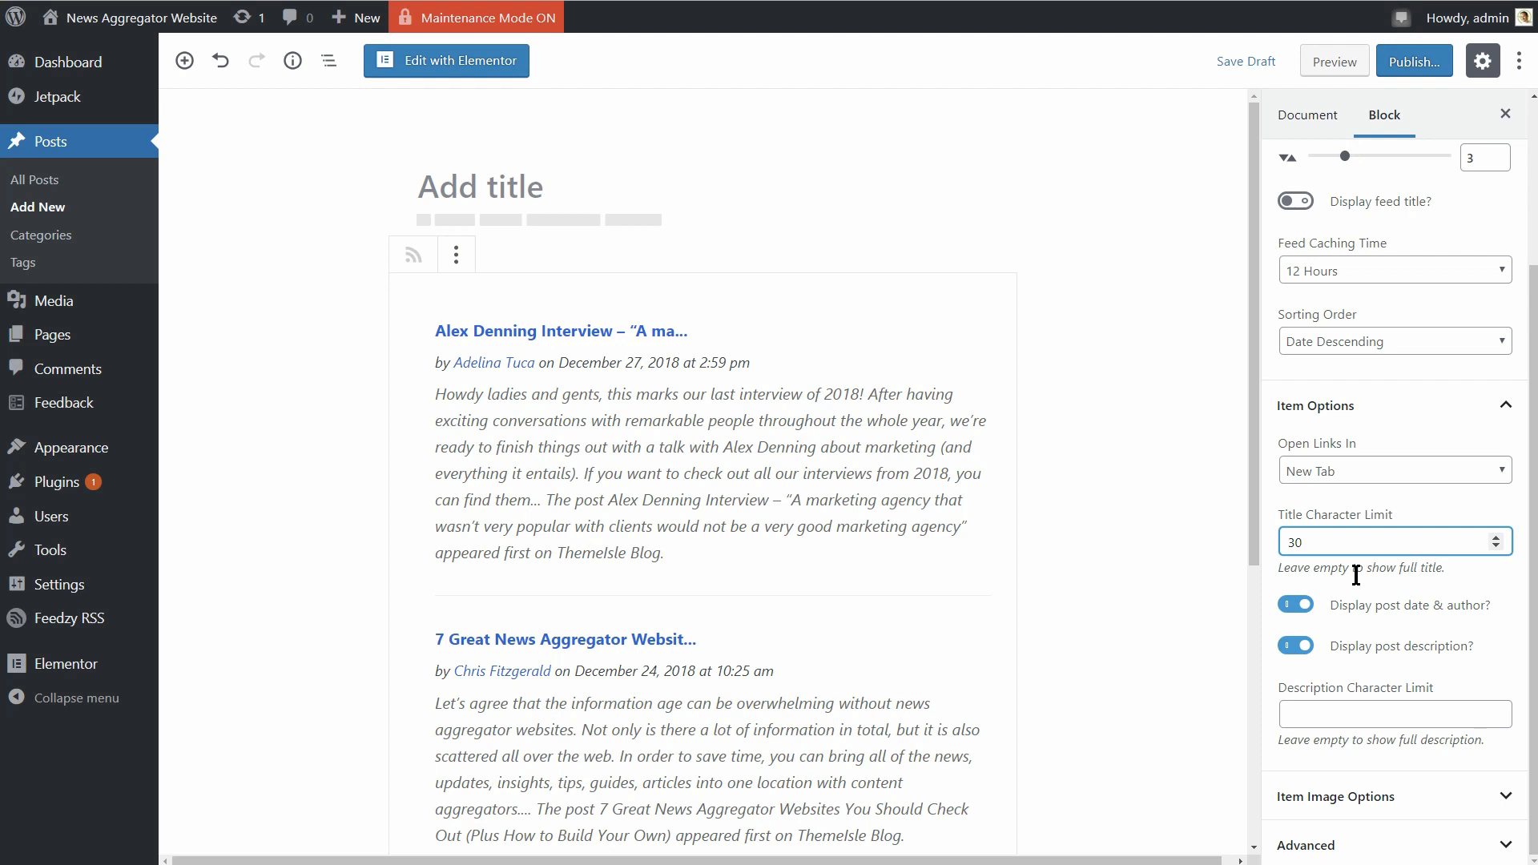
- Hide post date & author, and toggle the post description off and back on
{"action": "left_click", "coordinate": [1294, 603]}
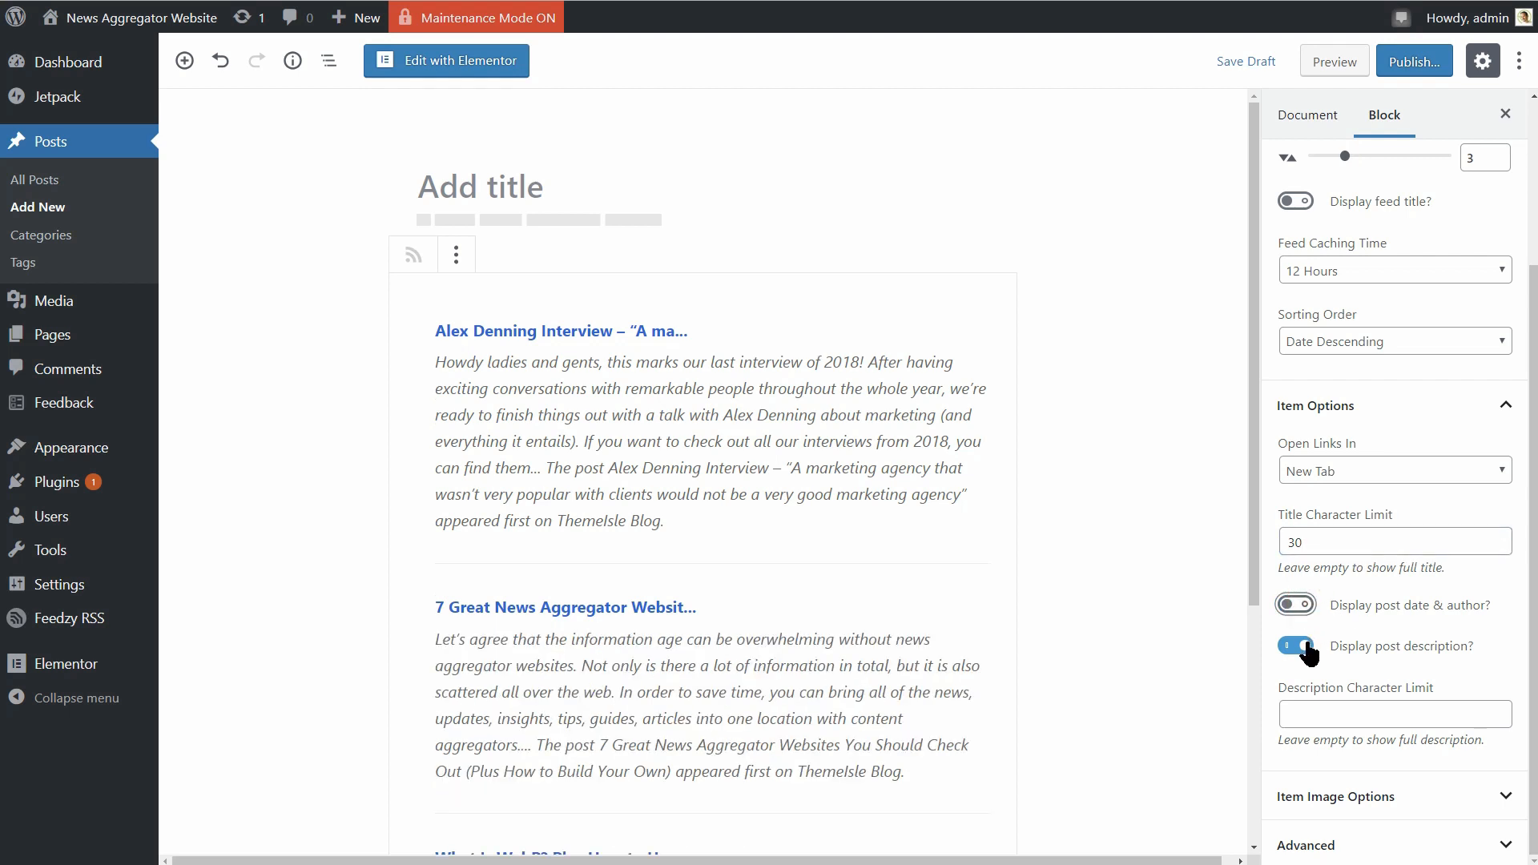
{"action": "left_click", "coordinate": [1294, 645]}
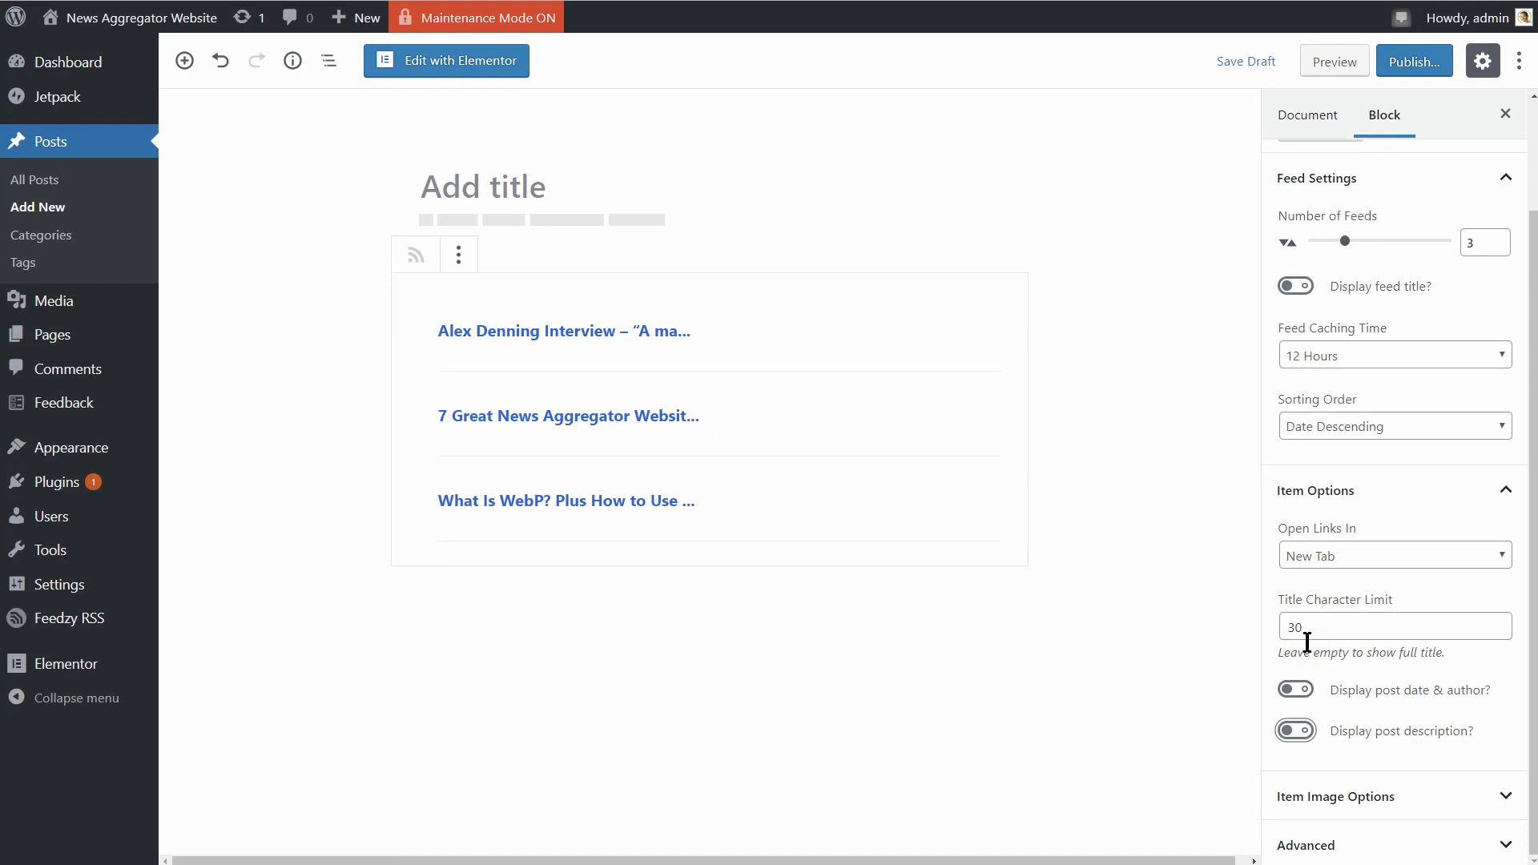
{"action": "mouse_move", "coordinate": [1408, 724]}
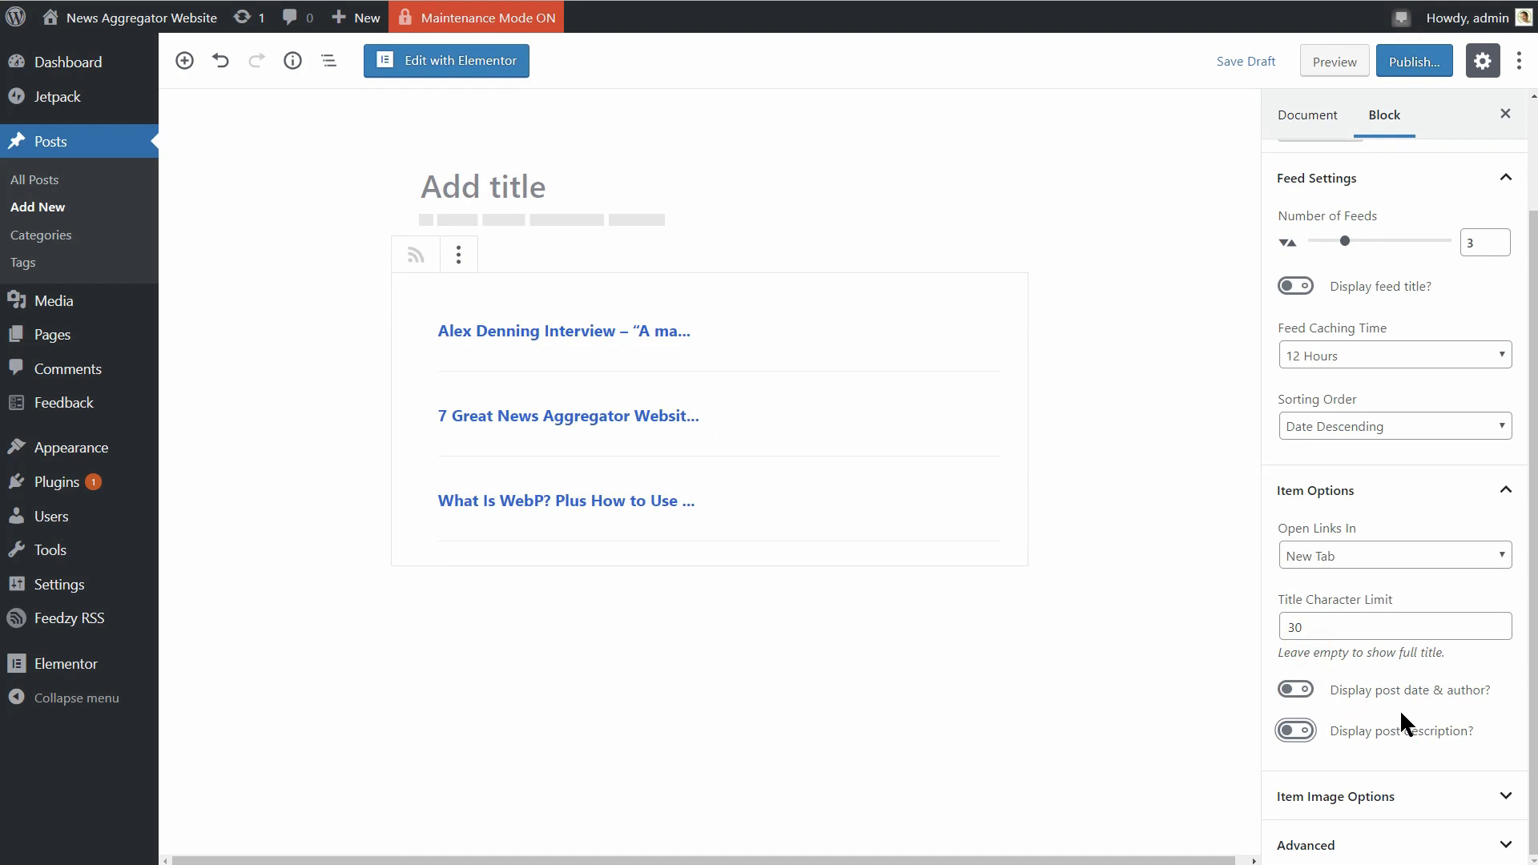
{"action": "mouse_move", "coordinate": [985, 482]}
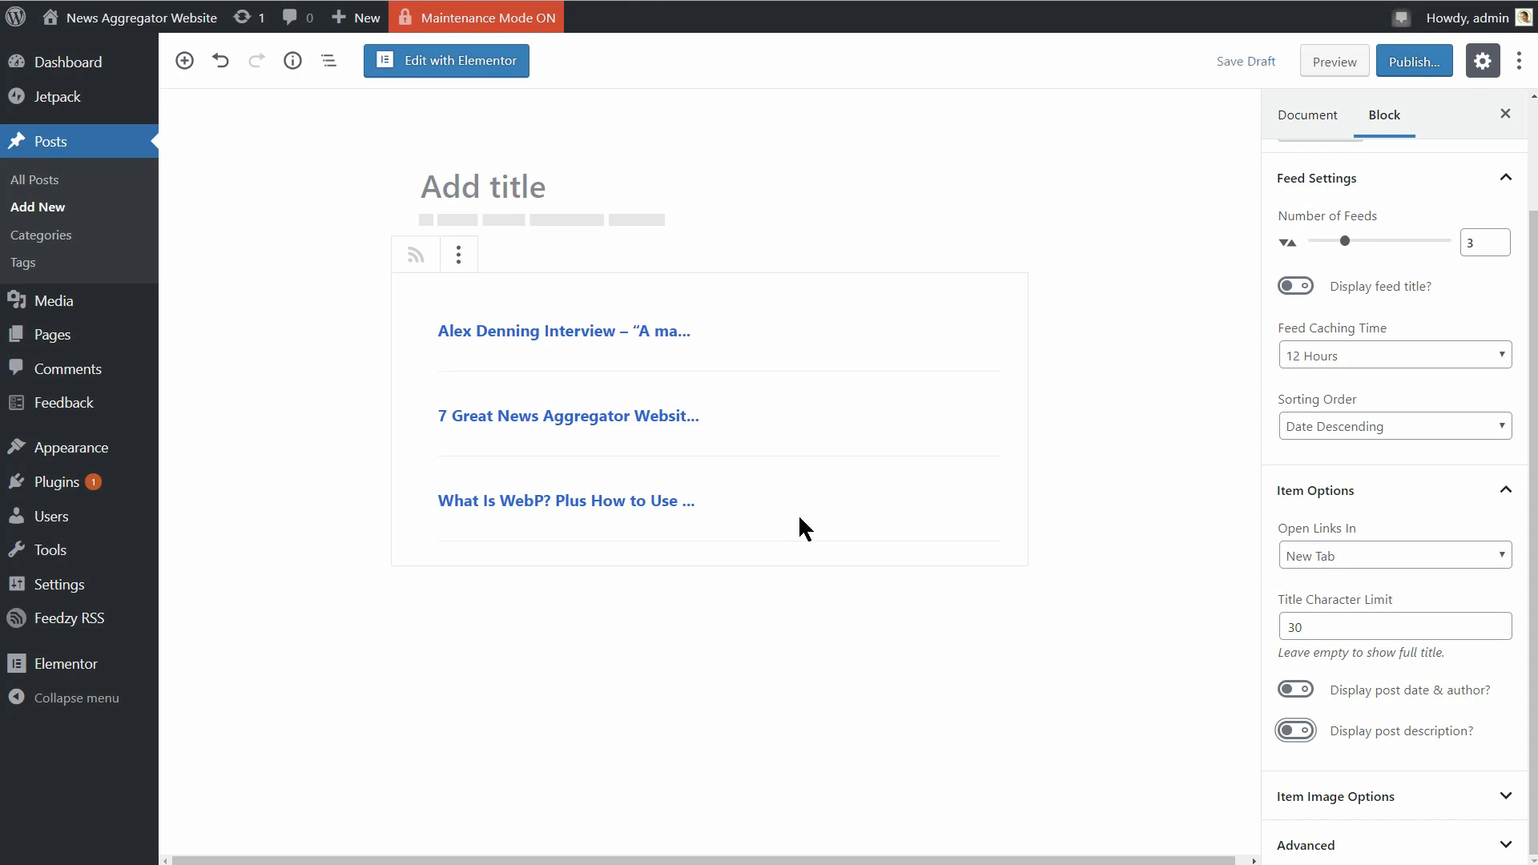
{"action": "left_click", "coordinate": [1294, 731]}
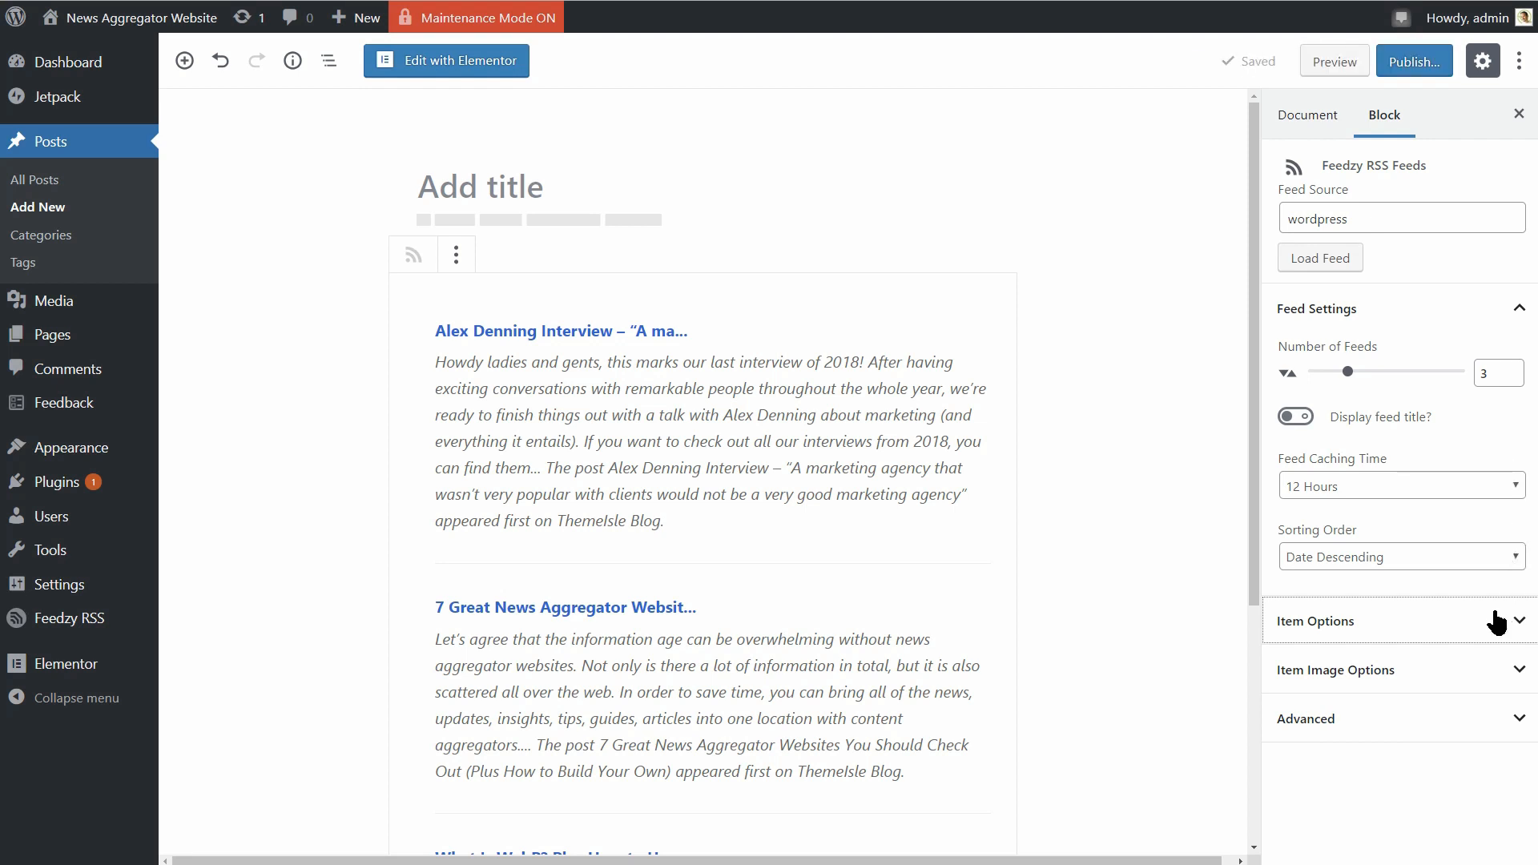
- Set the Item Options Description Character Limit to 140 so excerpts end with an ellipsis
{"action": "left_click", "coordinate": [1315, 620]}
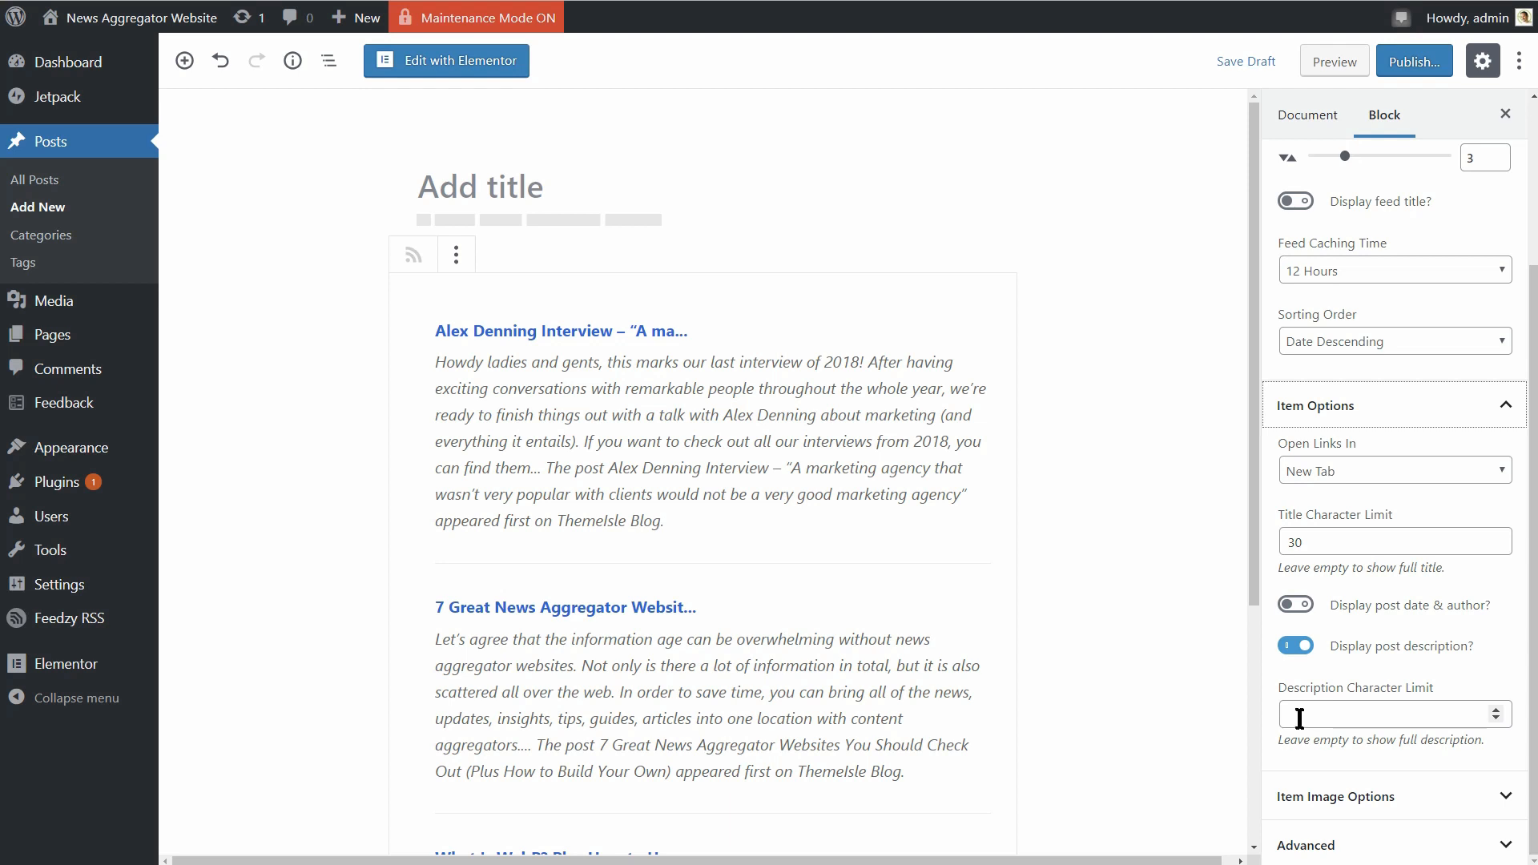
{"action": "left_click", "coordinate": [1392, 713]}
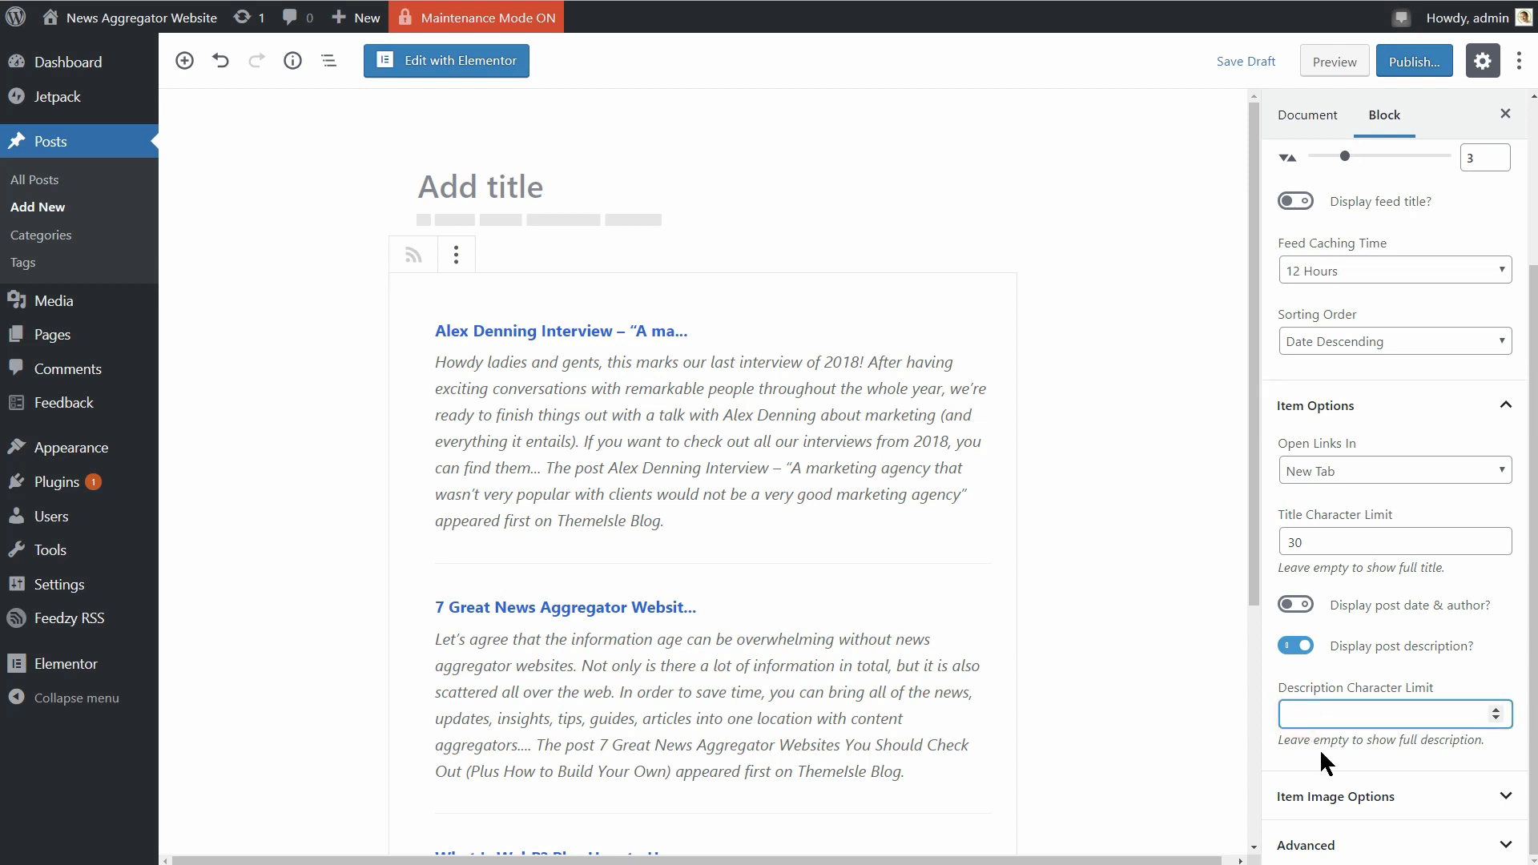
{"action": "type", "text": "140"}
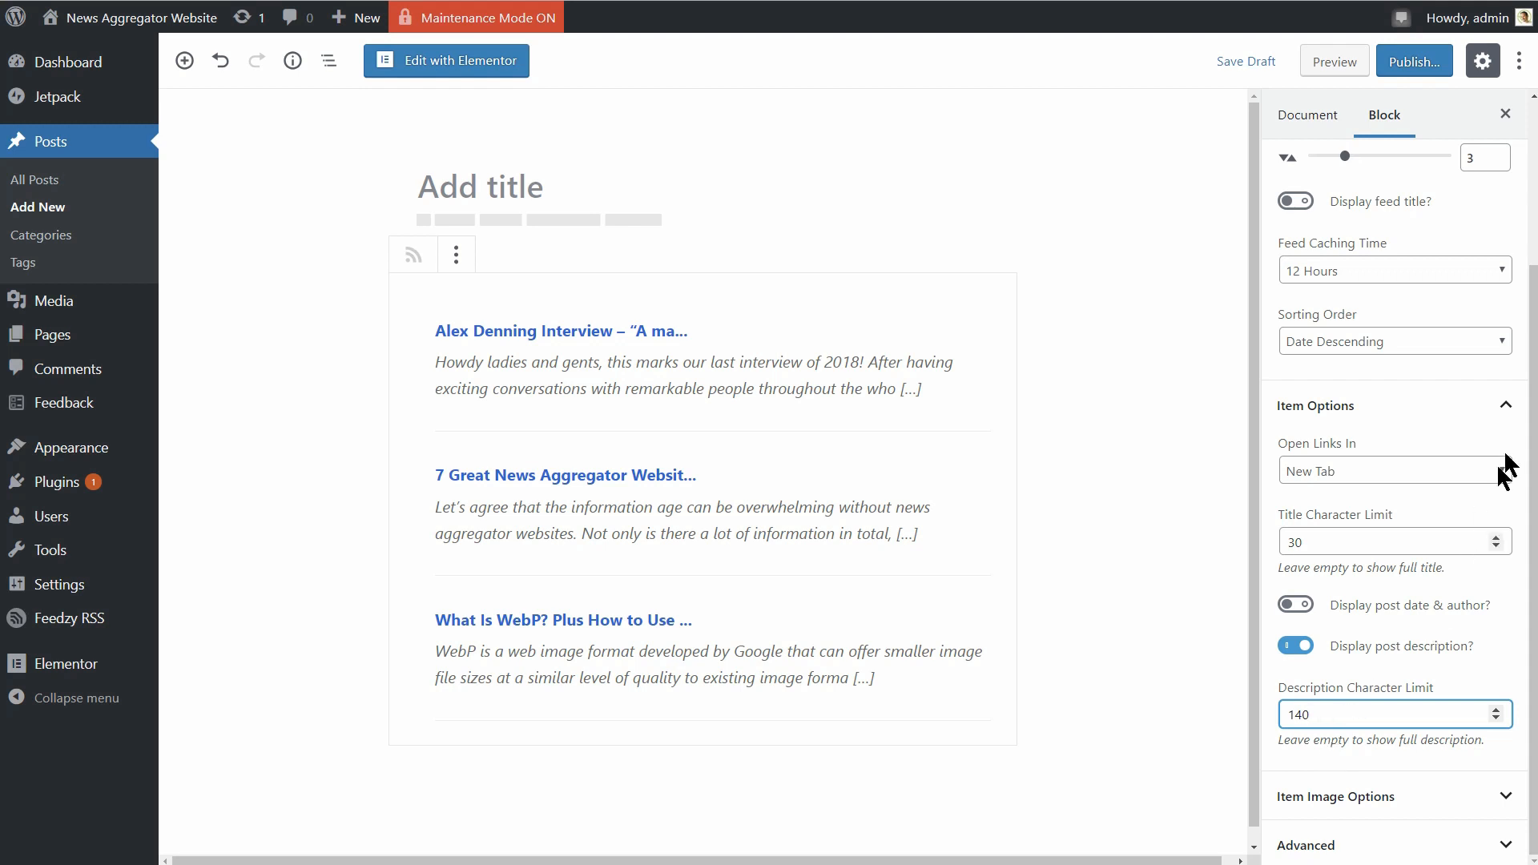
{"action": "left_click", "coordinate": [1314, 405]}
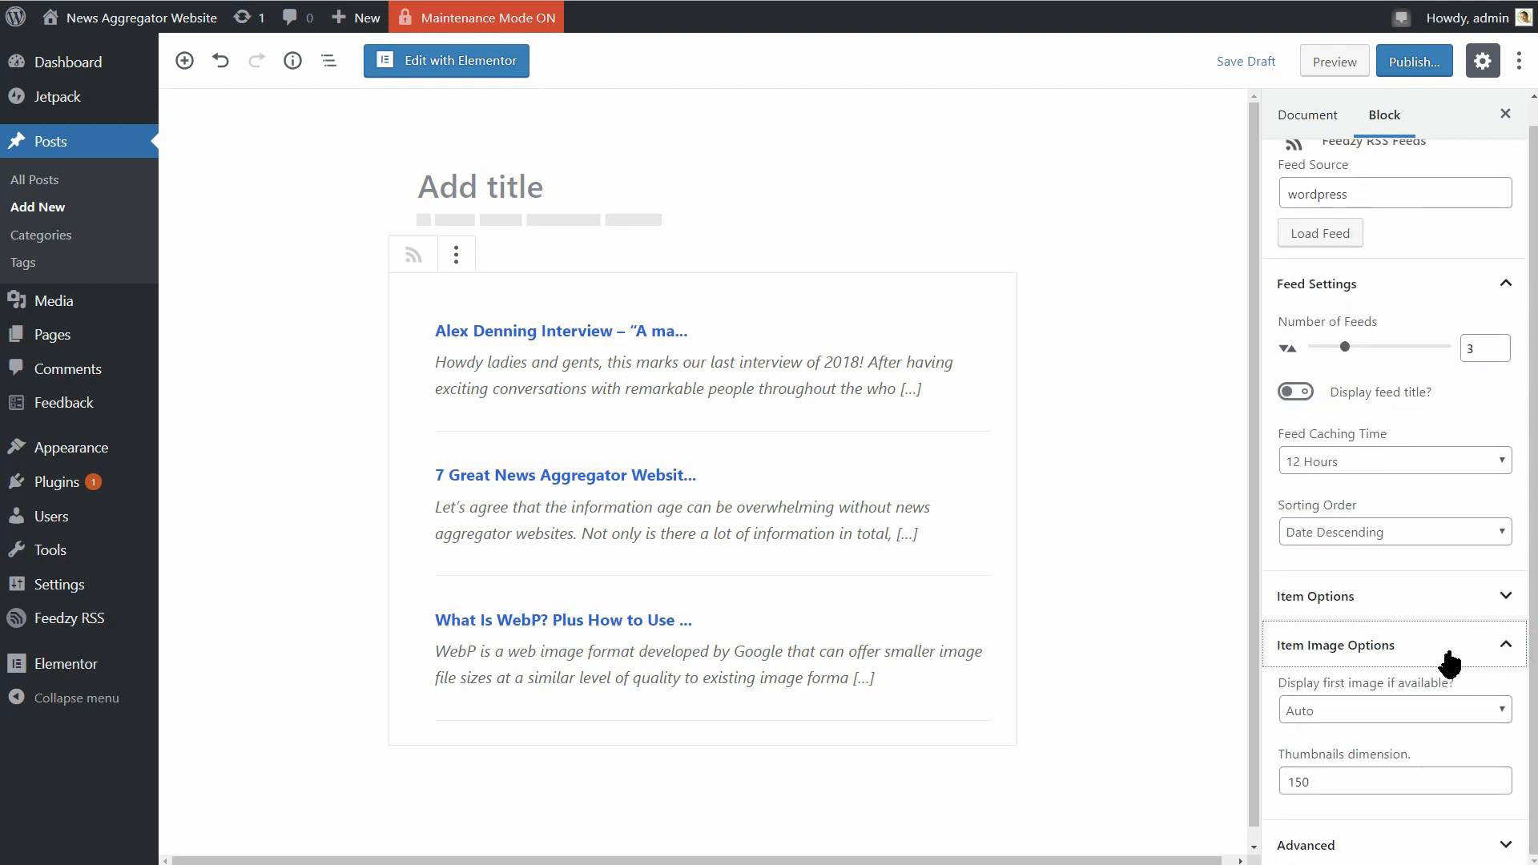
- Set Display first image to Yes and Thumbnails dimension to 100 pixels
{"action": "left_click", "coordinate": [1392, 709]}
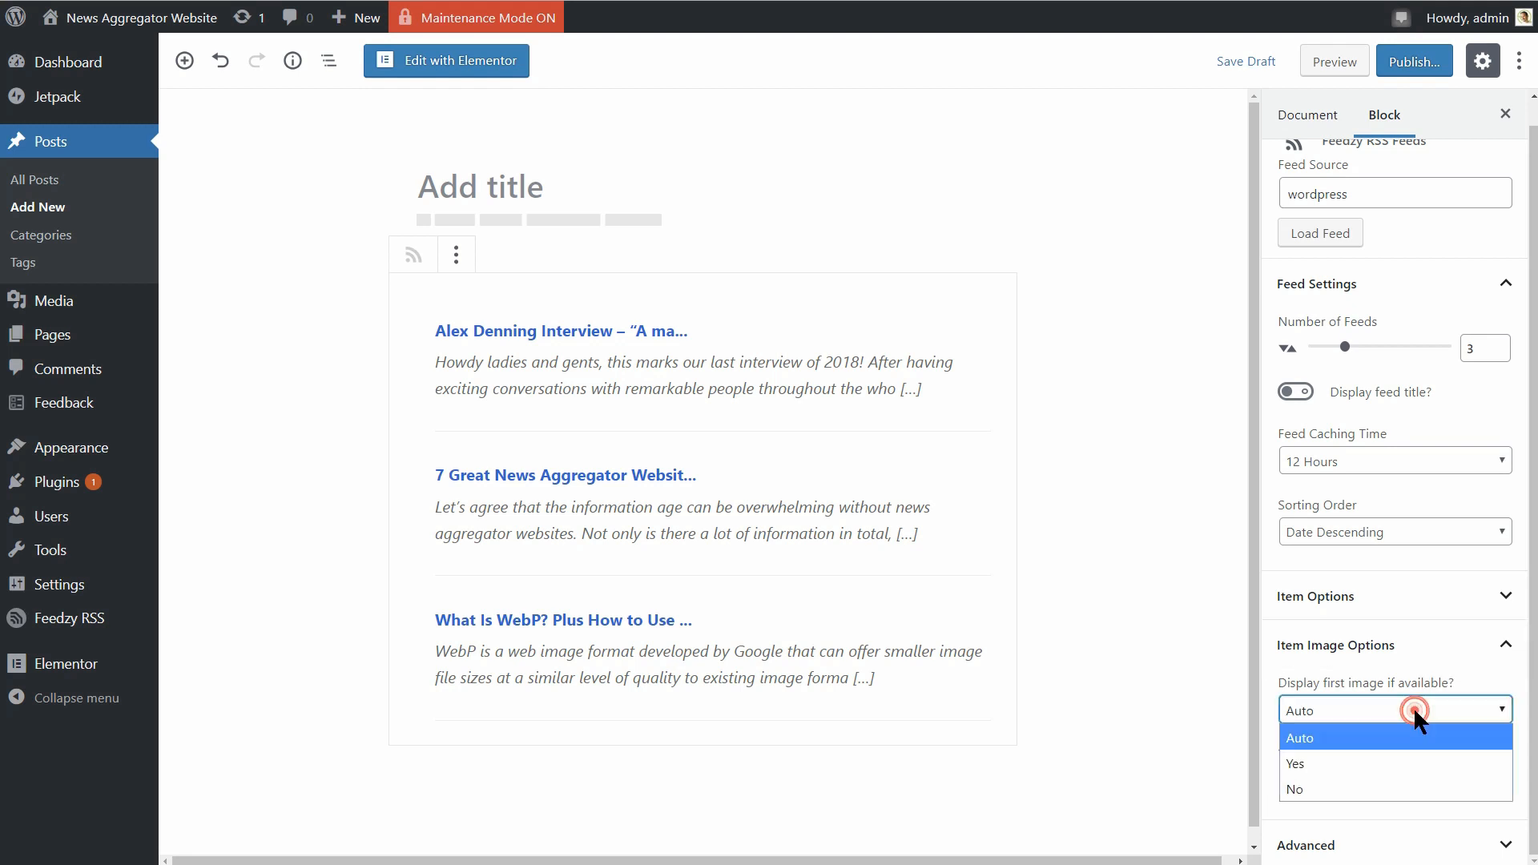
{"action": "left_click", "coordinate": [1294, 762]}
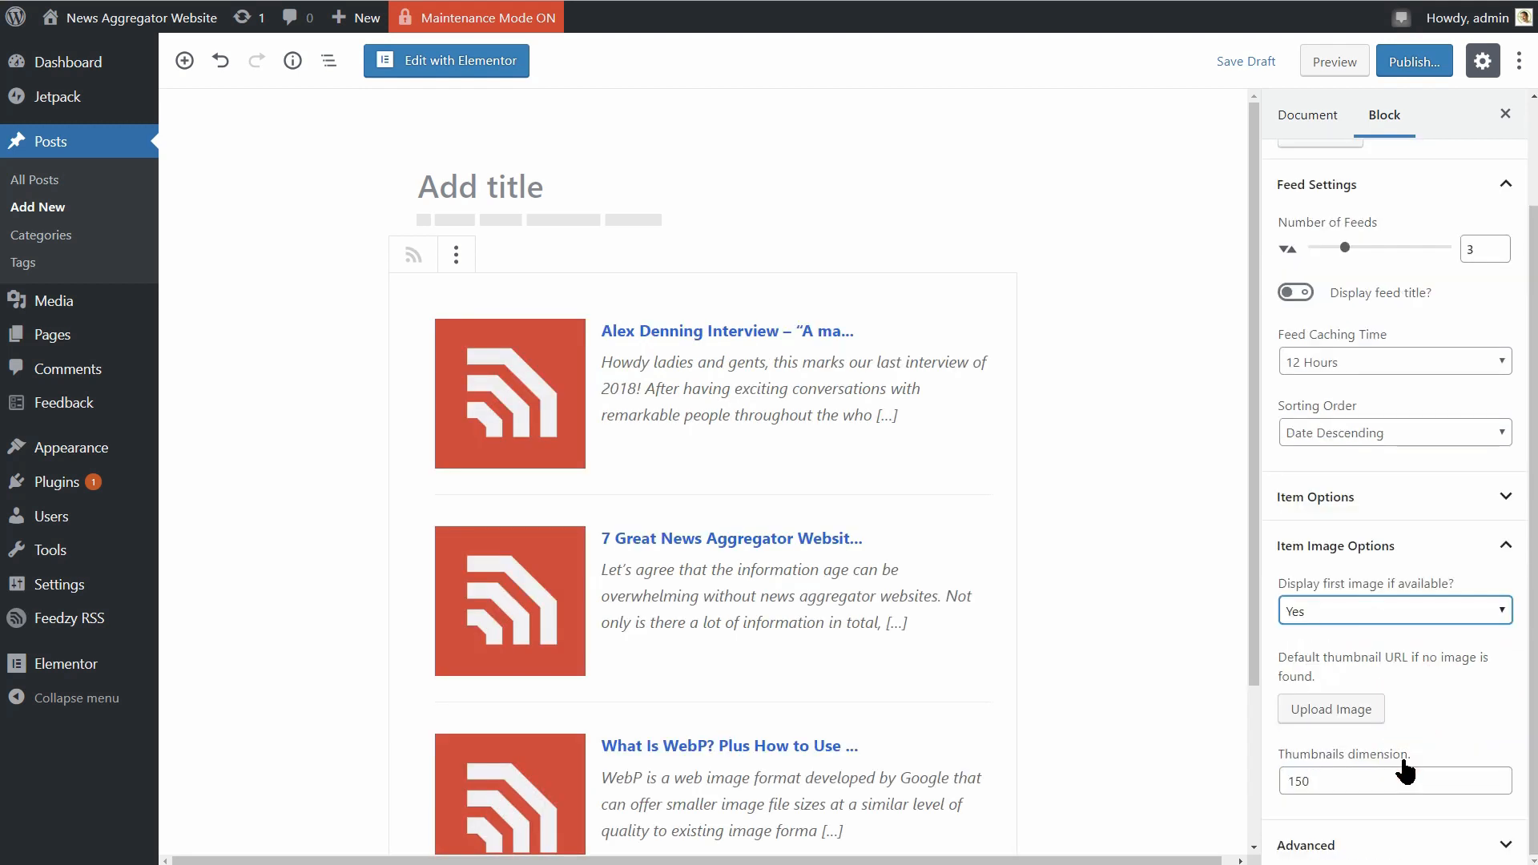
{"action": "left_click", "coordinate": [1391, 780]}
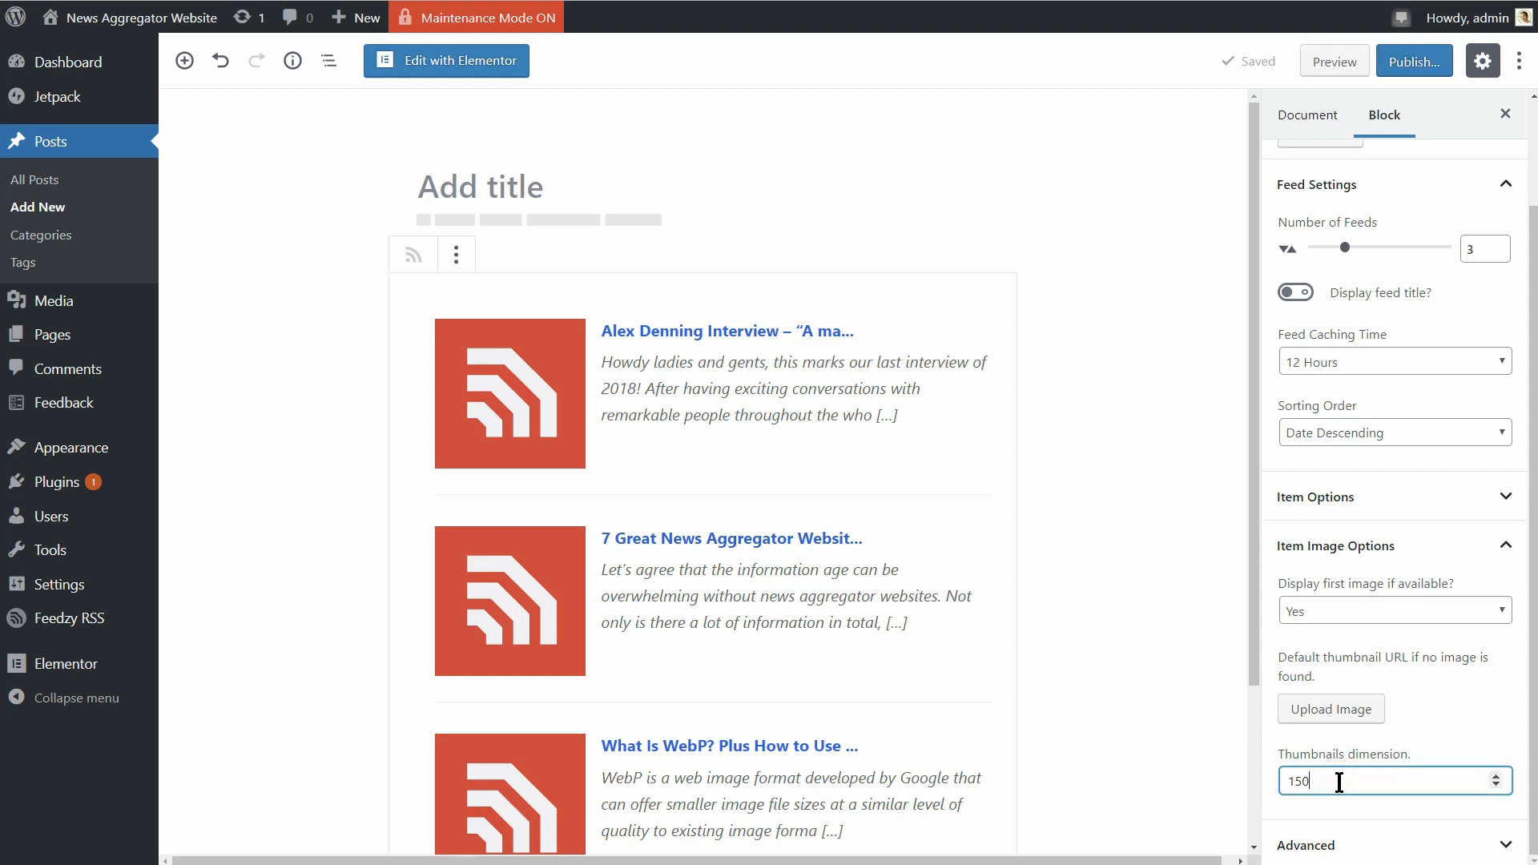
{"action": "type", "text": "10"}
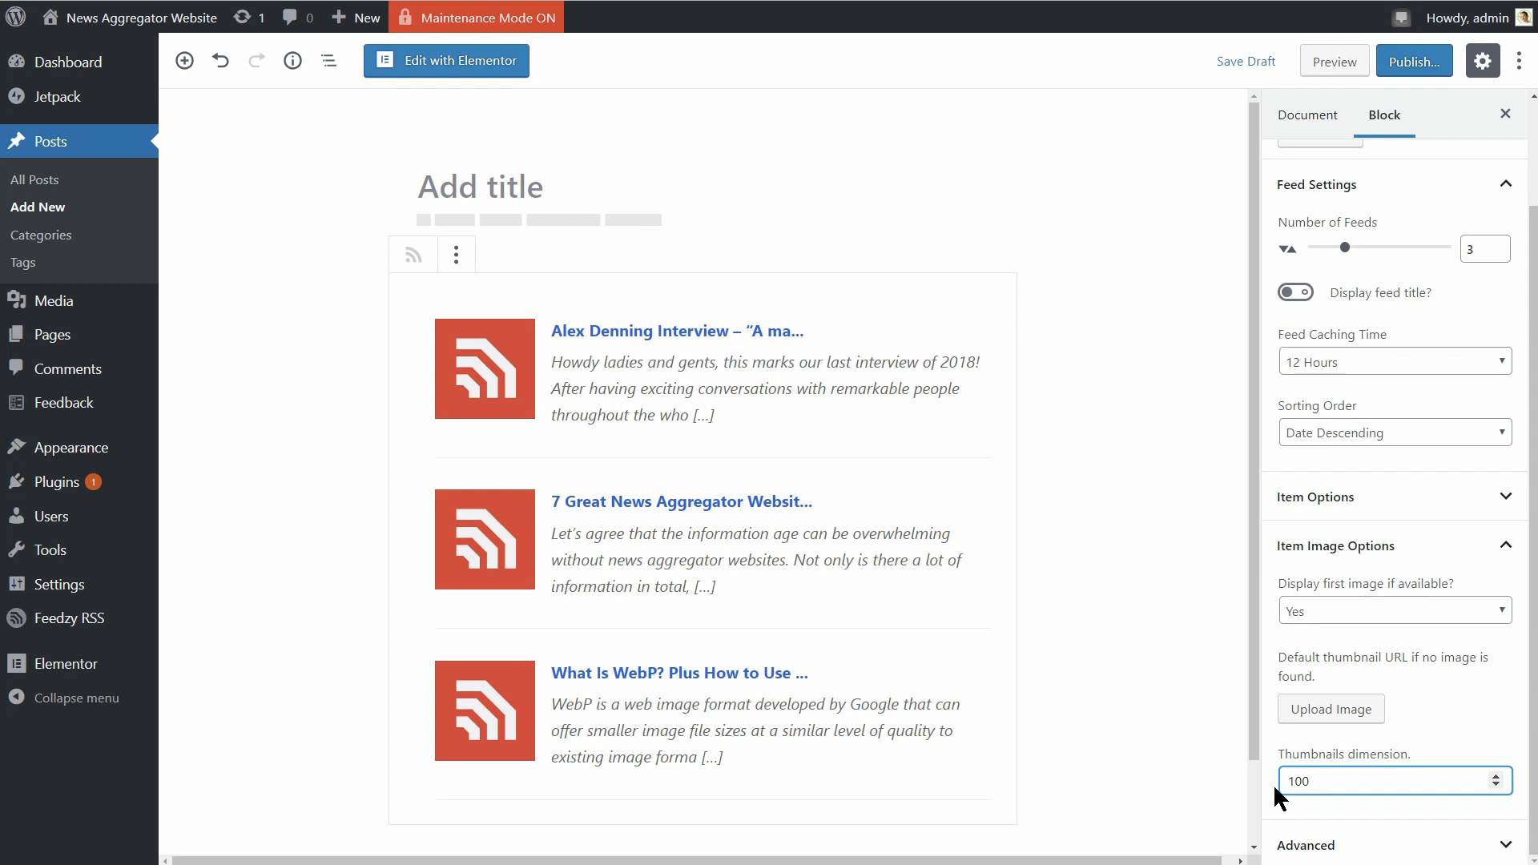
{"action": "mouse_move", "coordinate": [1514, 693]}
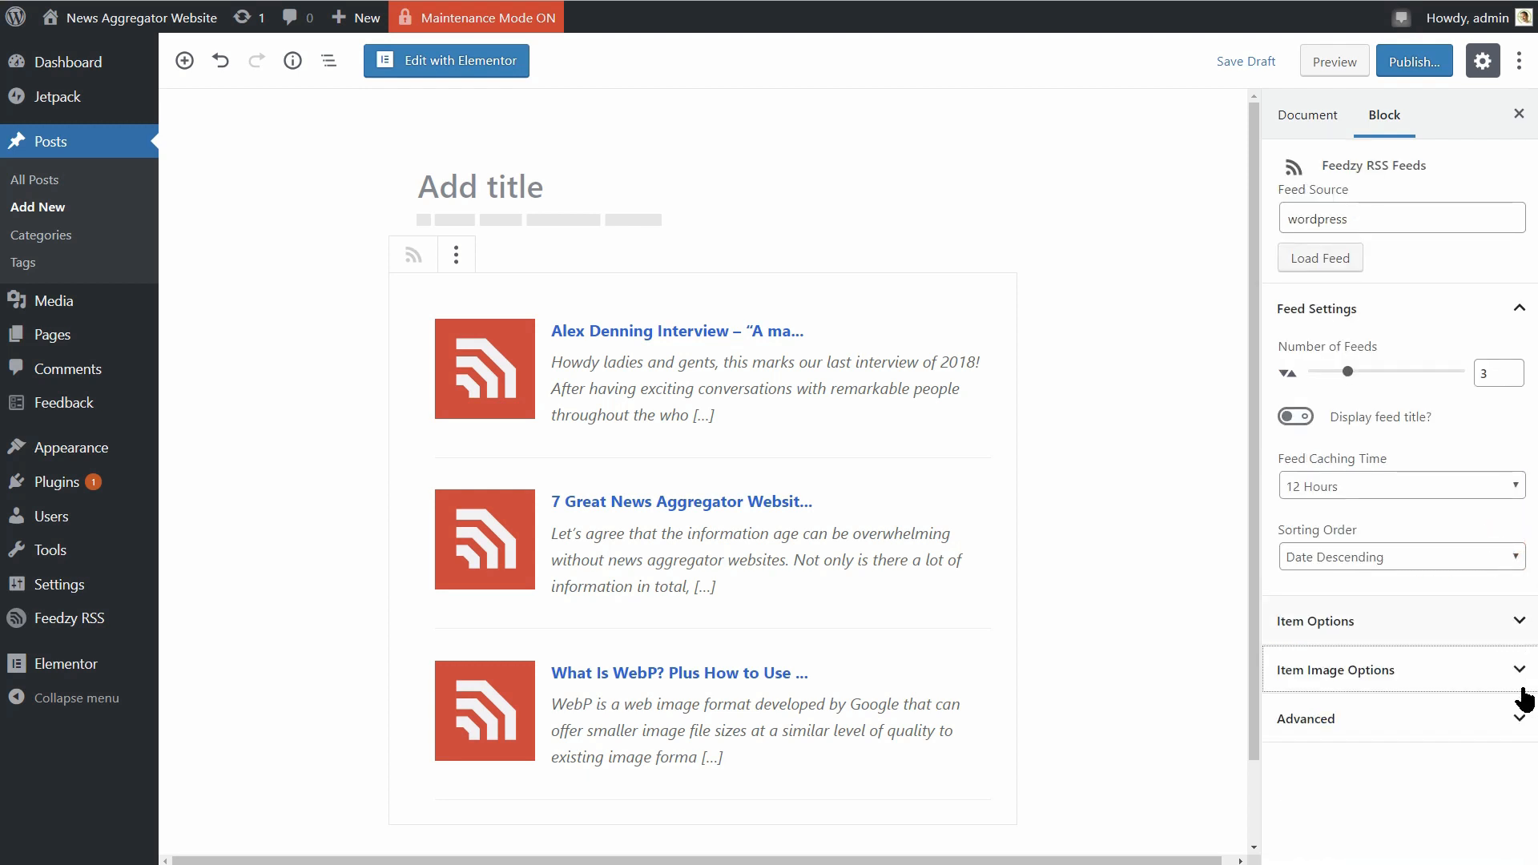
{"action": "left_click", "coordinate": [1306, 717]}
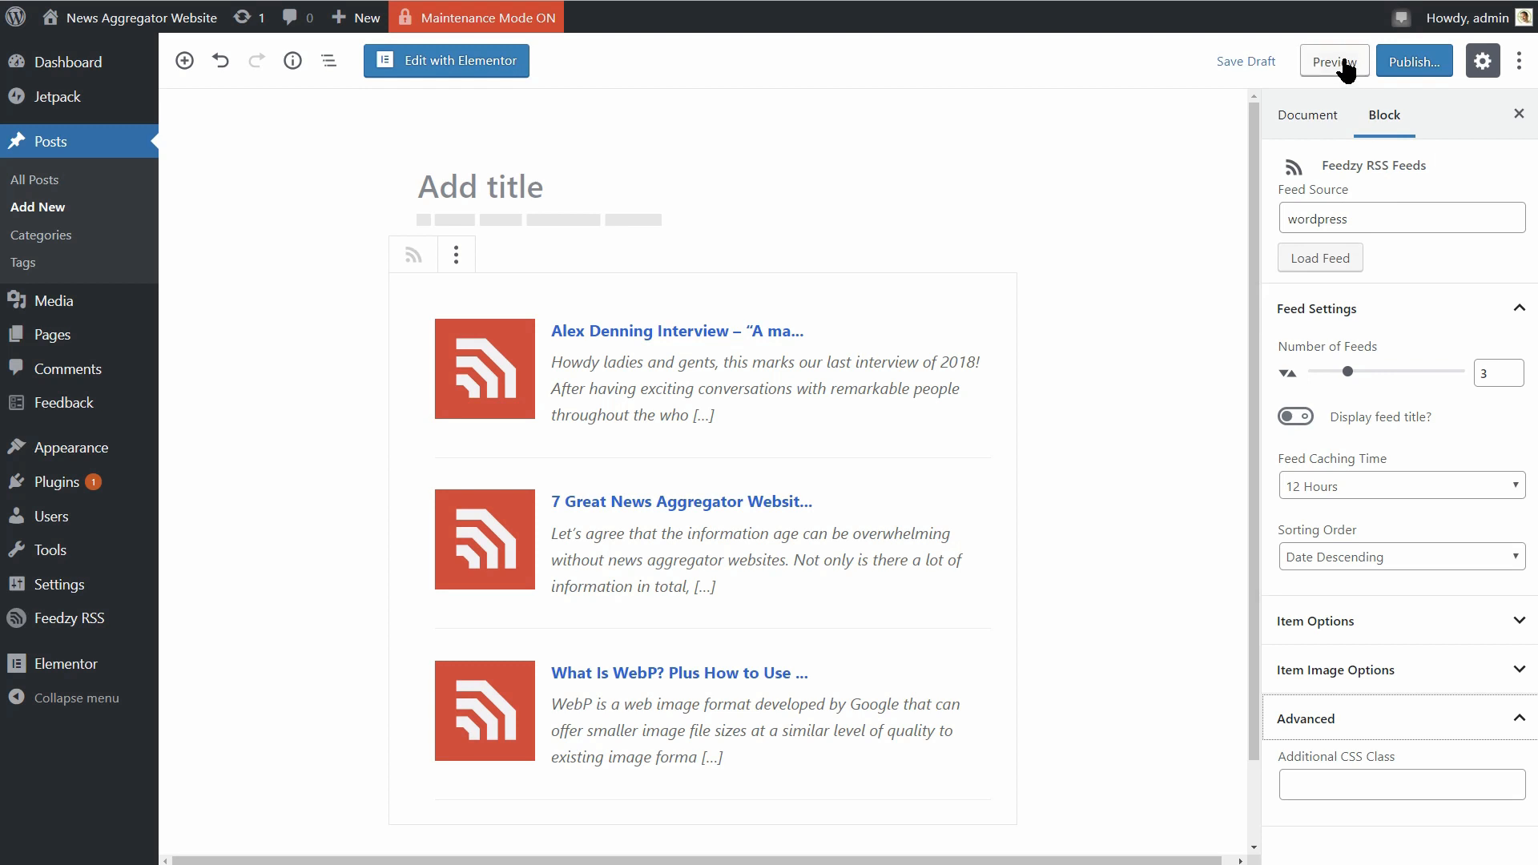
{"action": "left_click", "coordinate": [1331, 61]}
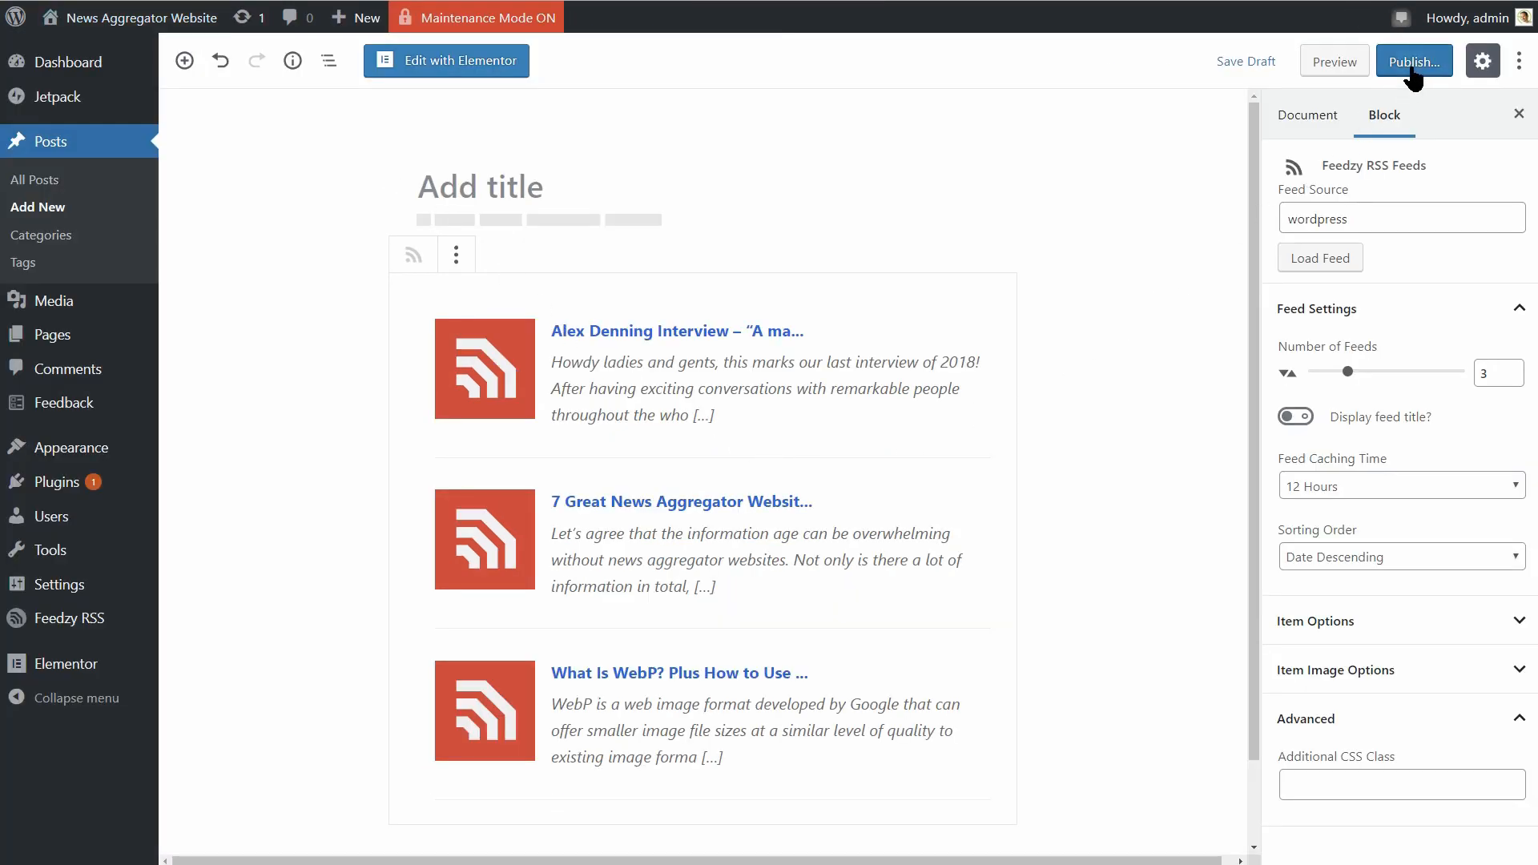
{"action": "left_click", "coordinate": [1413, 61]}
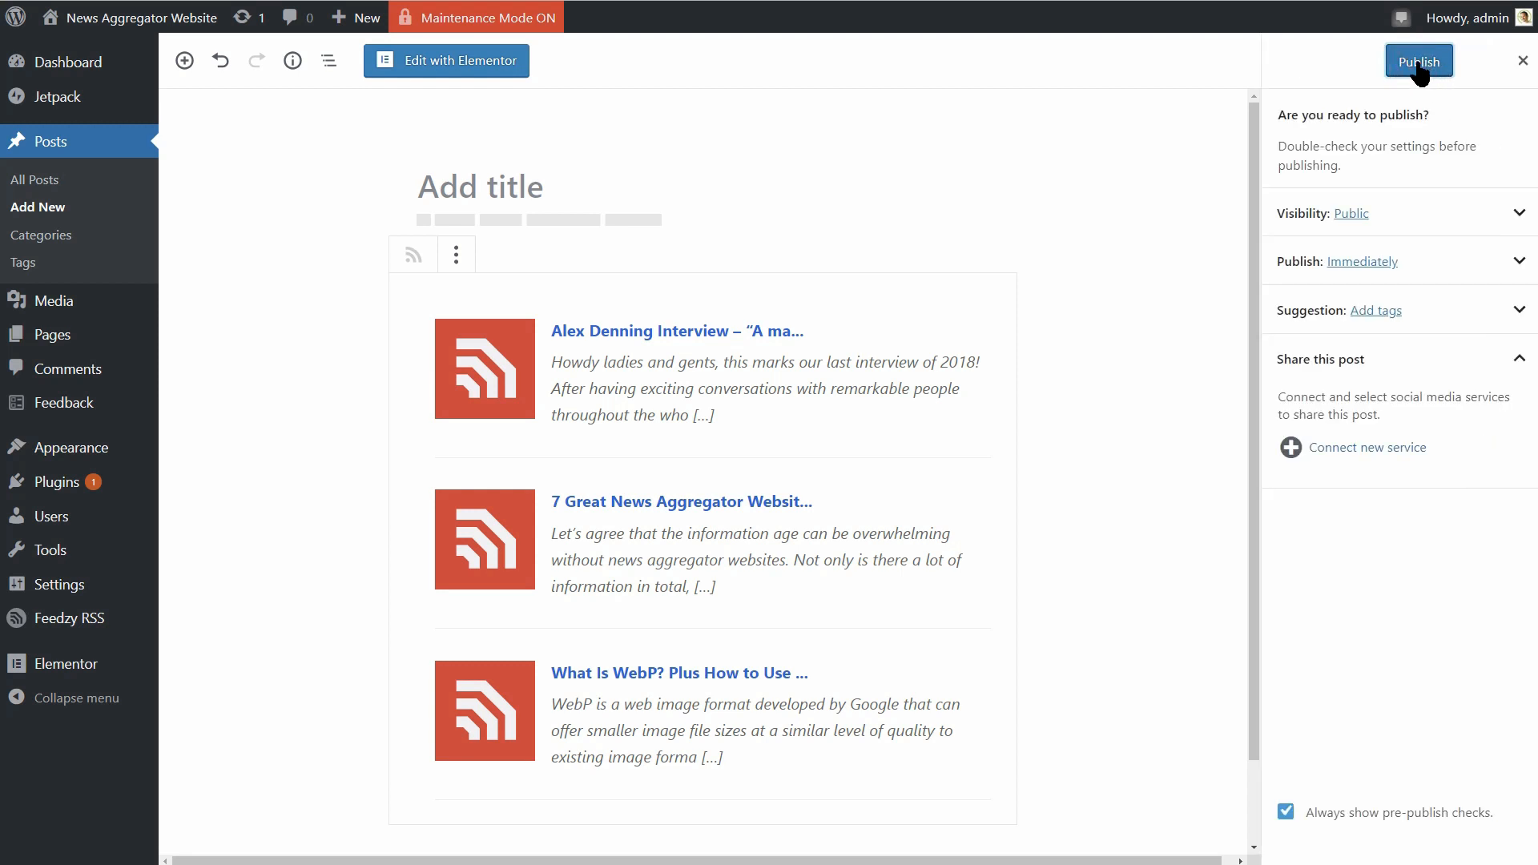
{"action": "mouse_move", "coordinate": [590, 353]}
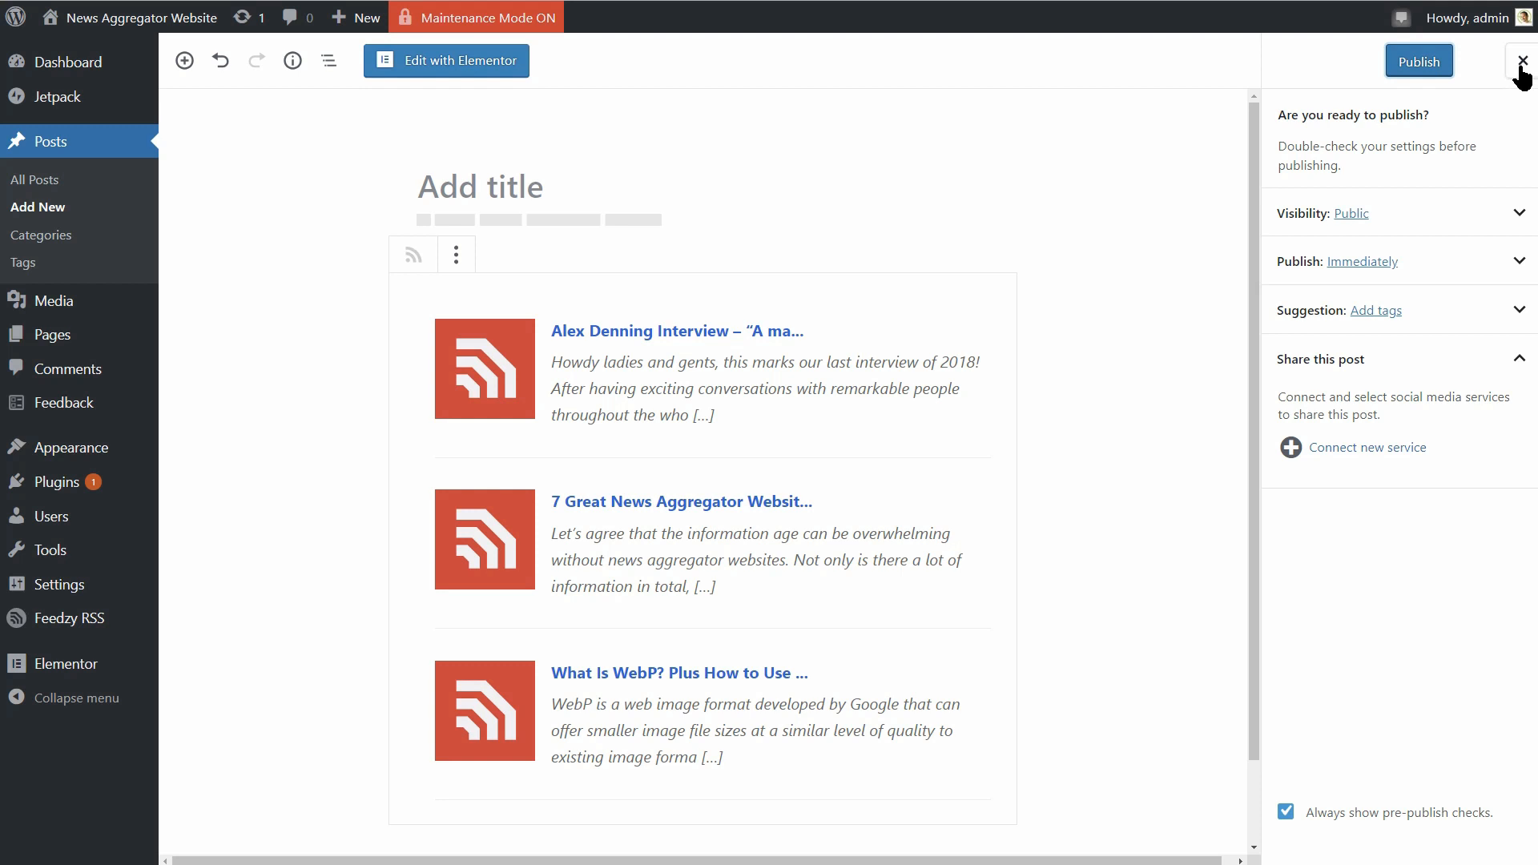
{"action": "left_click", "coordinate": [1523, 61]}
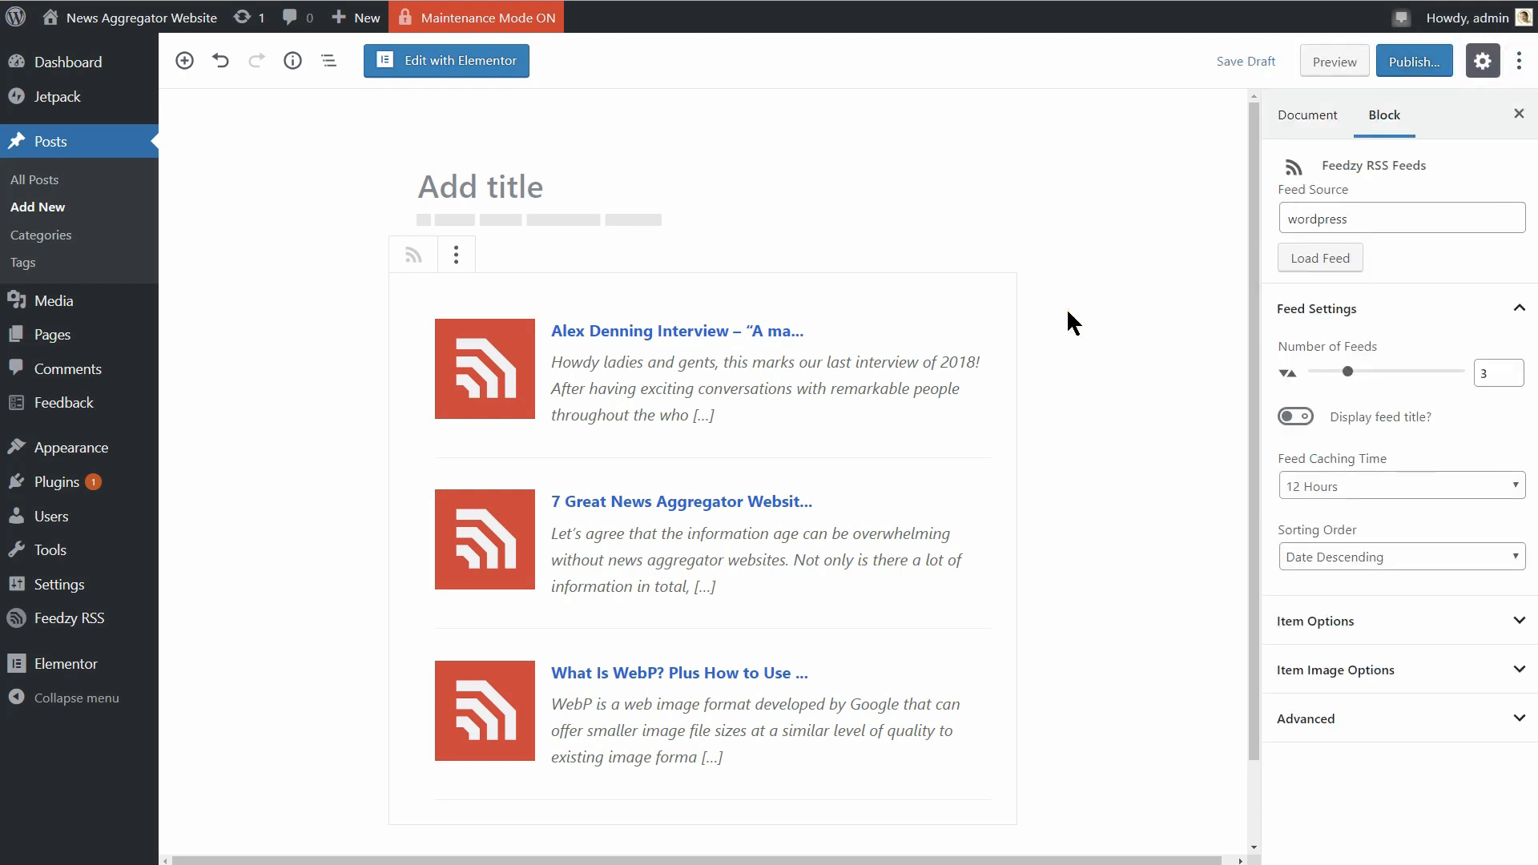
{"action": "mouse_move", "coordinate": [605, 235]}
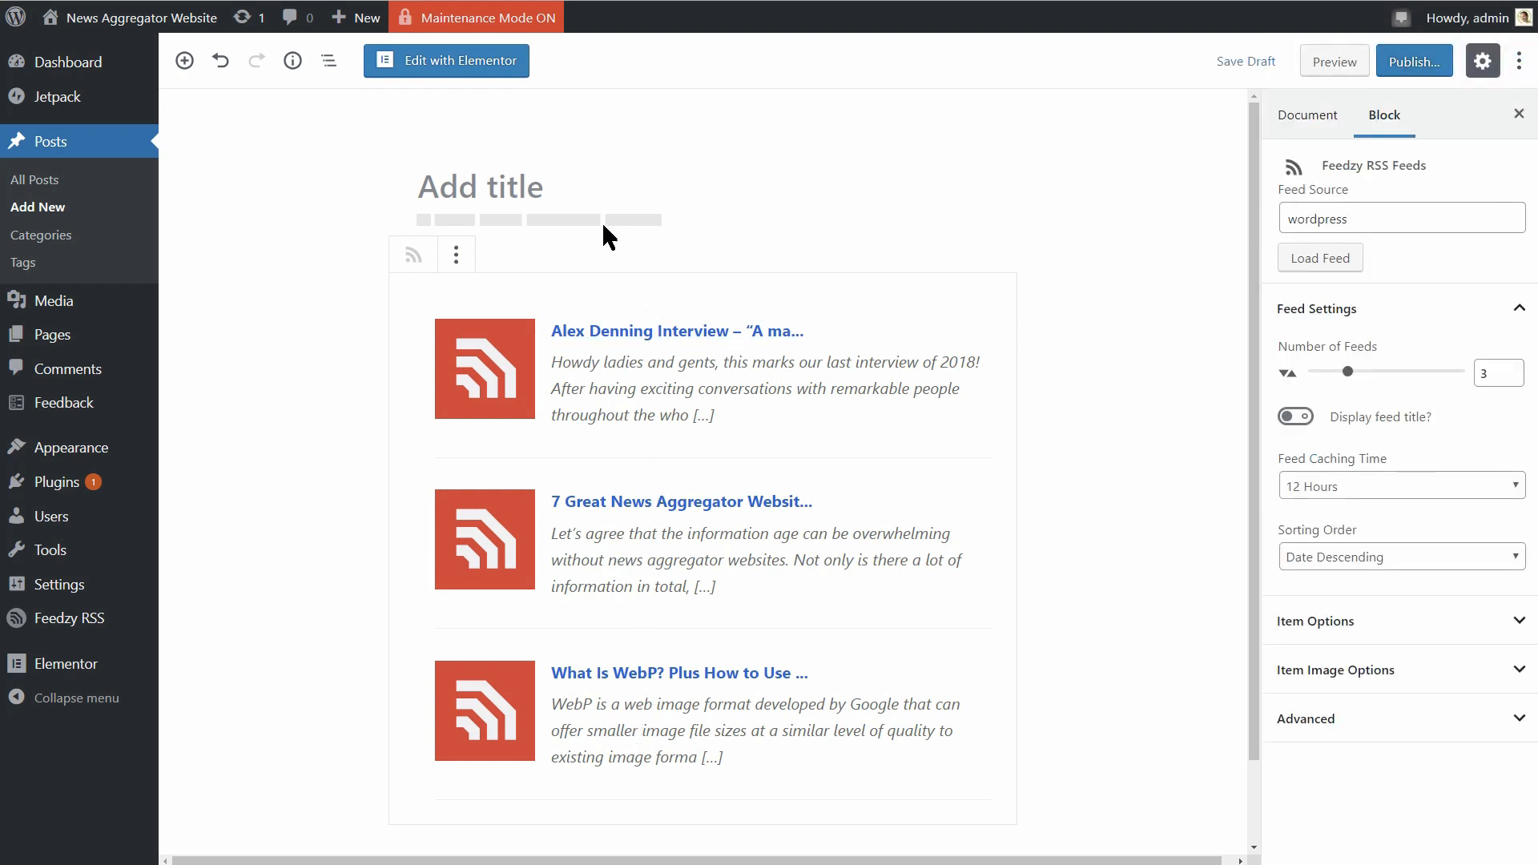
{"action": "left_click", "coordinate": [1307, 115]}
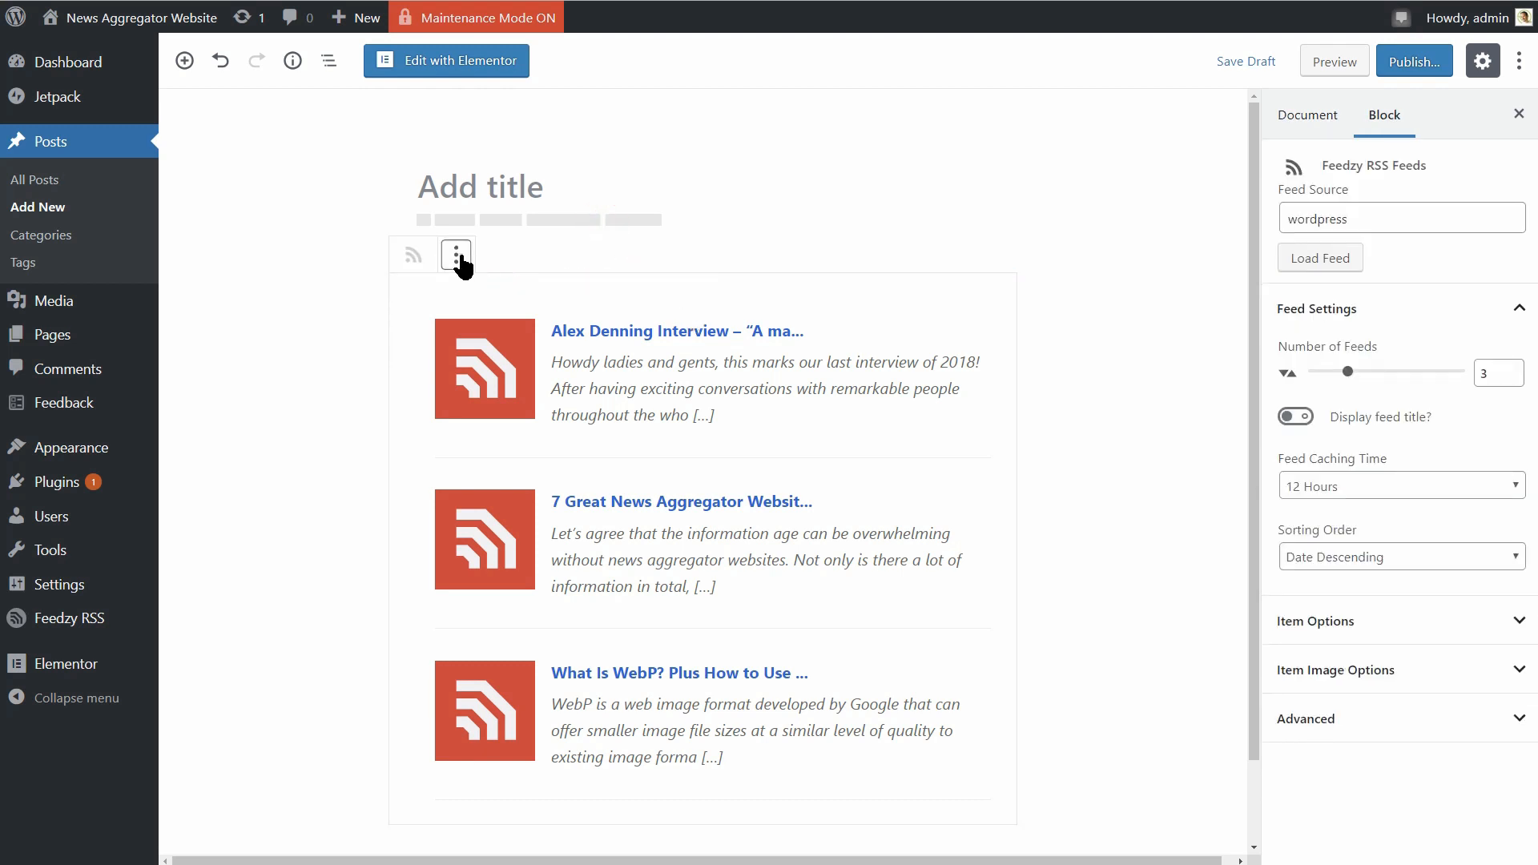
- Insert an empty paragraph block above the Feedzy feed block via Insert Before
{"action": "left_click", "coordinate": [455, 254]}
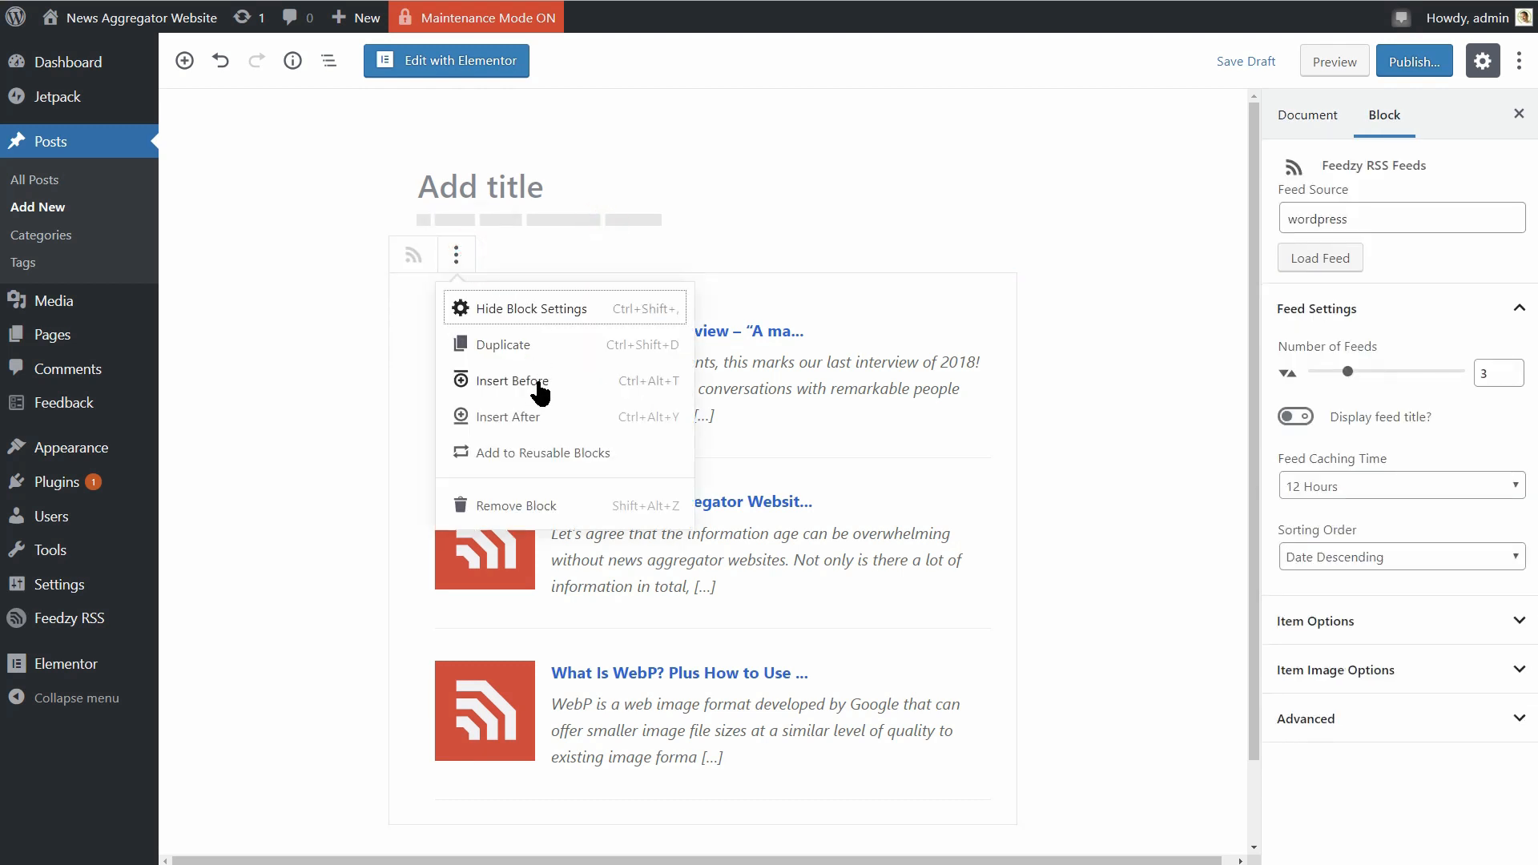
{"action": "left_click", "coordinate": [511, 381]}
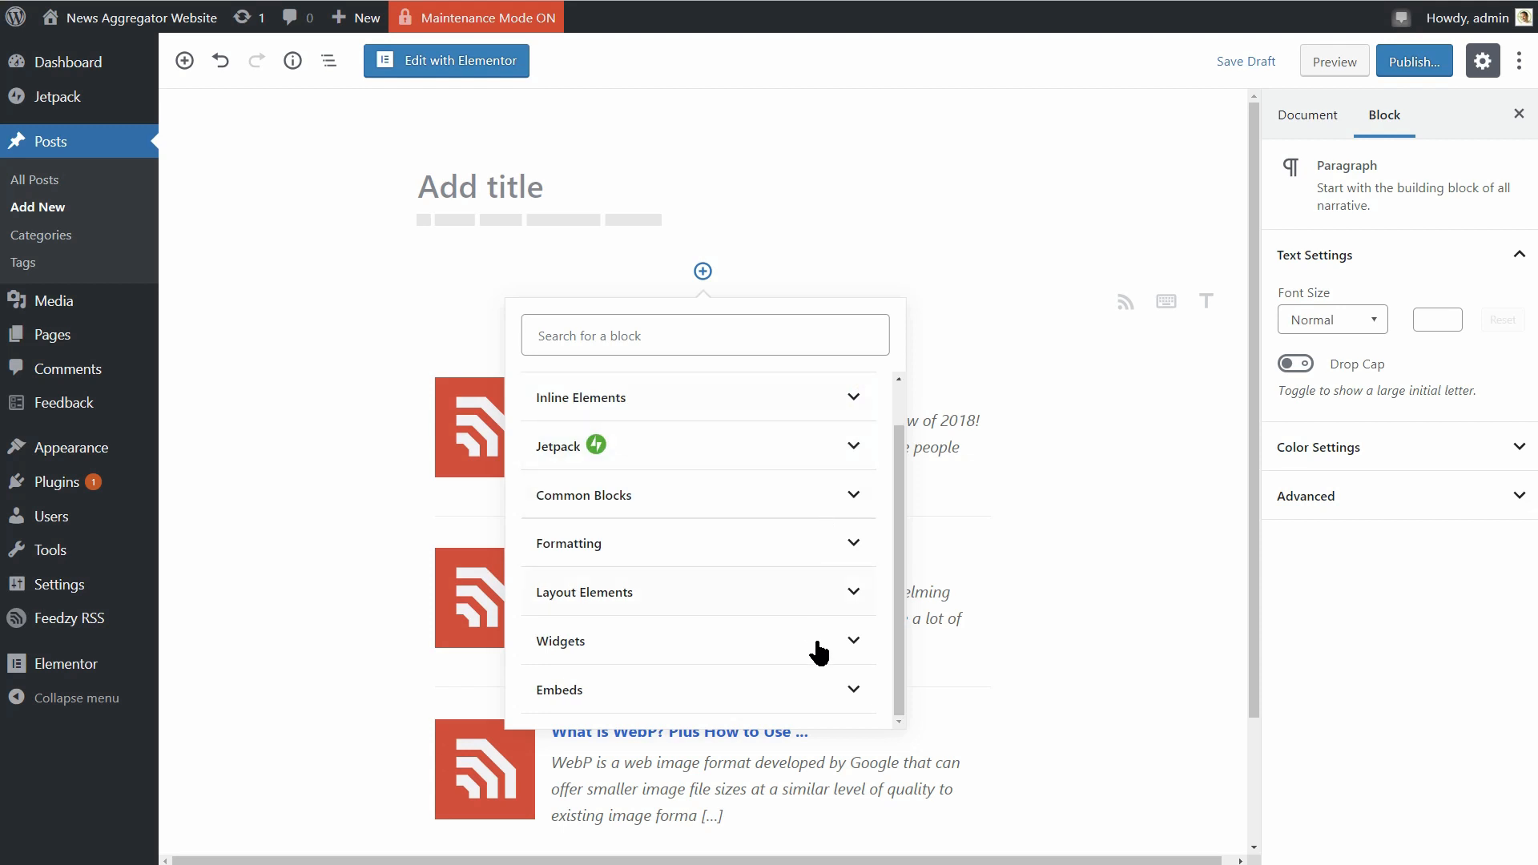
{"action": "left_click", "coordinate": [852, 397]}
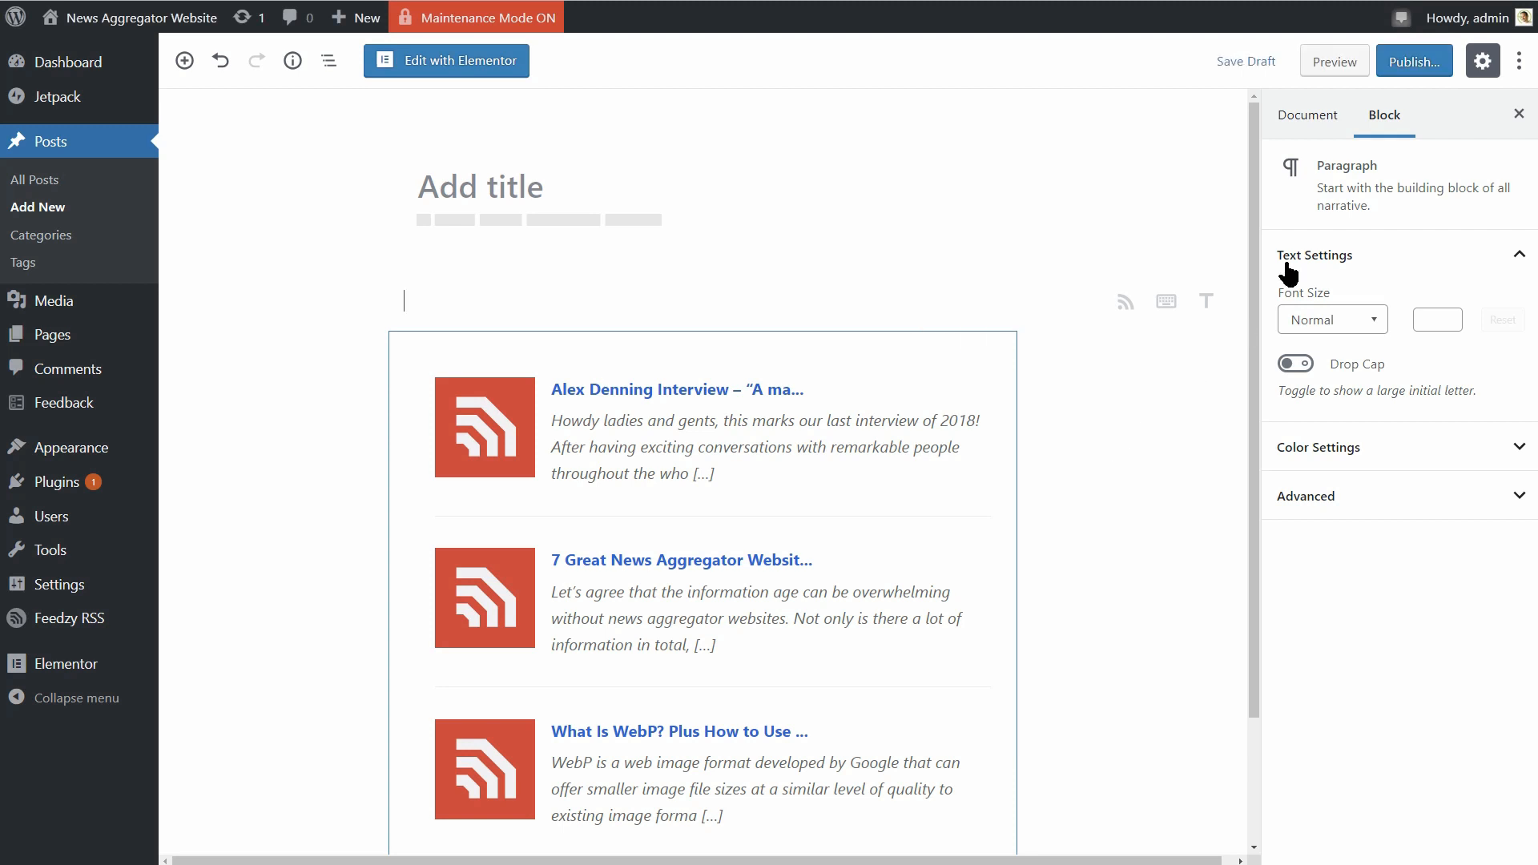
- Publish the post through the pre-publish checks
{"action": "left_click", "coordinate": [1413, 60]}
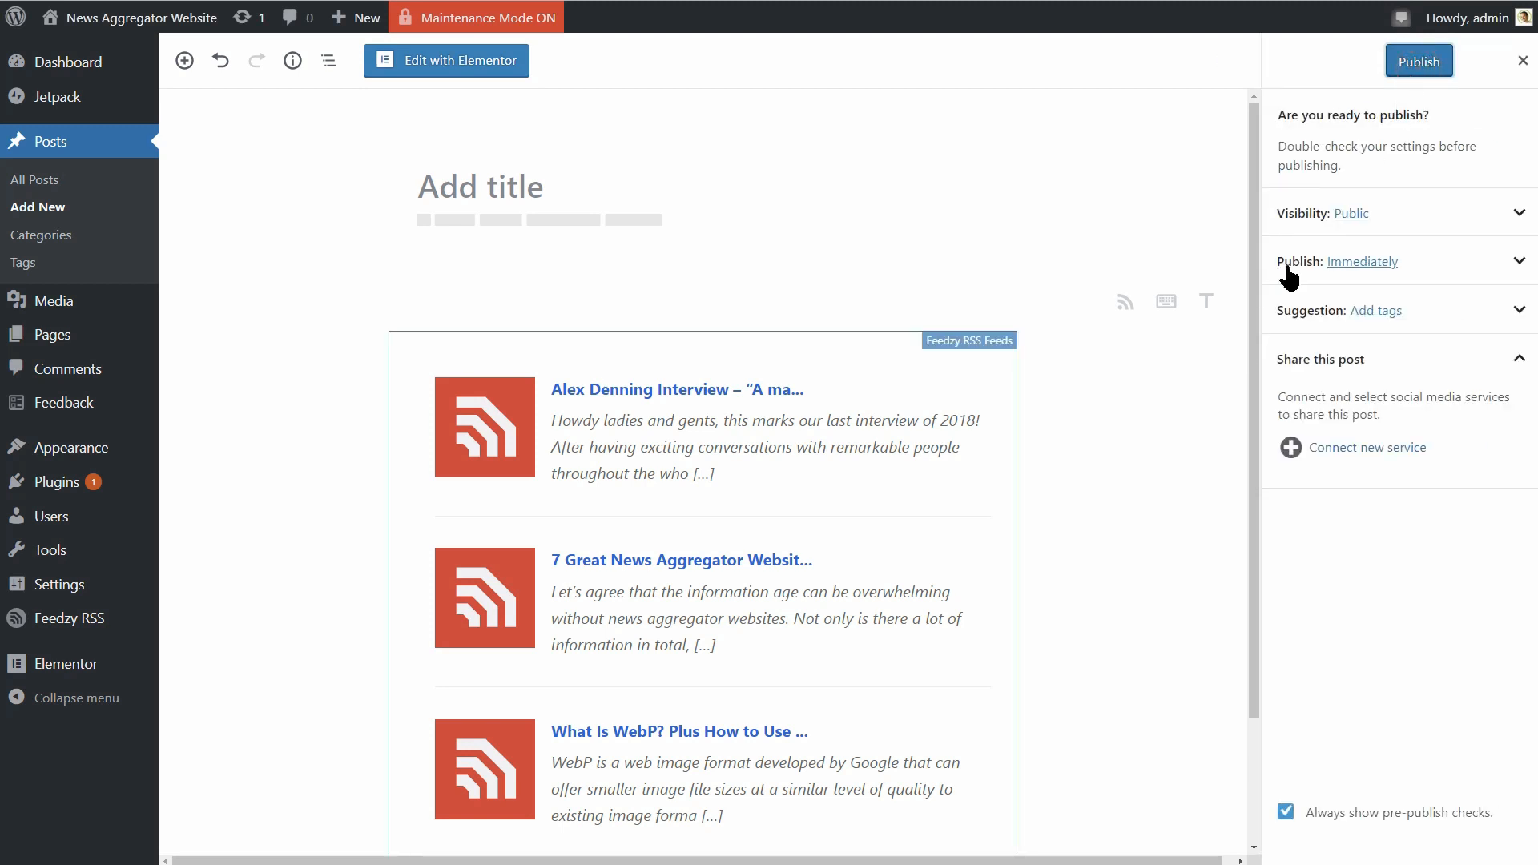
{"action": "left_click", "coordinate": [1418, 59]}
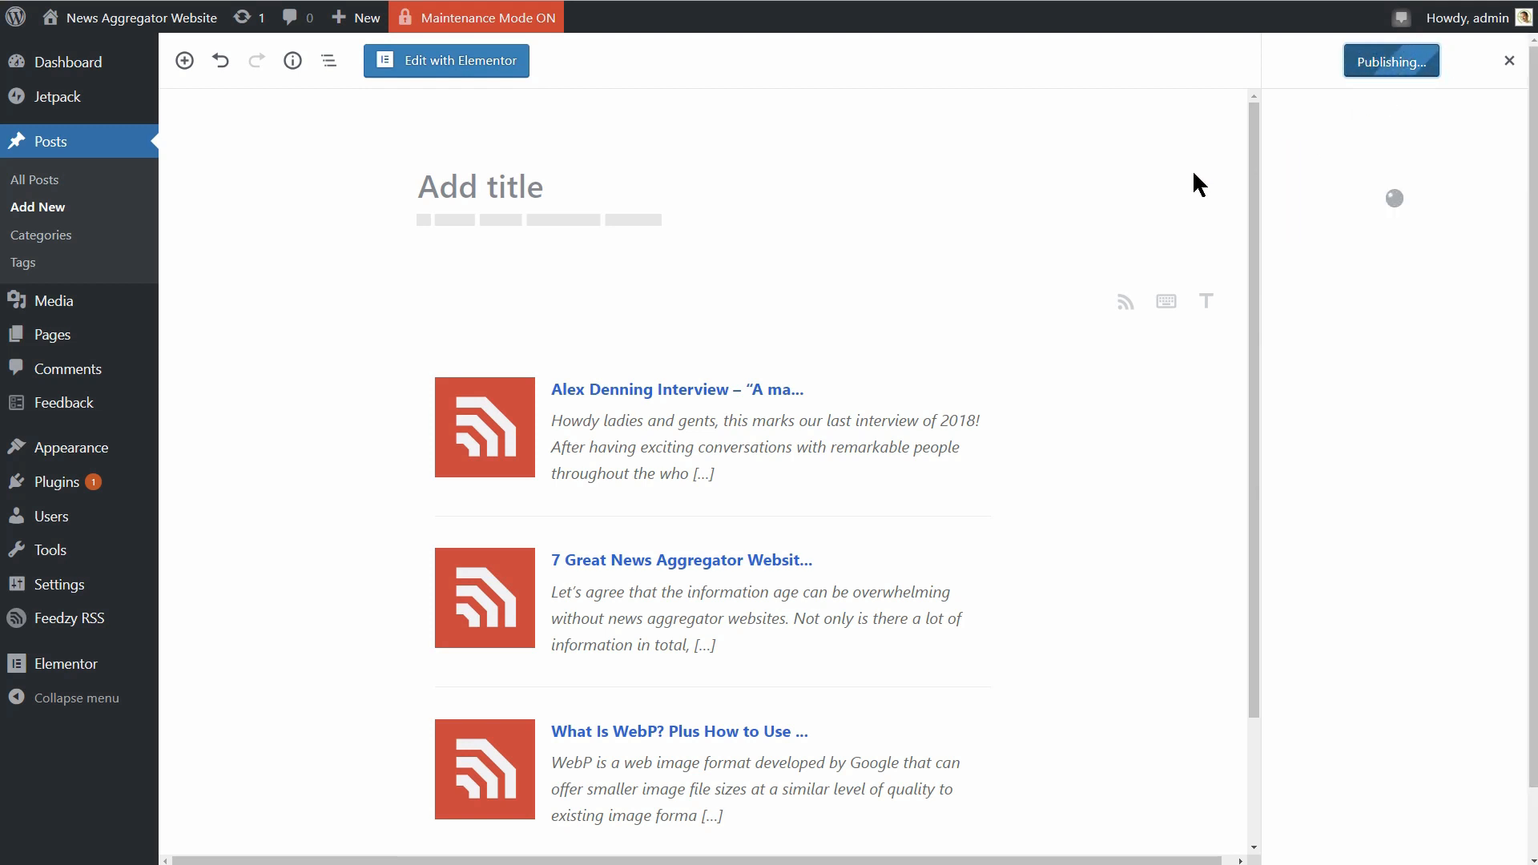
- View the live published post listing three thumbnail feed items with trimmed titles and excerpts
{"action": "left_click", "coordinate": [1390, 60]}
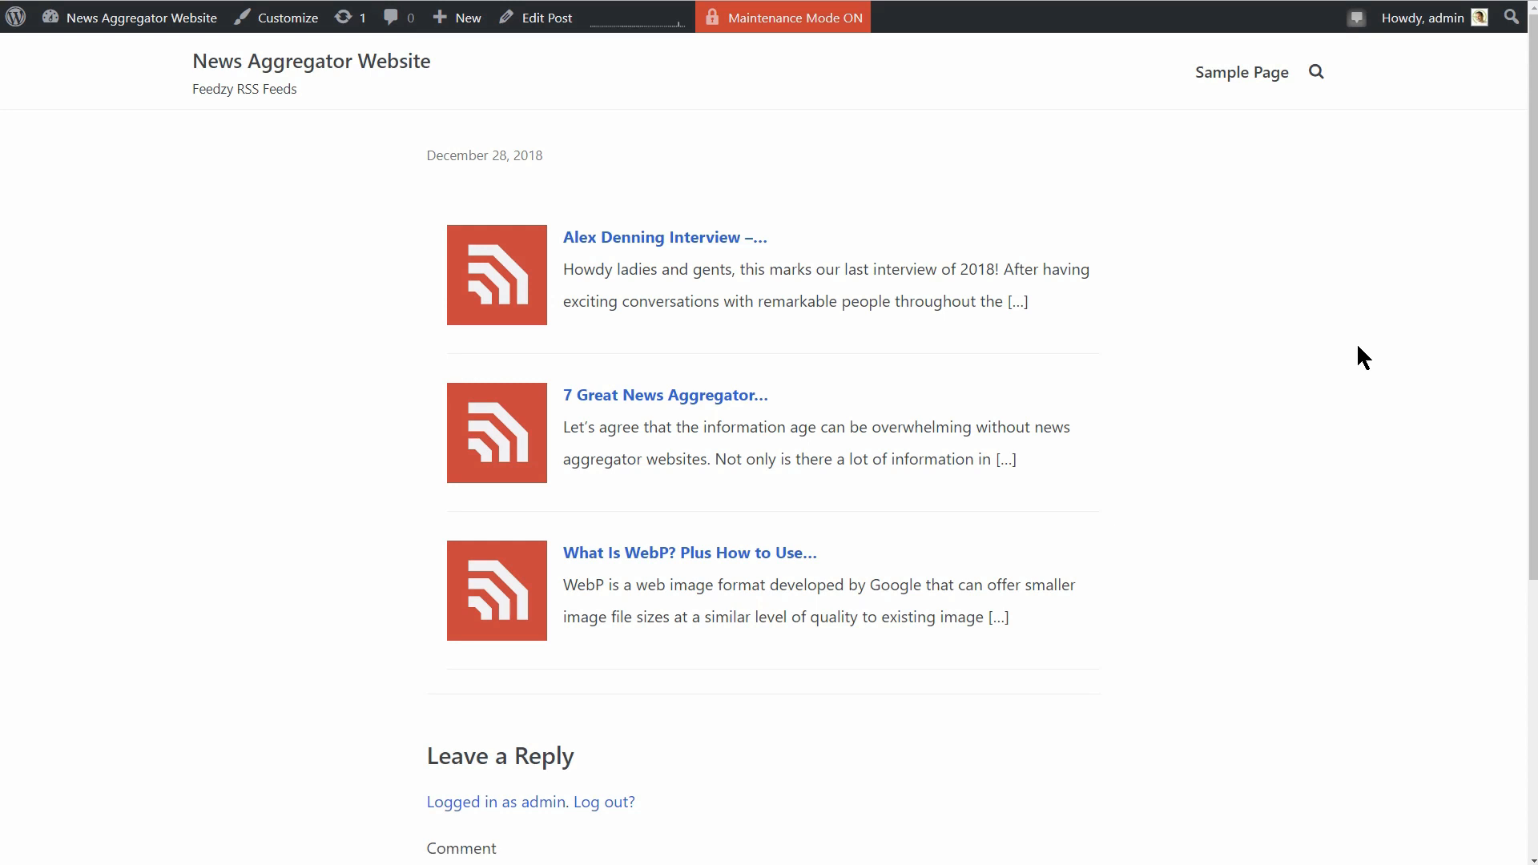
{"action": "mouse_move", "coordinate": [1222, 652]}
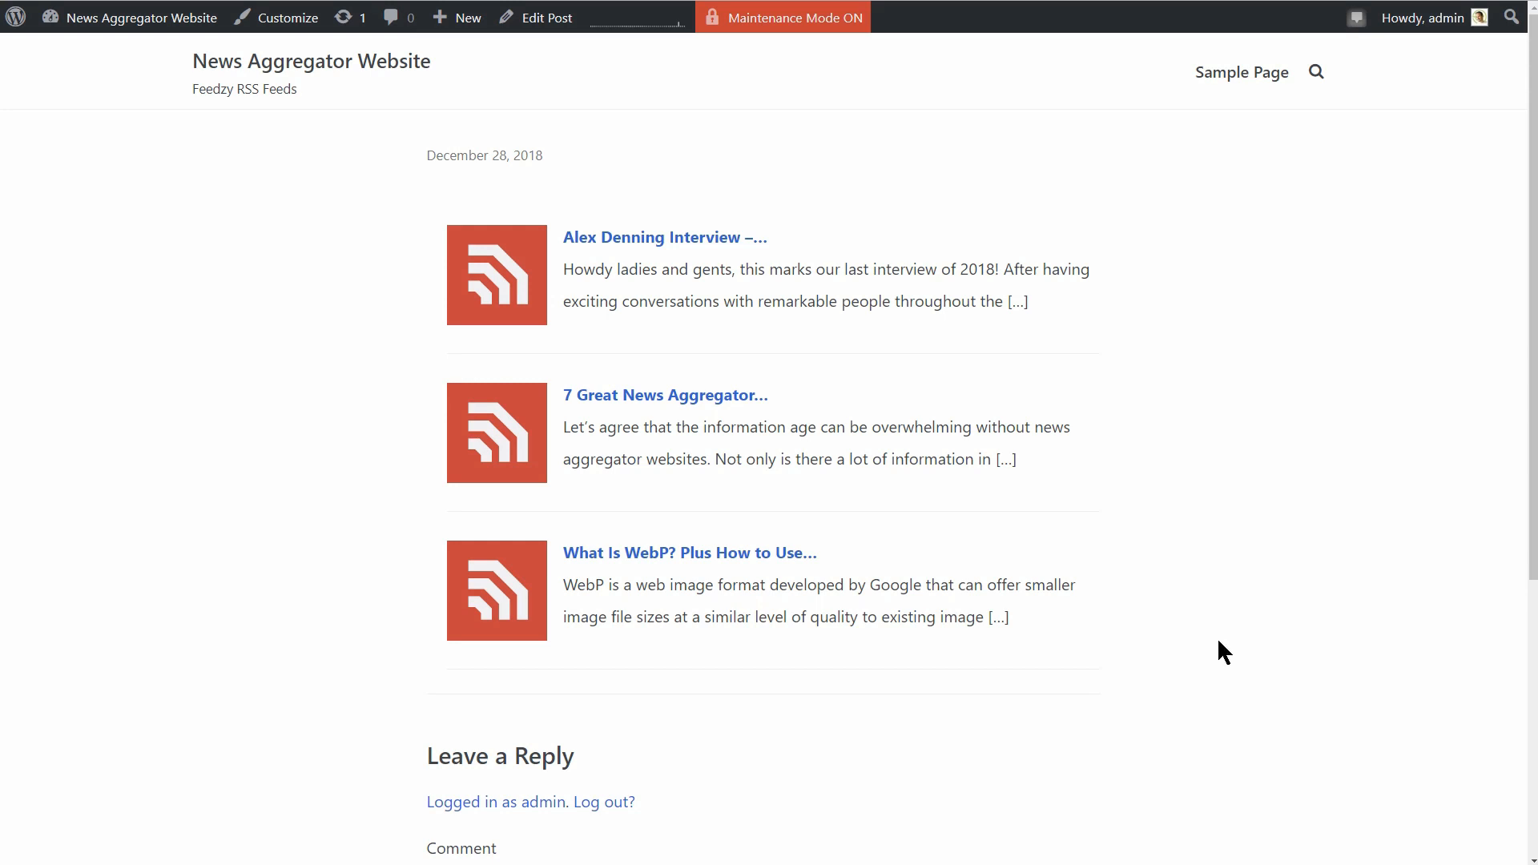